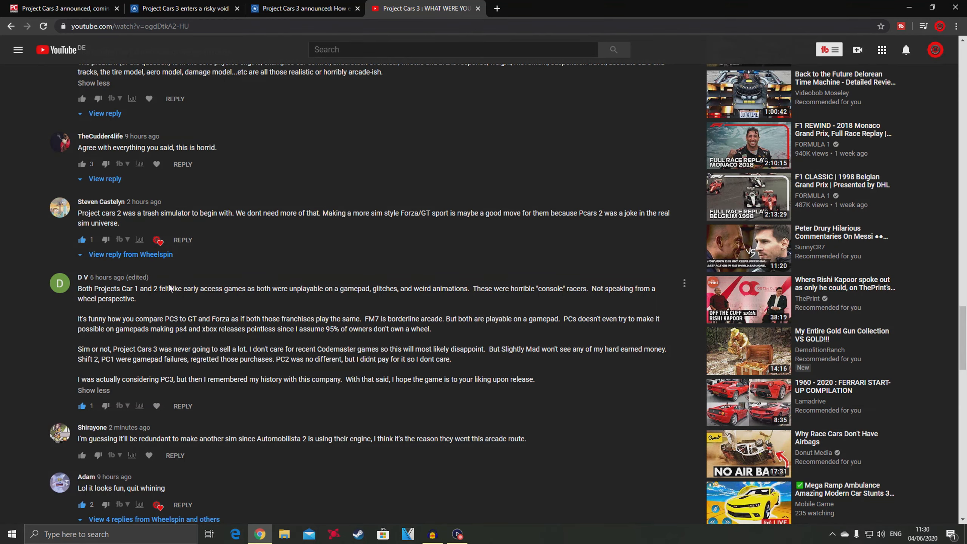
mouse_move(76, 297)
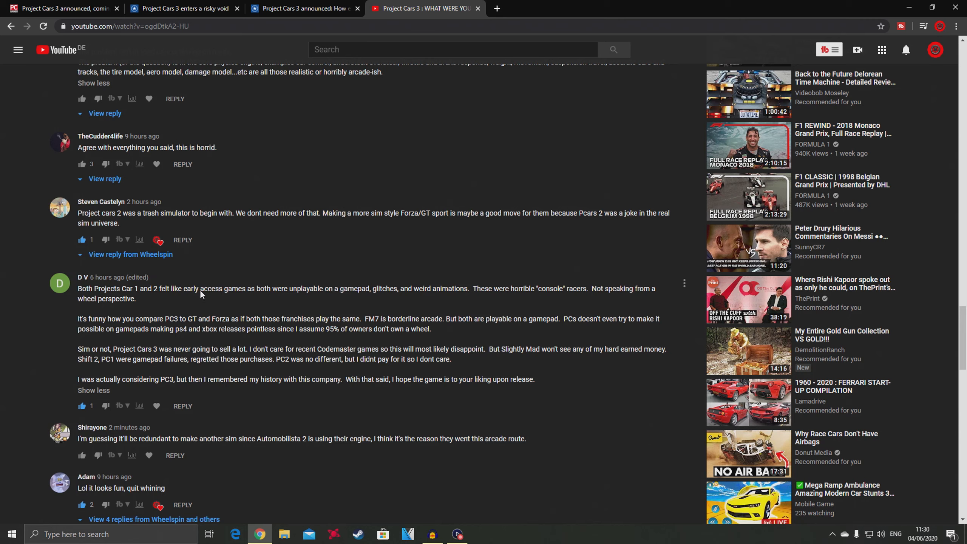
mouse_move(310, 292)
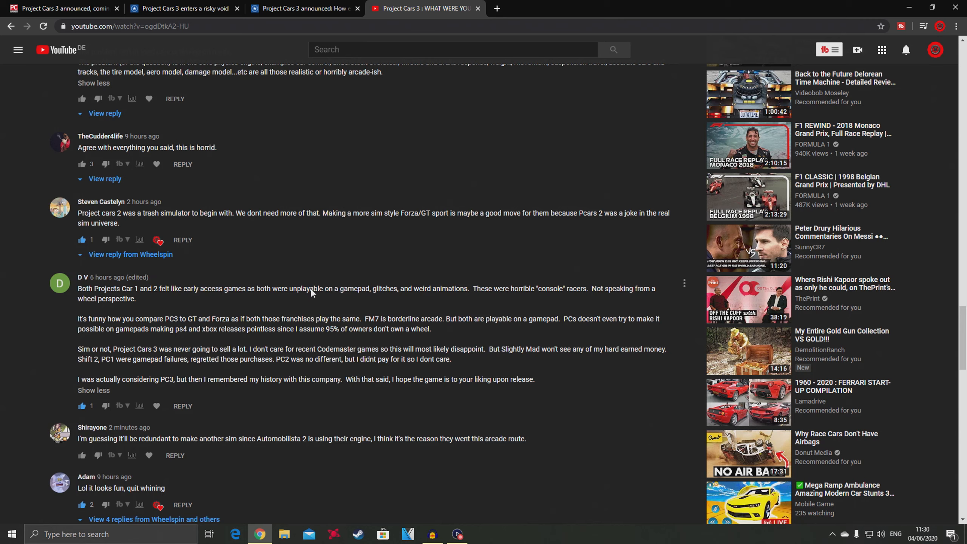
mouse_move(446, 302)
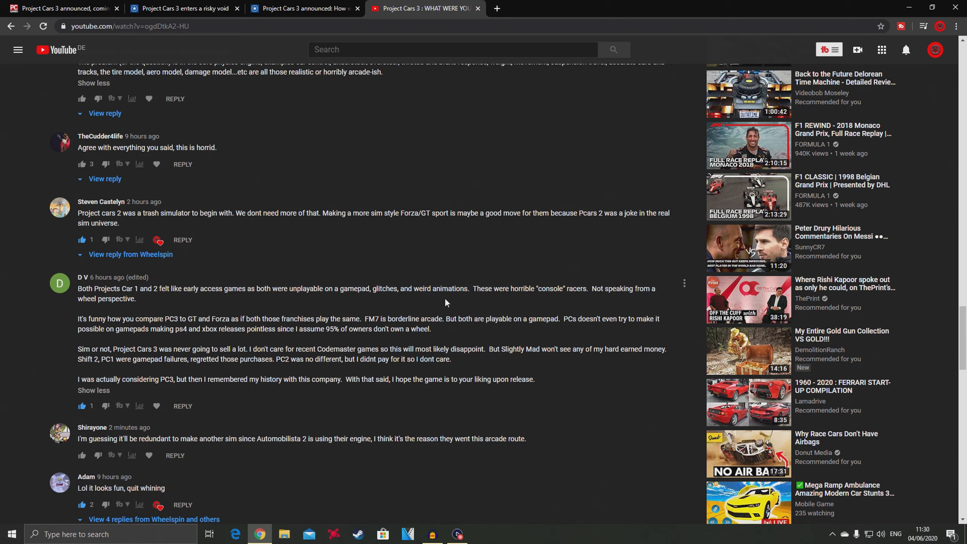
mouse_move(500, 306)
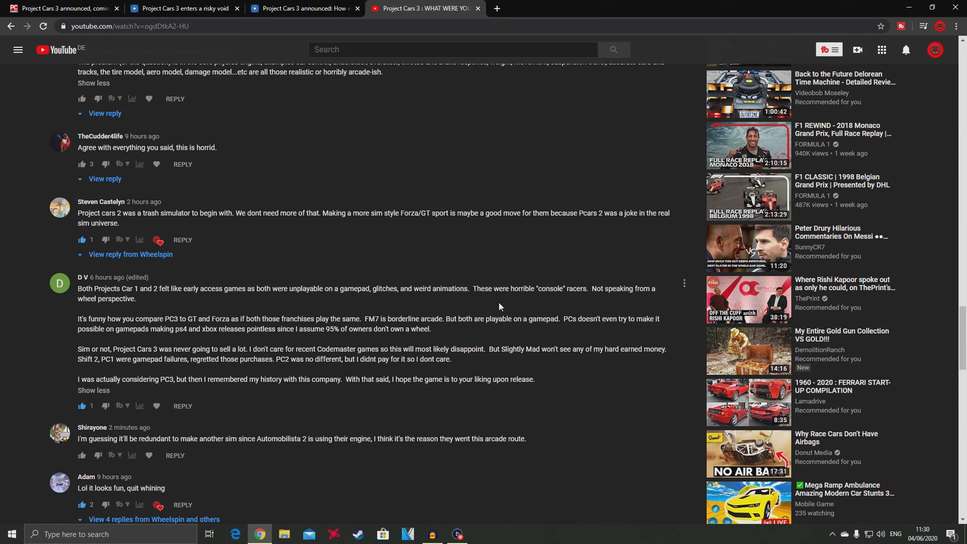
mouse_move(243, 327)
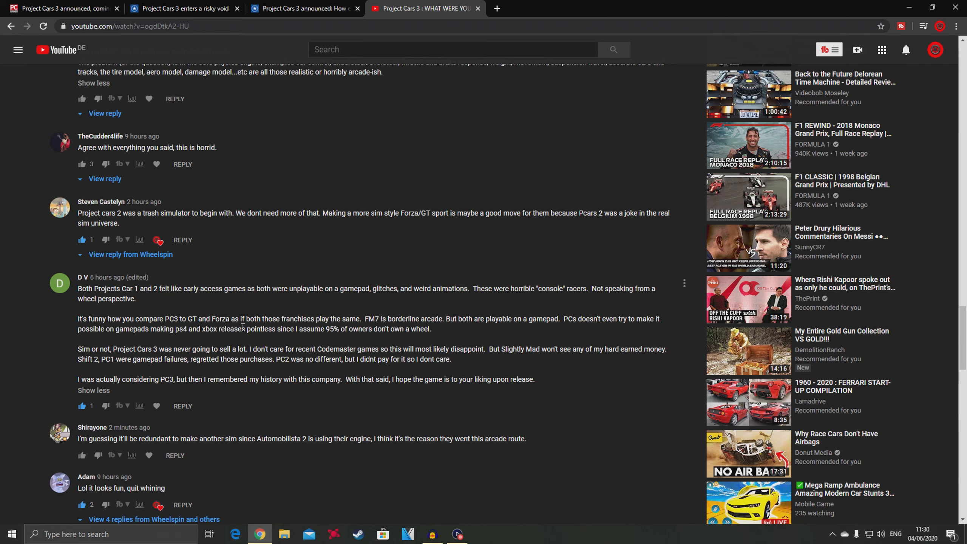
mouse_move(90, 340)
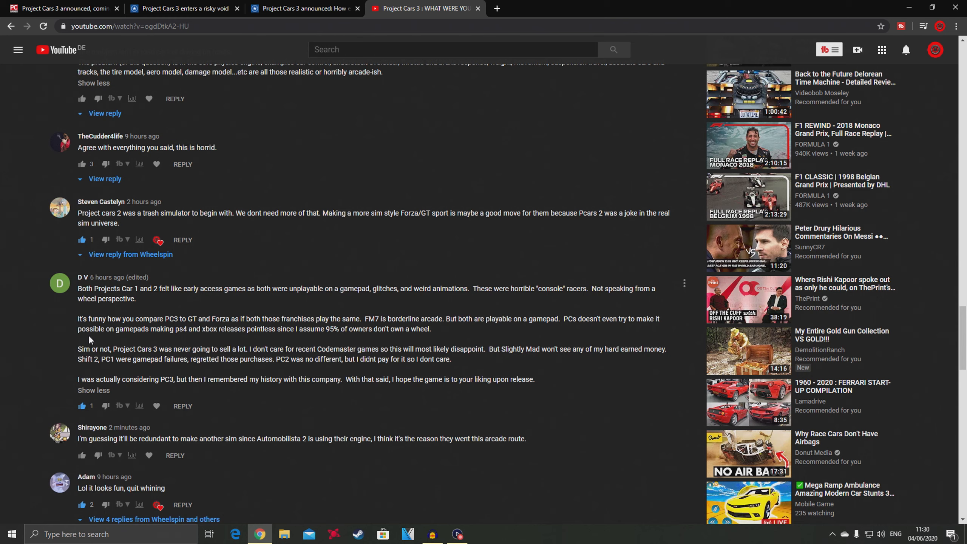
mouse_move(196, 338)
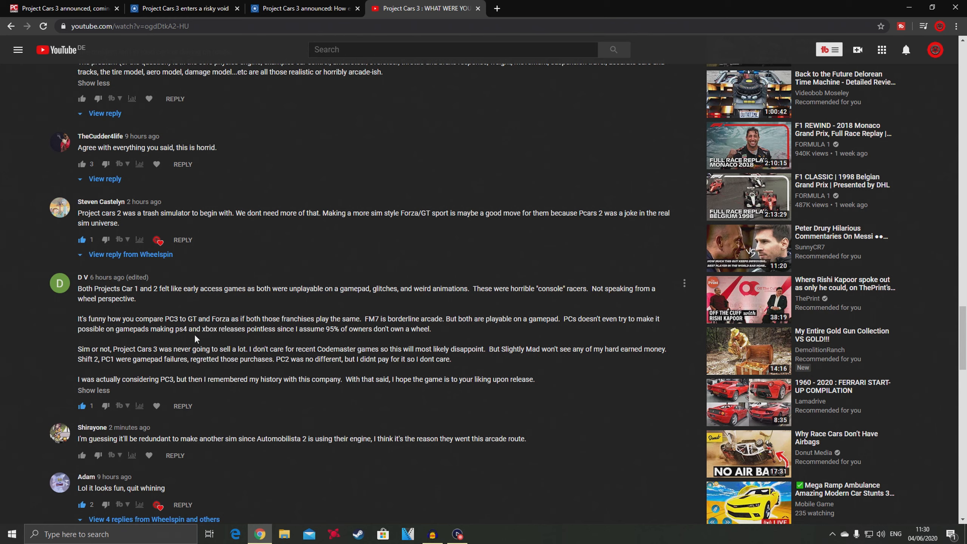
mouse_move(289, 342)
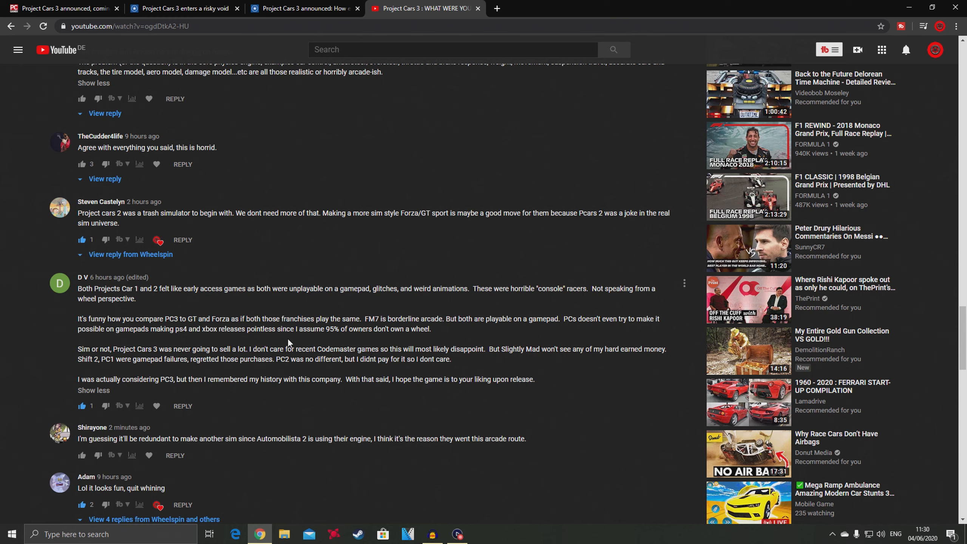
mouse_move(343, 326)
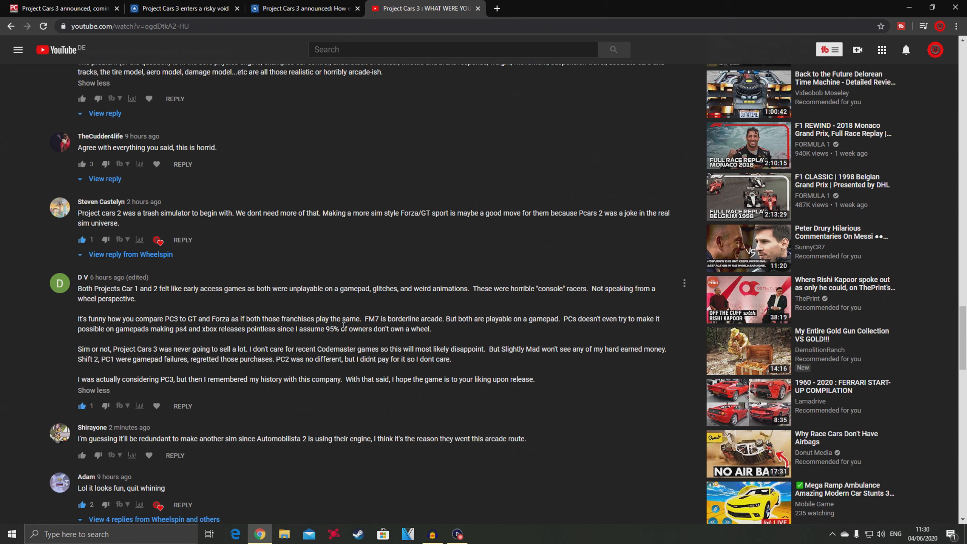
mouse_move(310, 419)
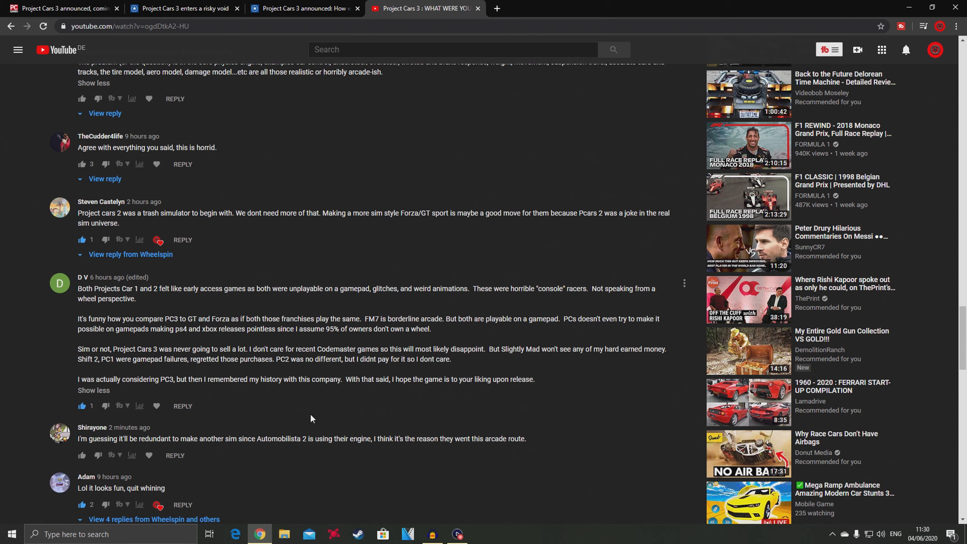
mouse_move(181, 298)
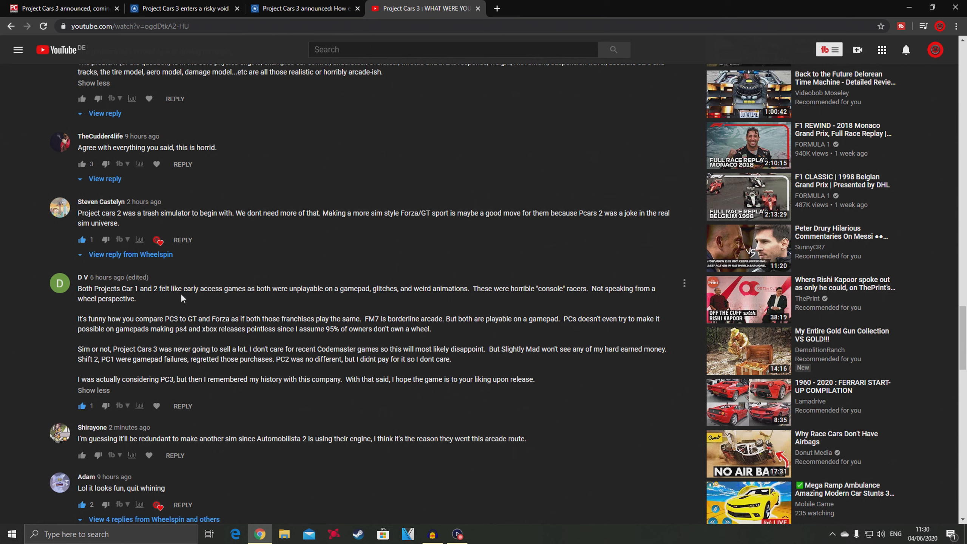
mouse_move(226, 328)
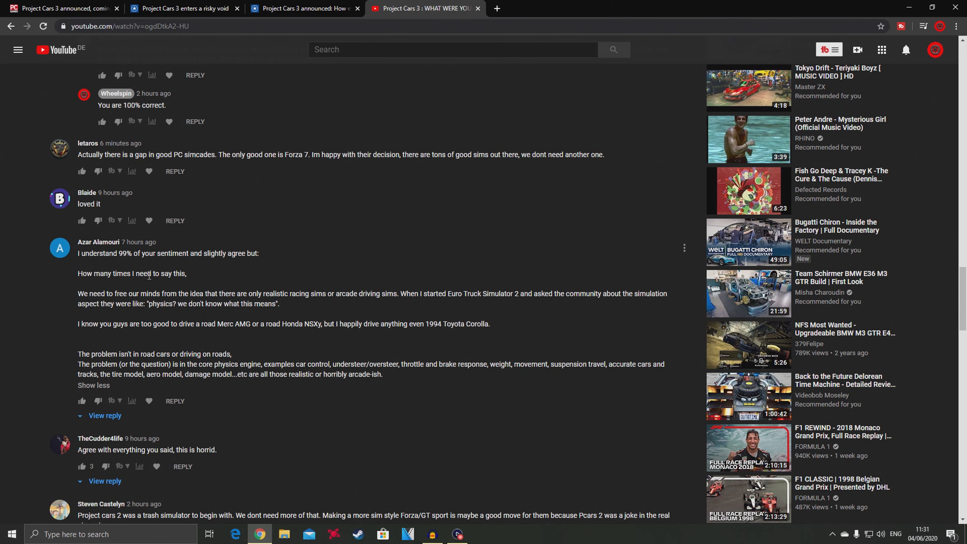
mouse_move(120, 256)
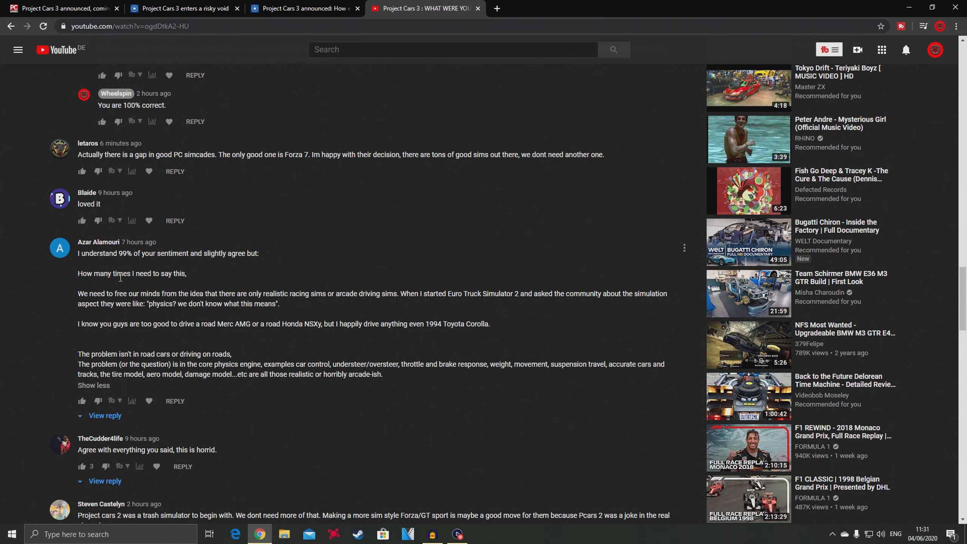
mouse_move(106, 318)
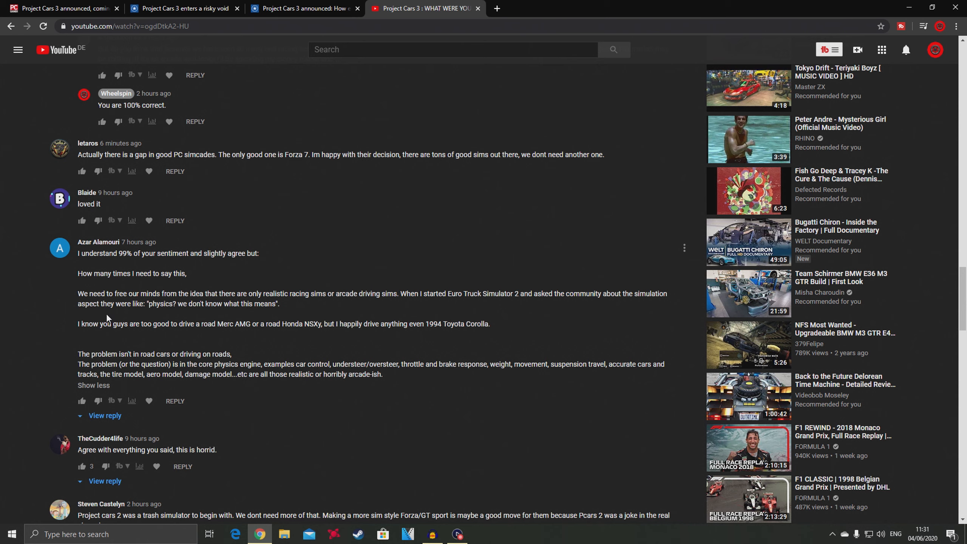
mouse_move(121, 369)
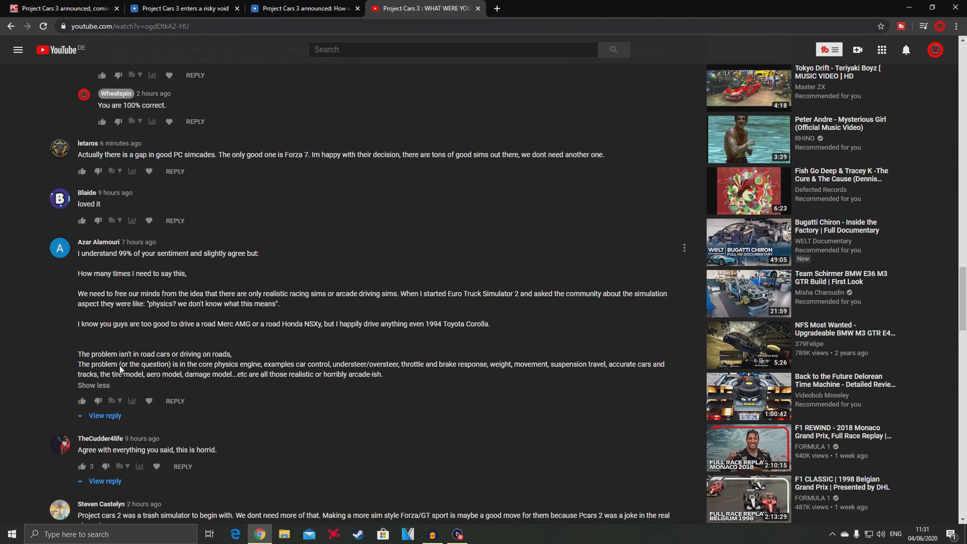
mouse_move(148, 338)
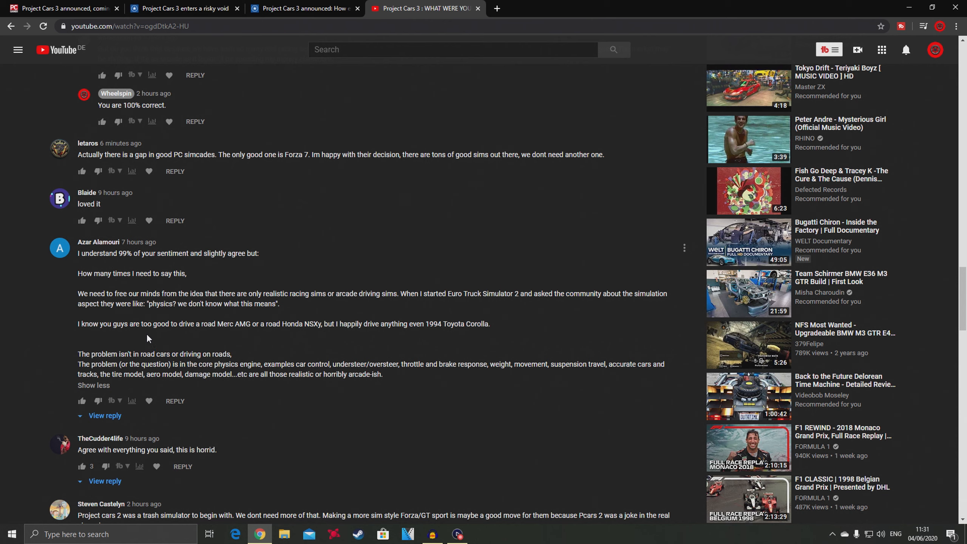
mouse_move(332, 313)
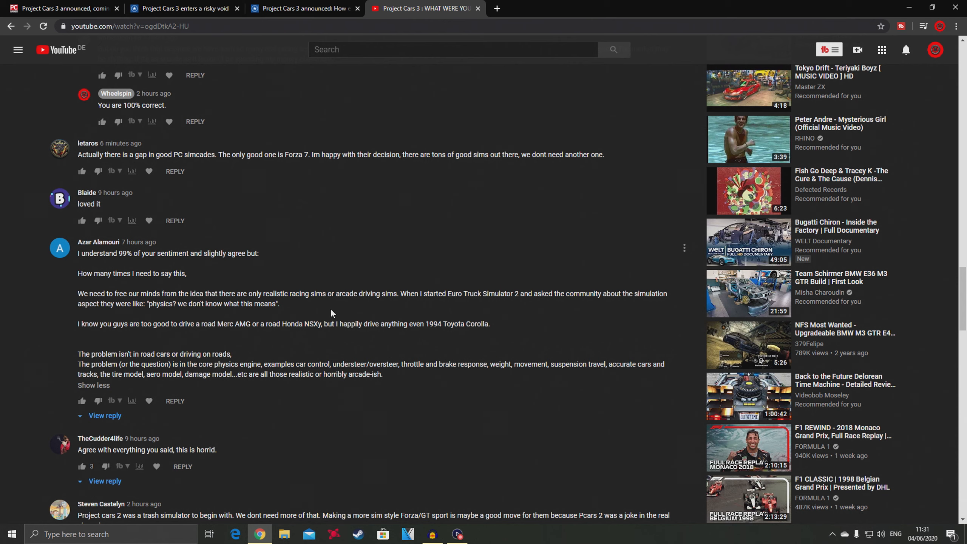
mouse_move(346, 372)
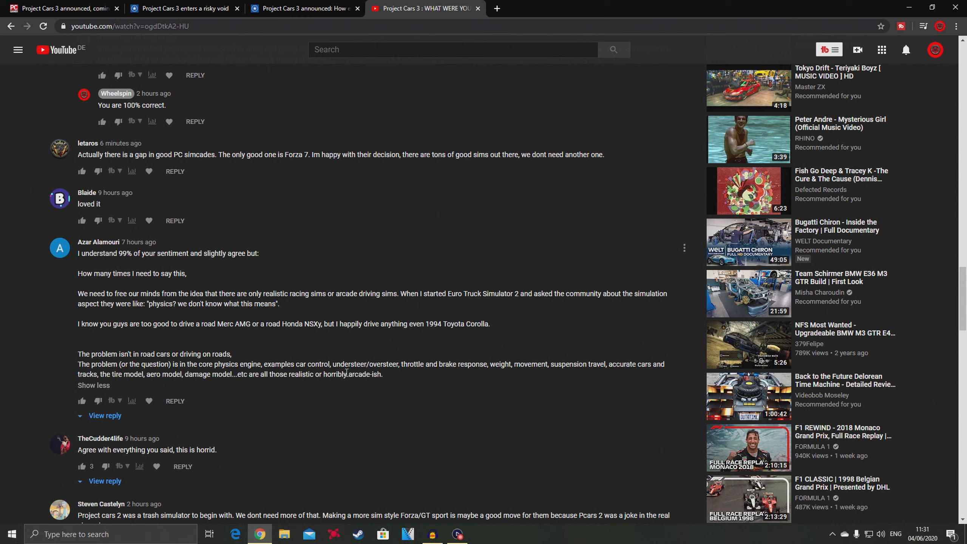
mouse_move(111, 387)
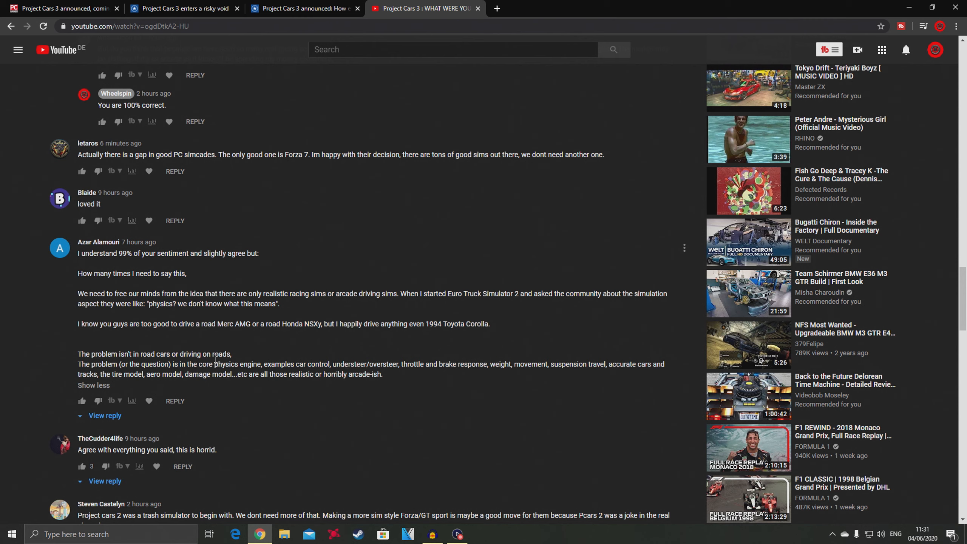
mouse_move(308, 369)
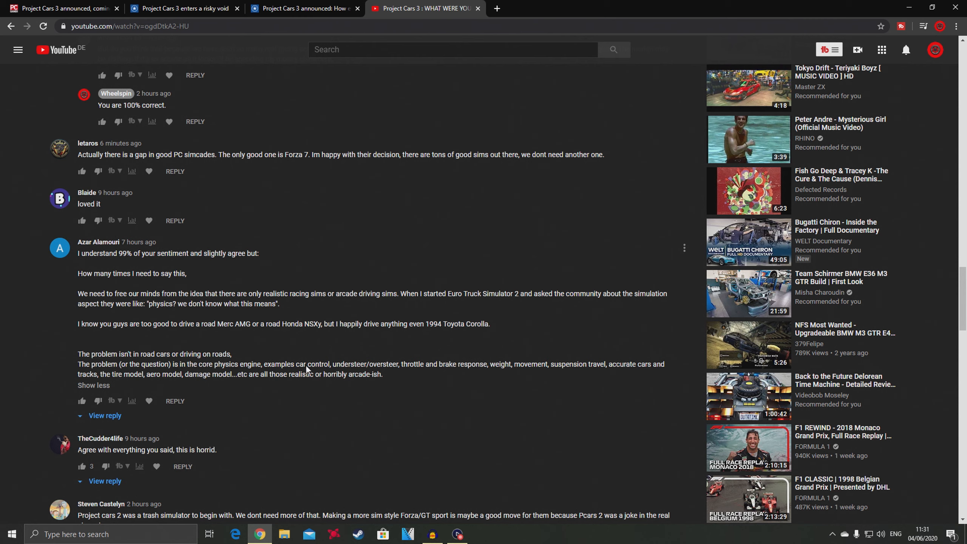
mouse_move(354, 367)
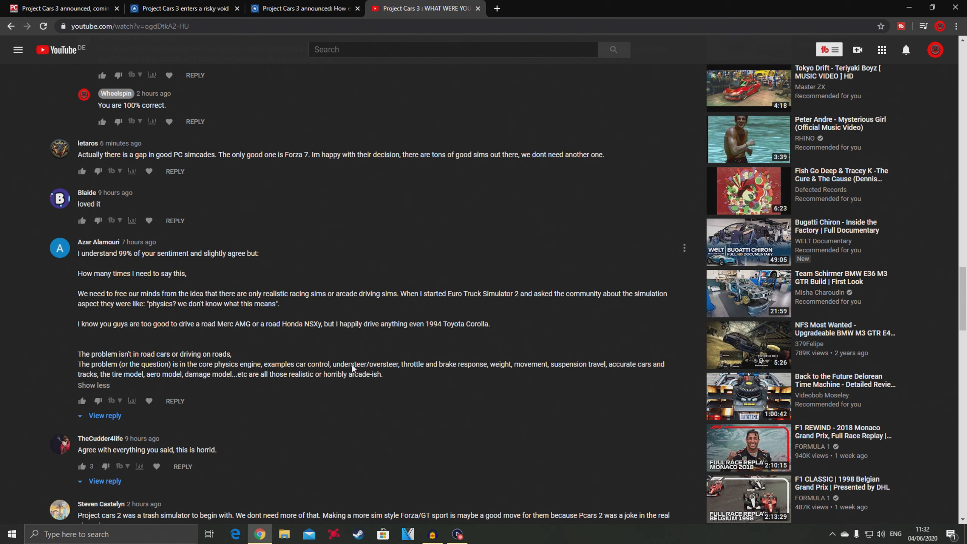
mouse_move(379, 351)
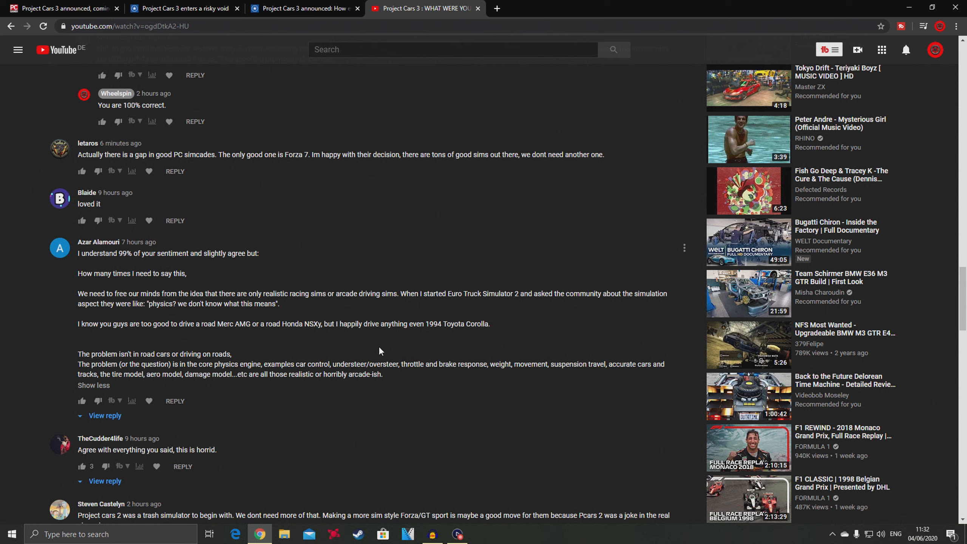
mouse_move(453, 390)
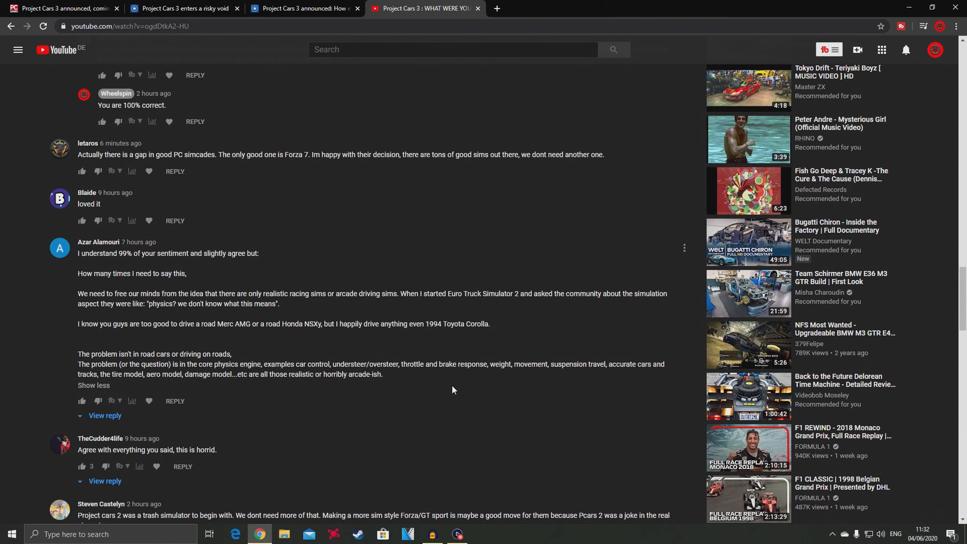
mouse_move(354, 410)
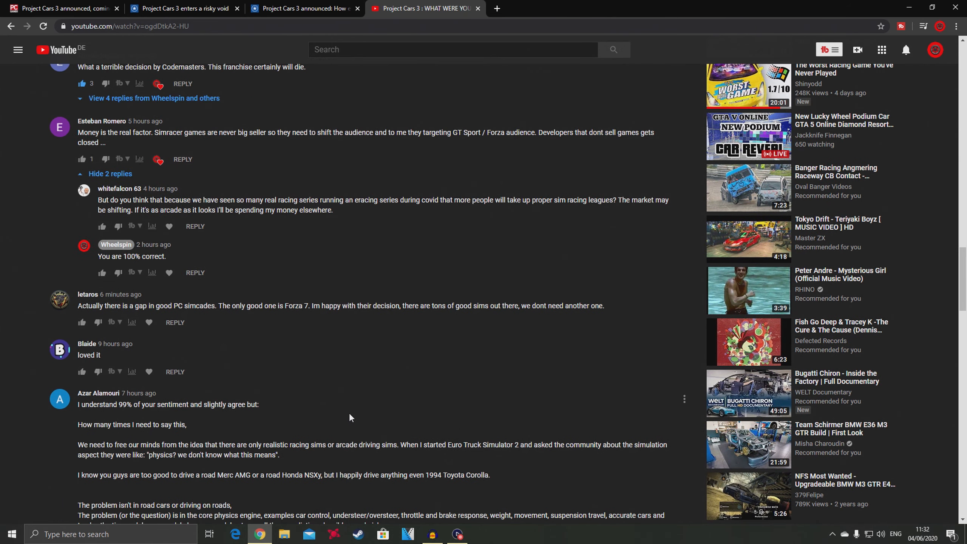
Step: Scroll around the current page before leaving it for the PC Gamer article
scroll("up", 3)
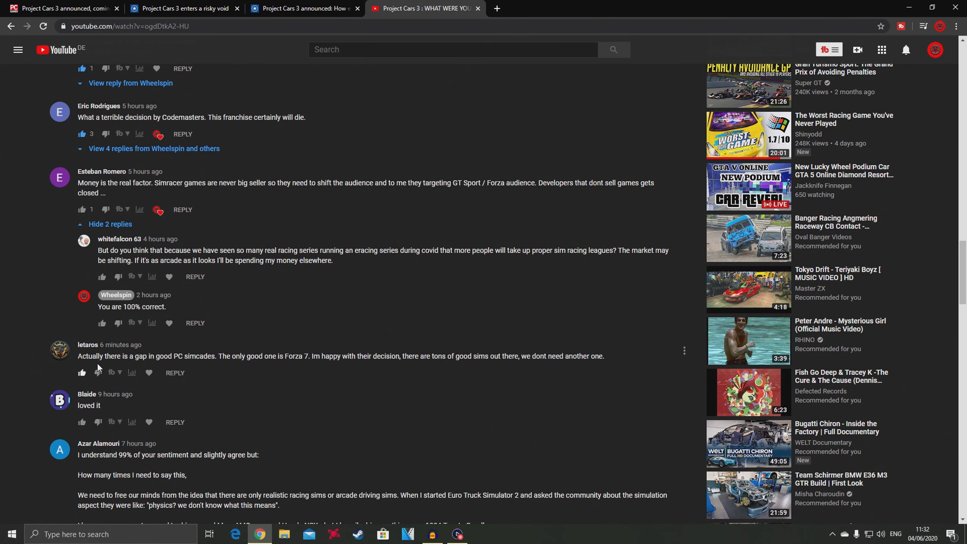
mouse_move(148, 373)
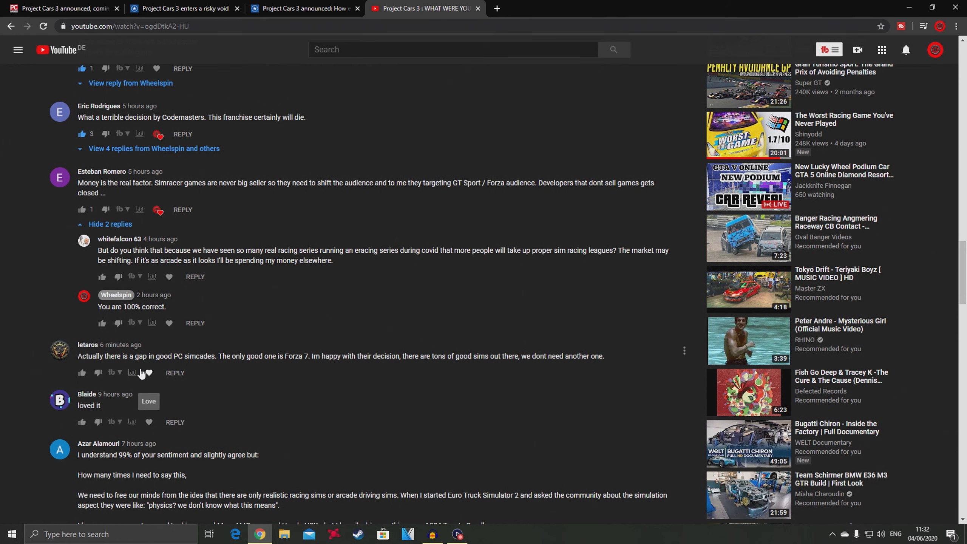
mouse_move(292, 369)
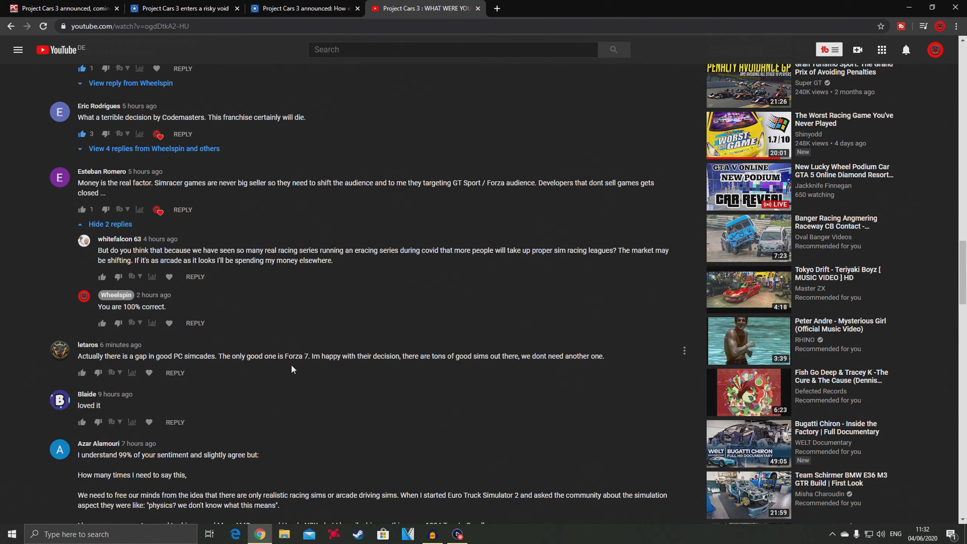
mouse_move(321, 371)
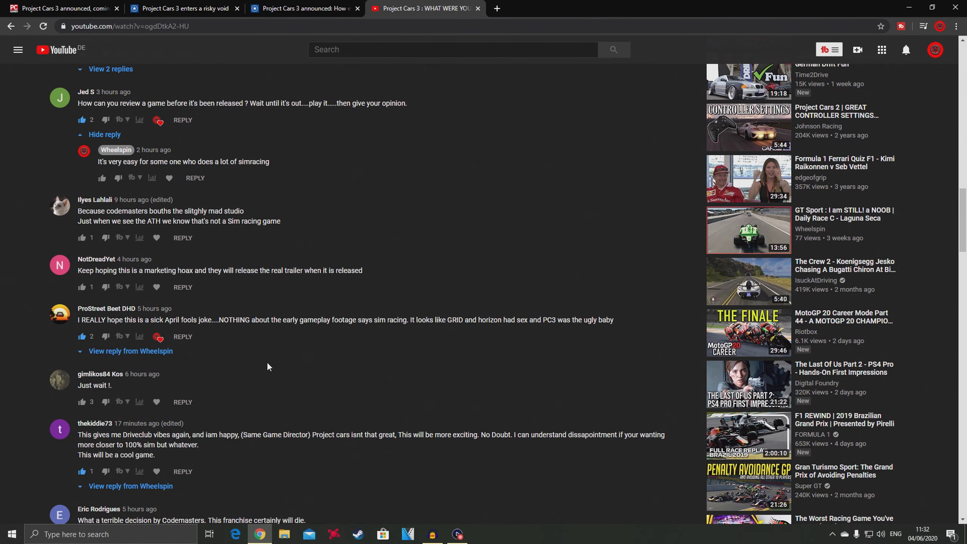
scroll("up", 3)
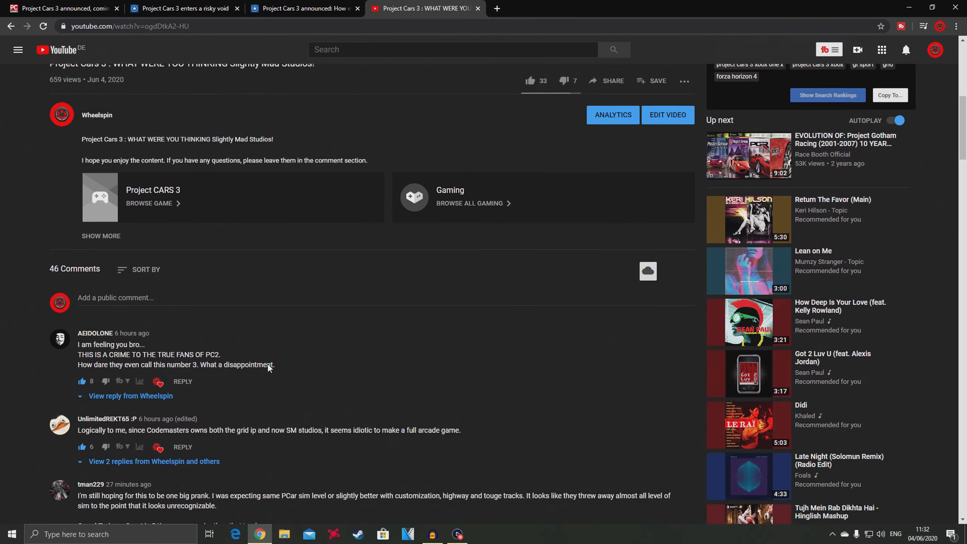
scroll("down", 3)
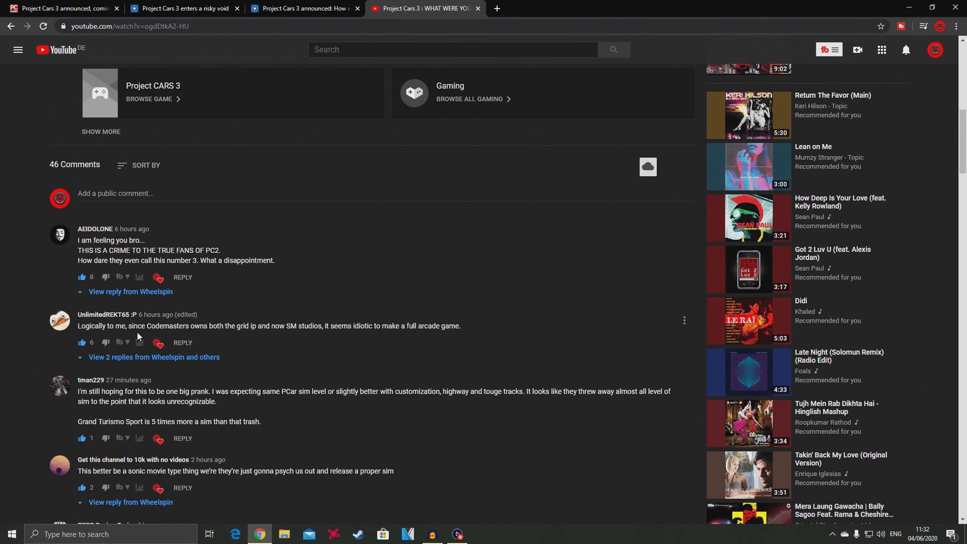
mouse_move(243, 338)
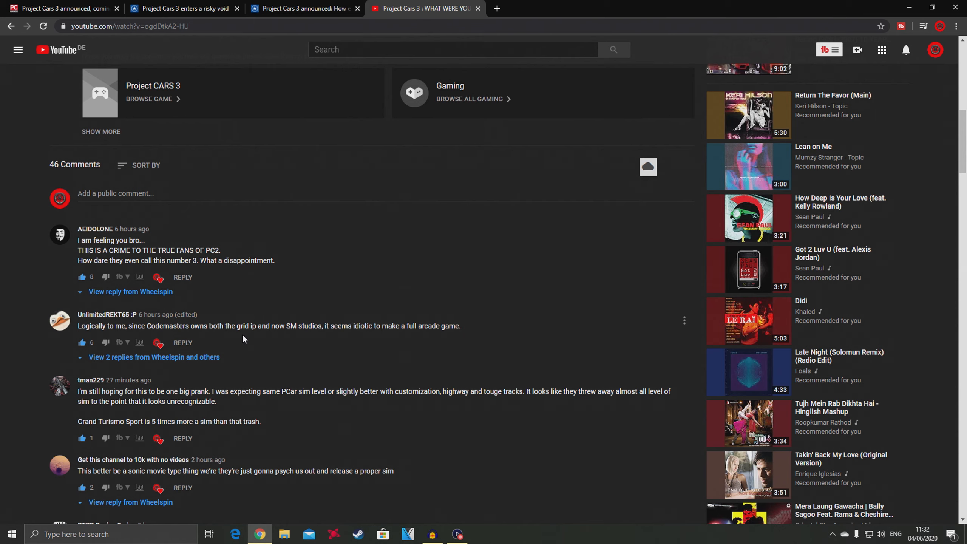
mouse_move(310, 323)
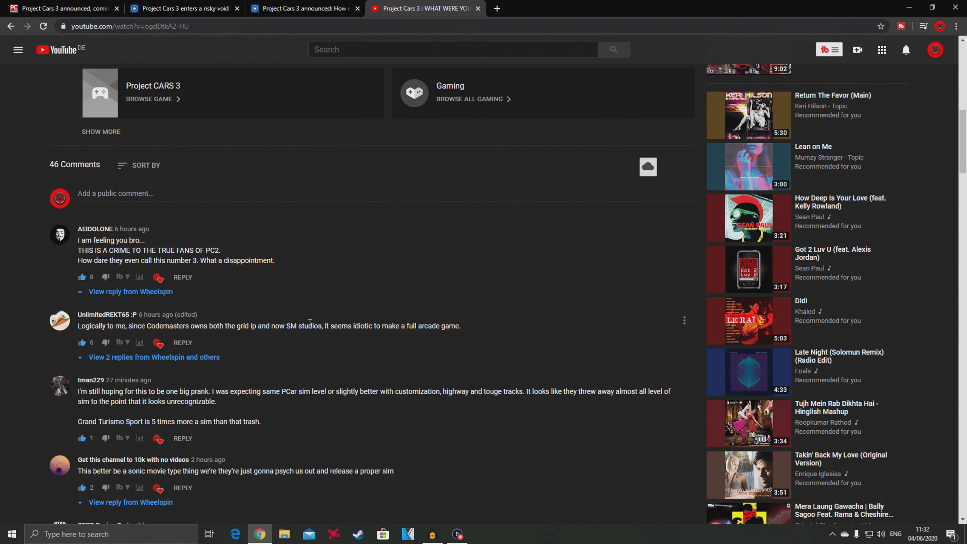
mouse_move(372, 337)
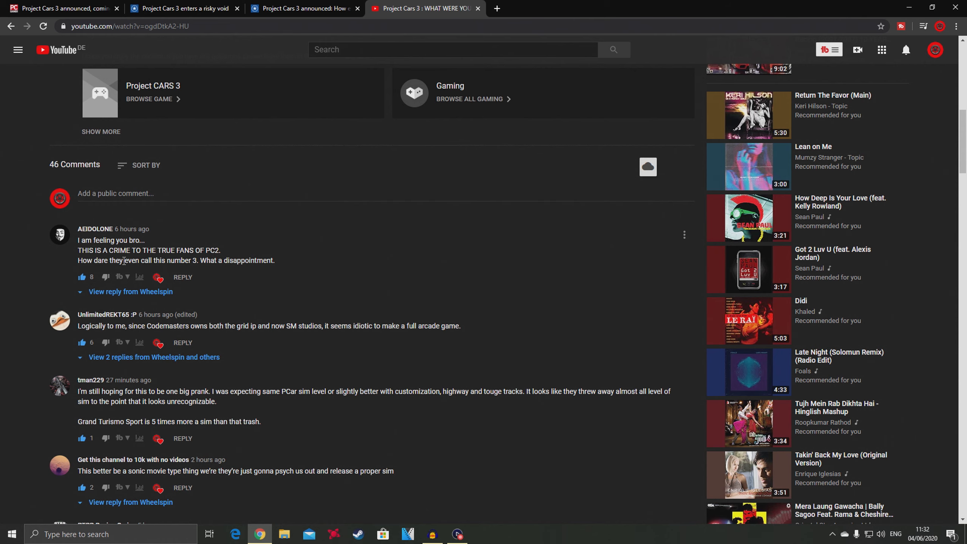
mouse_move(250, 270)
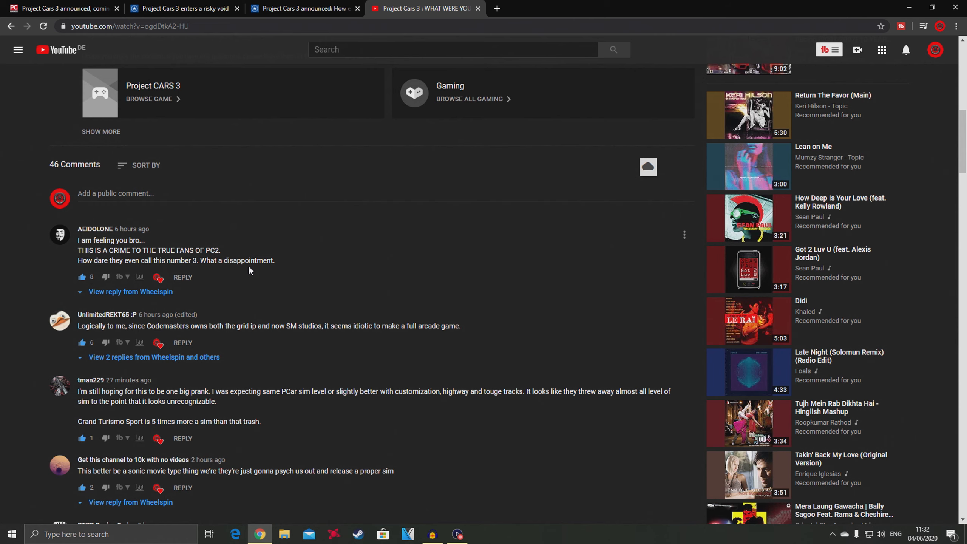
scroll("down", 3)
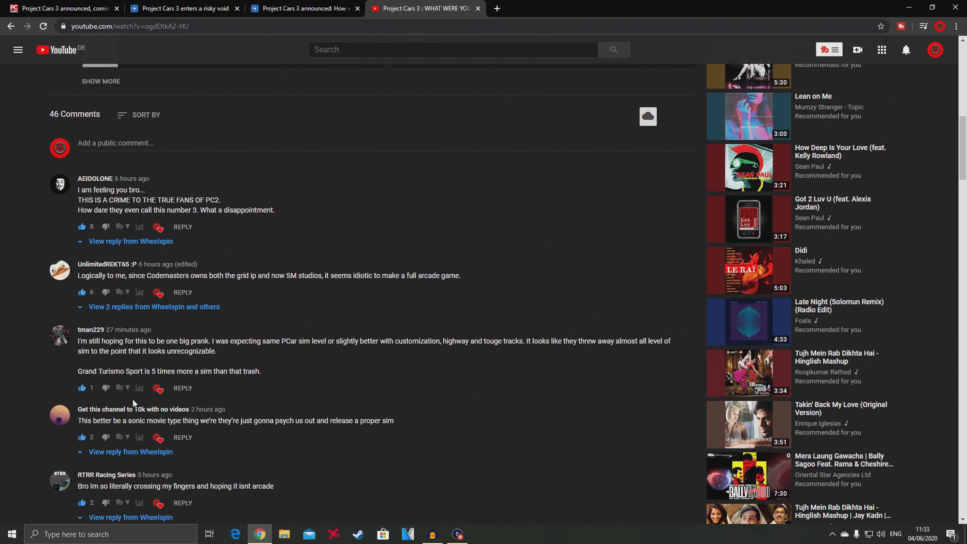
mouse_move(139, 418)
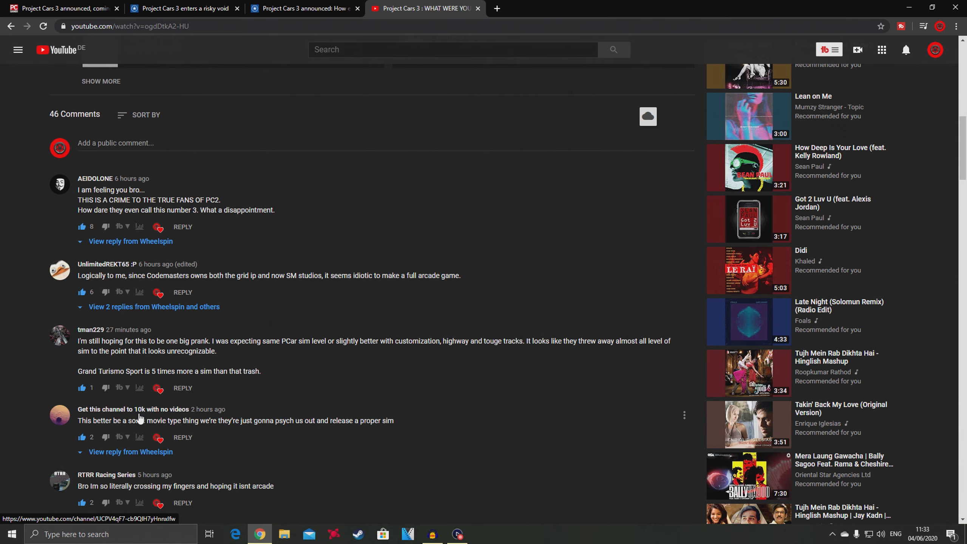
mouse_move(137, 419)
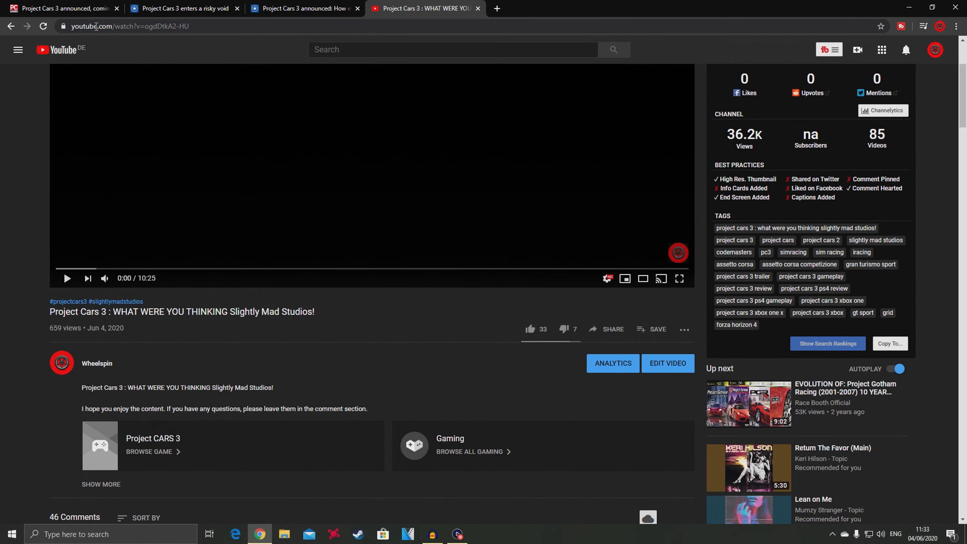
Step: Switch to the PC Gamer announcement article and scroll past the trailer to the career mode paragraphs
left_click(61, 8)
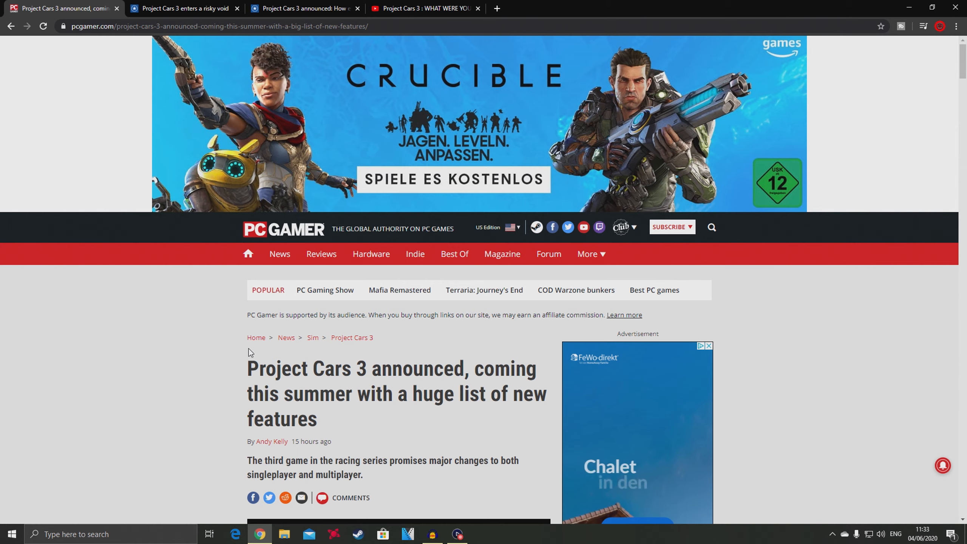
scroll("down", 3)
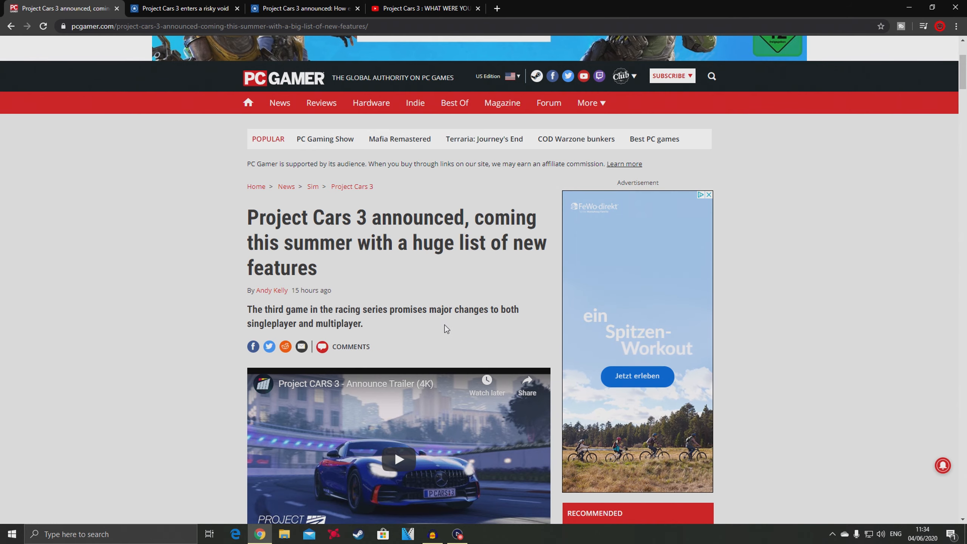
scroll("down", 3)
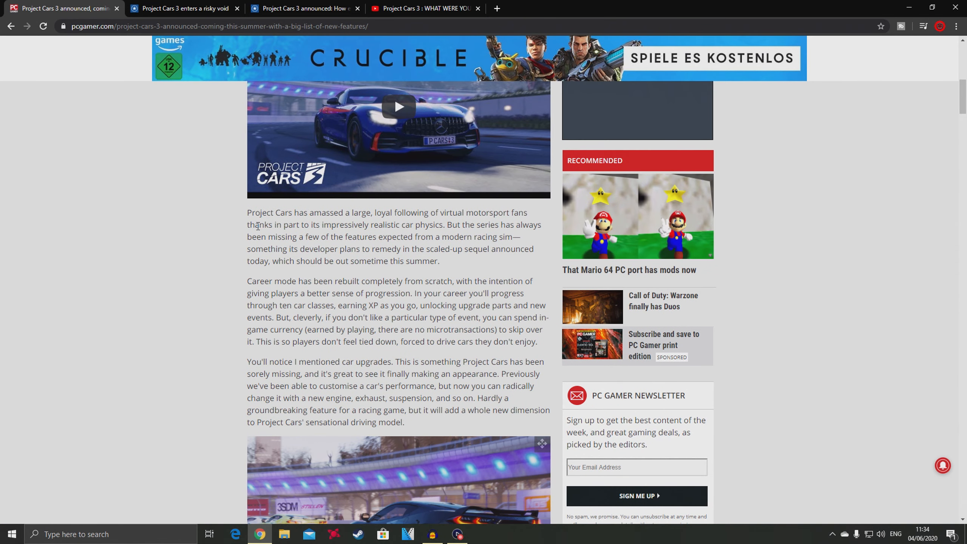
mouse_move(329, 223)
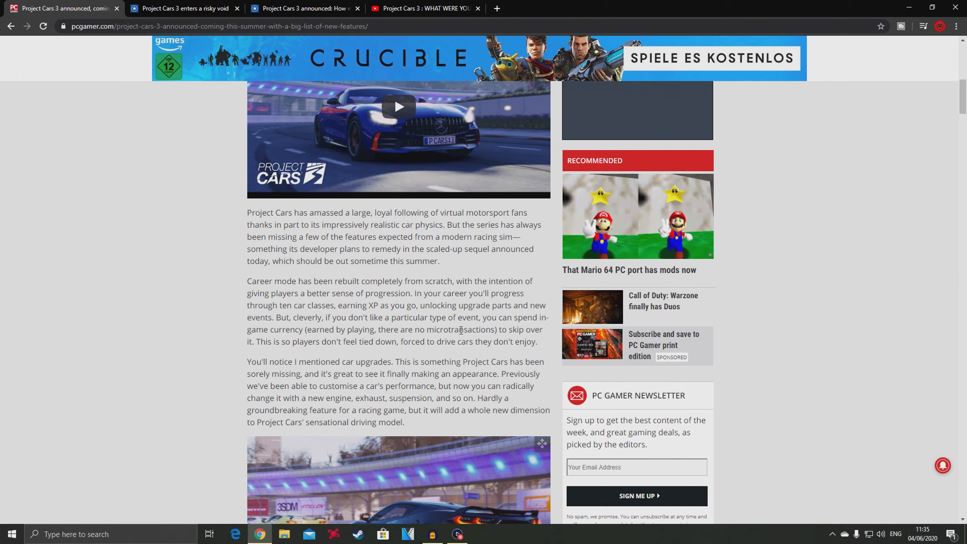
mouse_move(333, 346)
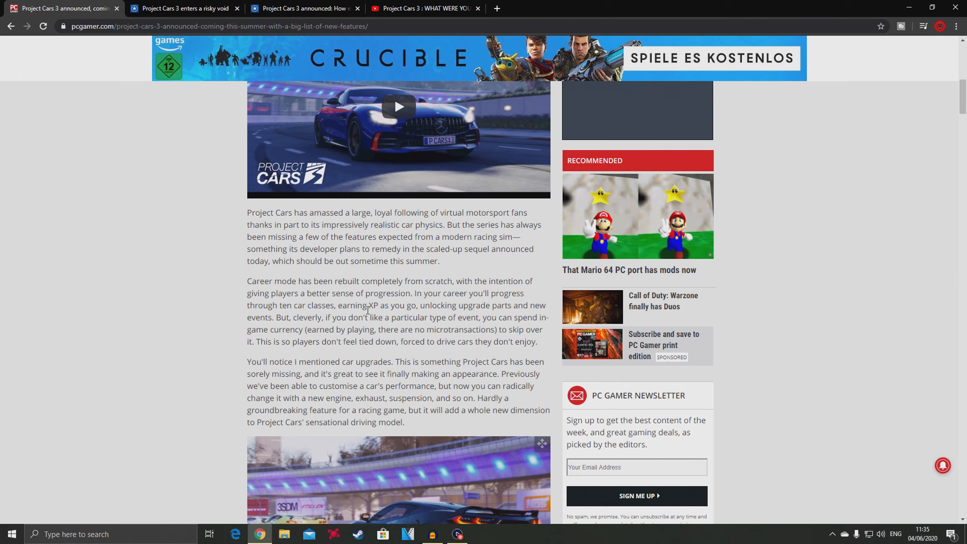
Step: Highlight the car-classes sentence, clear it, then highlight the 'engine, exhaust, suspension' upgrades phrase
left_click_drag(343, 305, 451, 329)
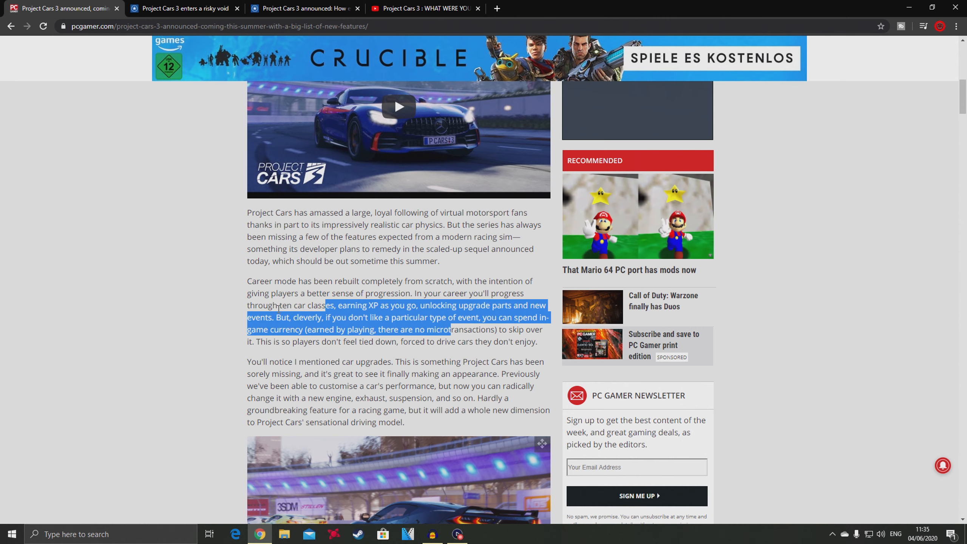
left_click(283, 366)
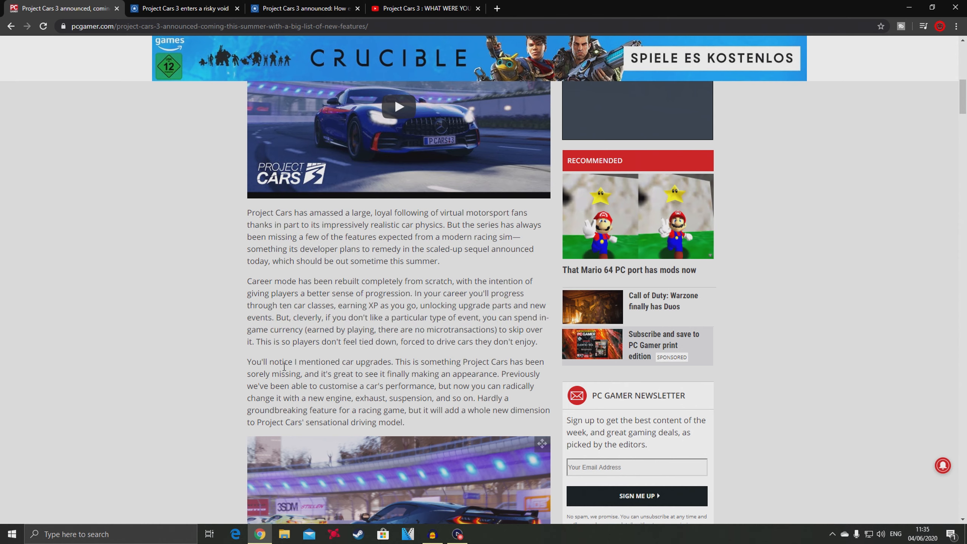
mouse_move(281, 360)
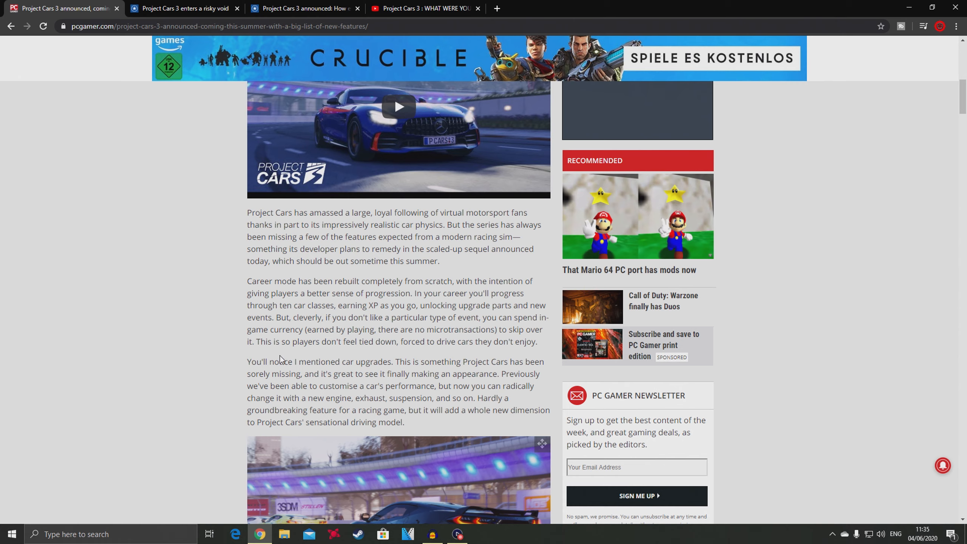
mouse_move(537, 363)
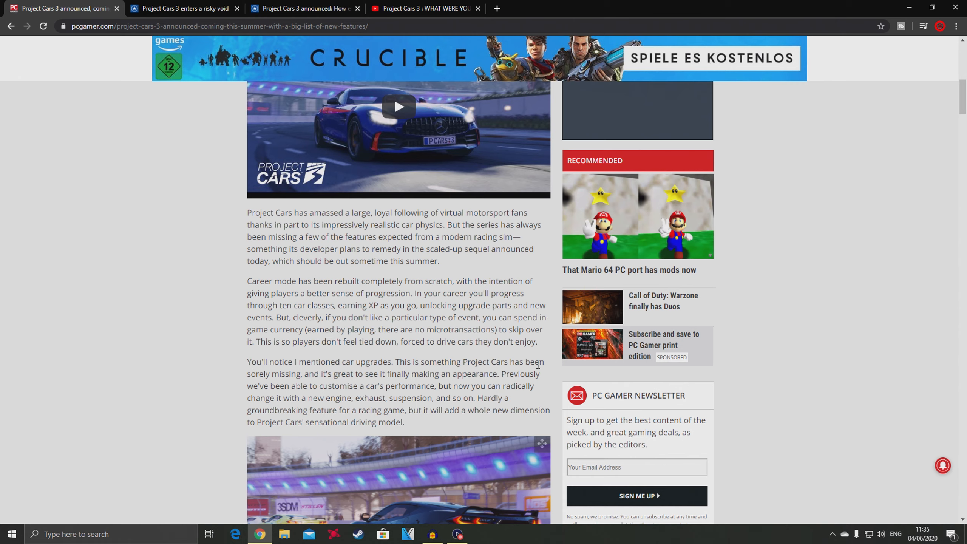
mouse_move(277, 384)
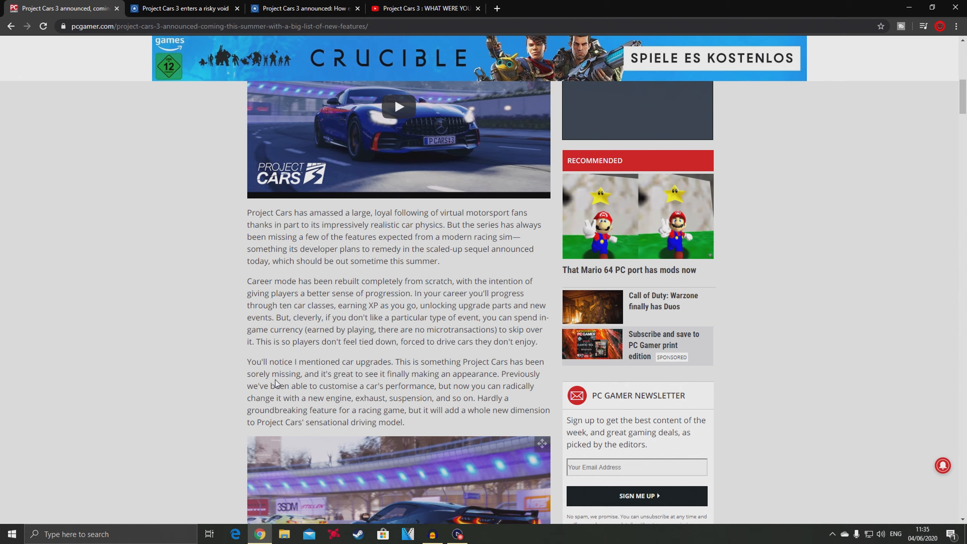
mouse_move(431, 378)
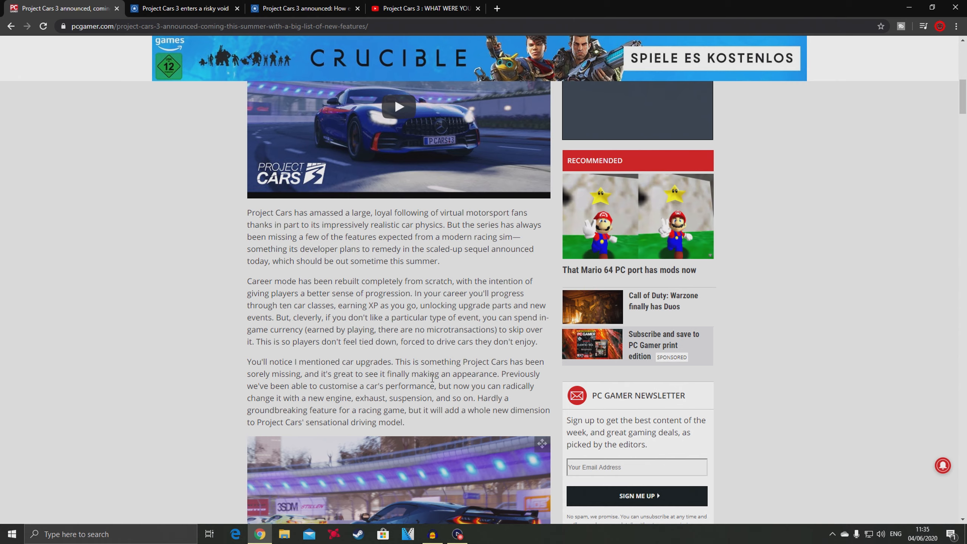
mouse_move(347, 395)
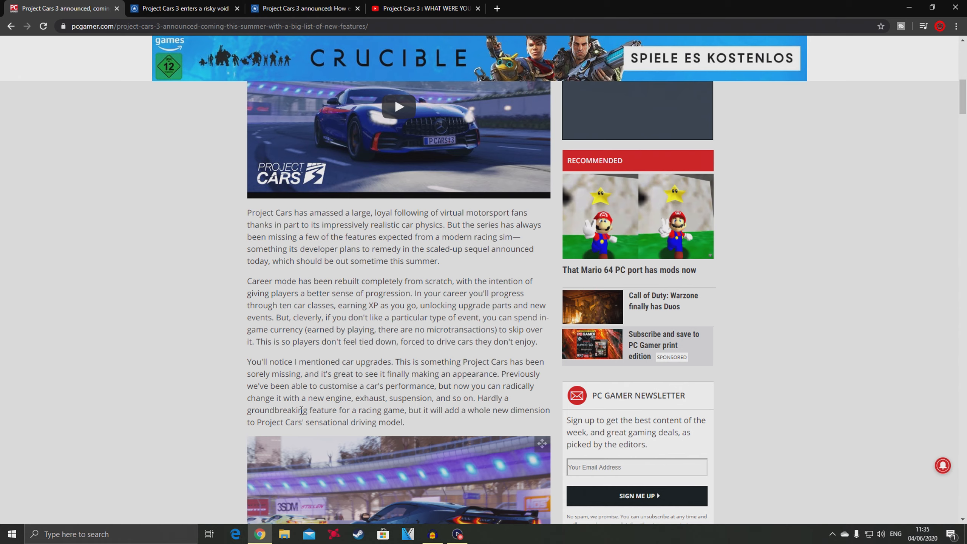
mouse_move(463, 397)
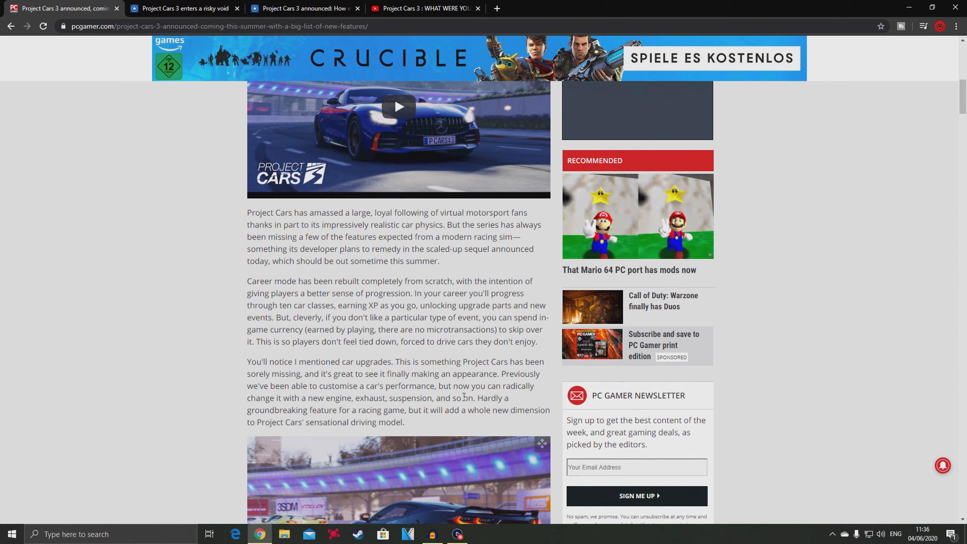
mouse_move(320, 407)
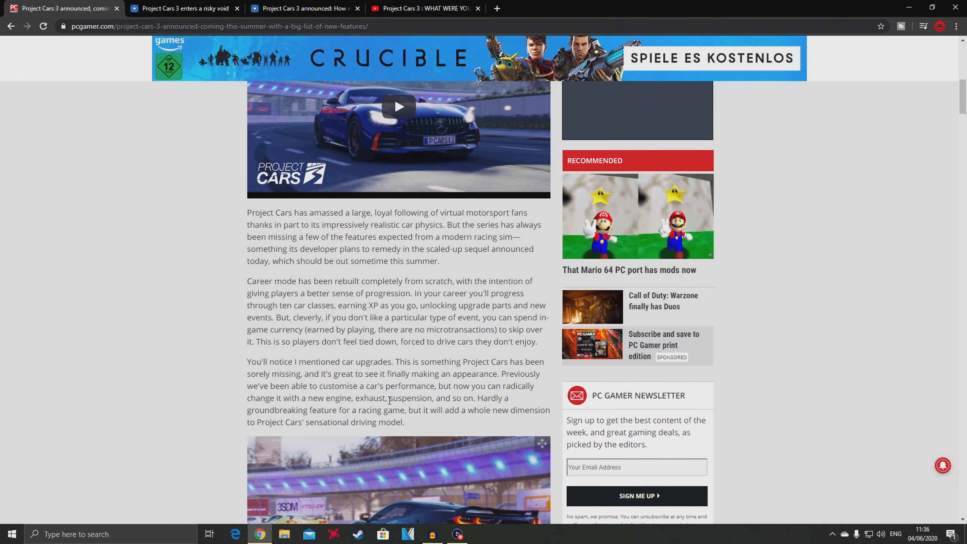
mouse_move(489, 380)
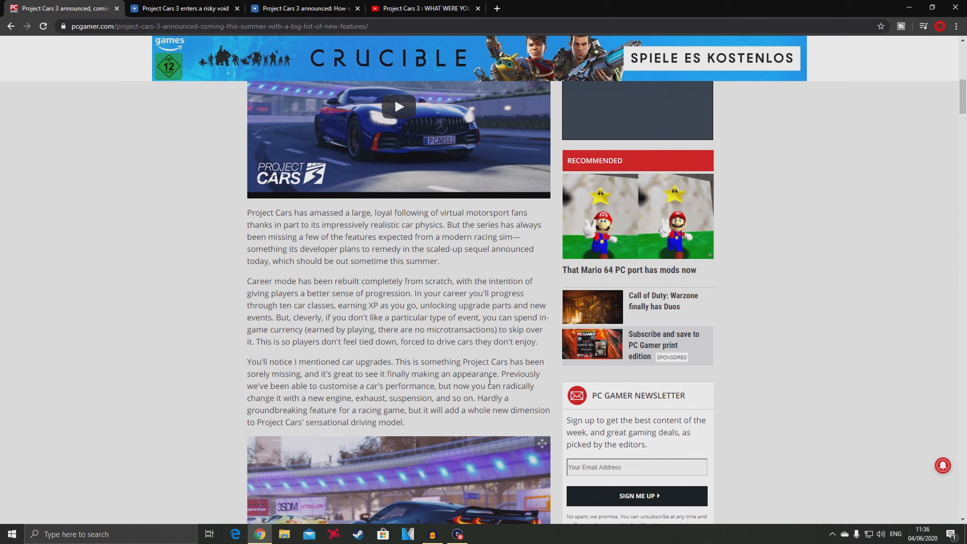
mouse_move(418, 393)
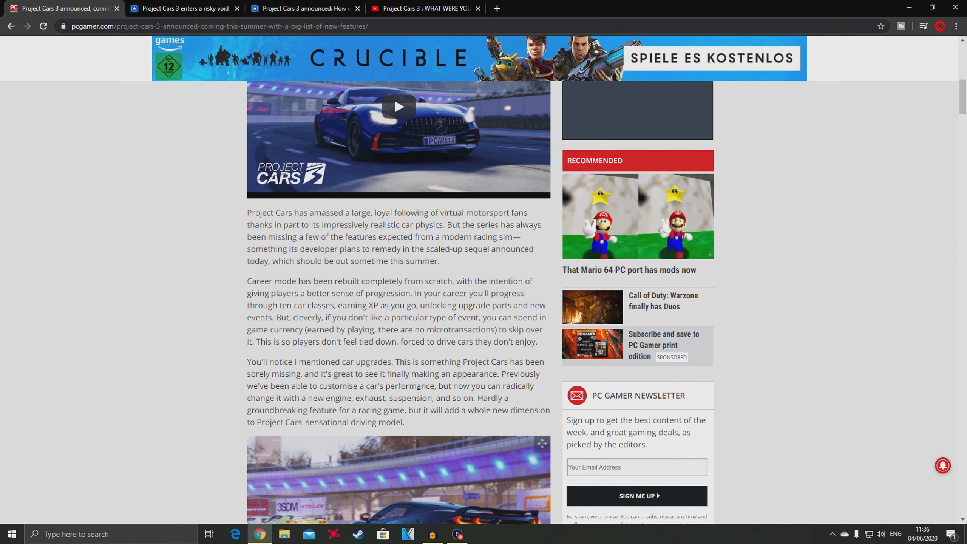
mouse_move(430, 366)
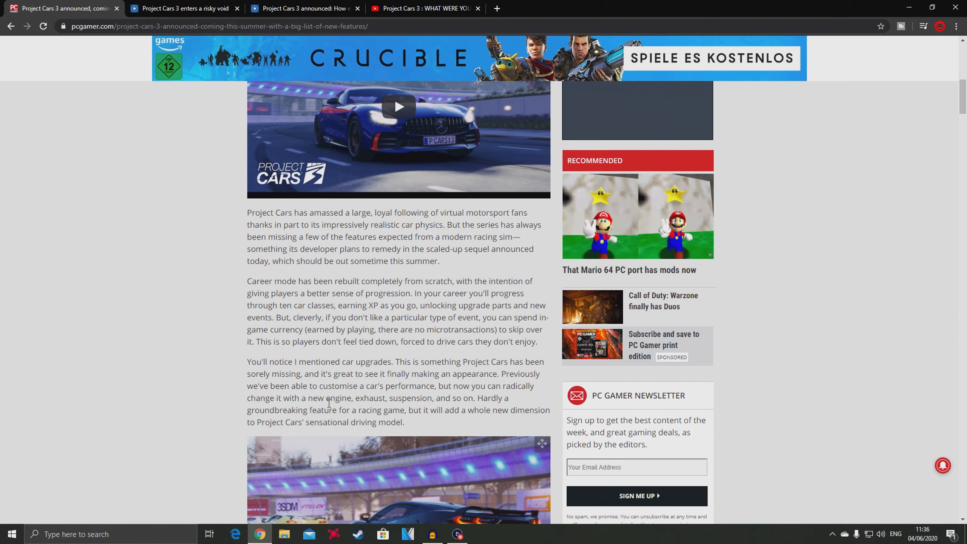
left_click_drag(330, 398, 439, 397)
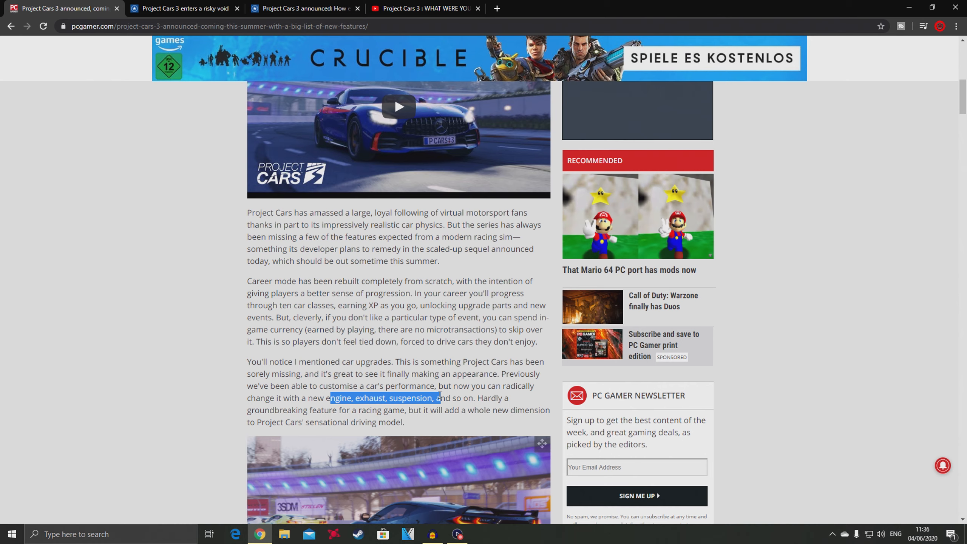
Step: Scroll past the upgrades image to the multiplayer paragraph and highlight 'crafted by the developer'
scroll("down", 3)
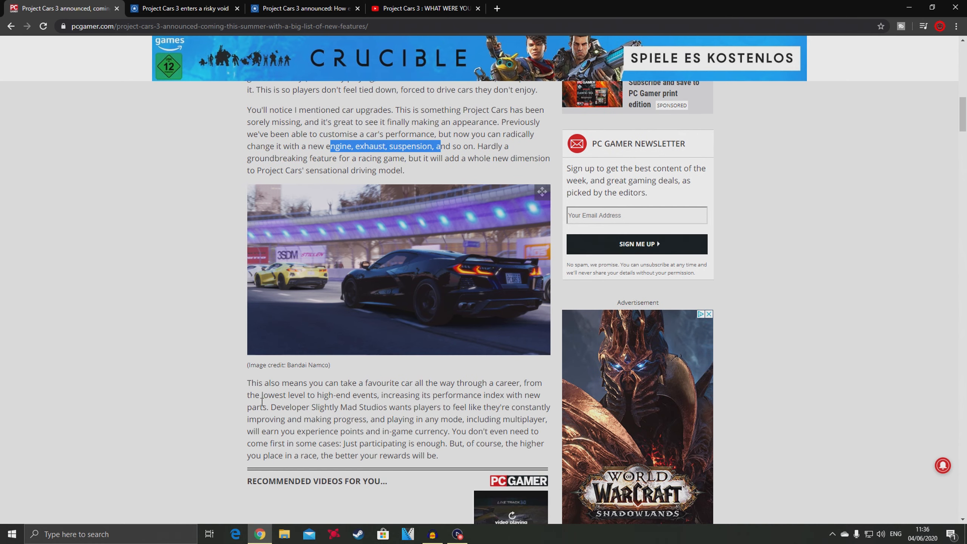
scroll("down", 3)
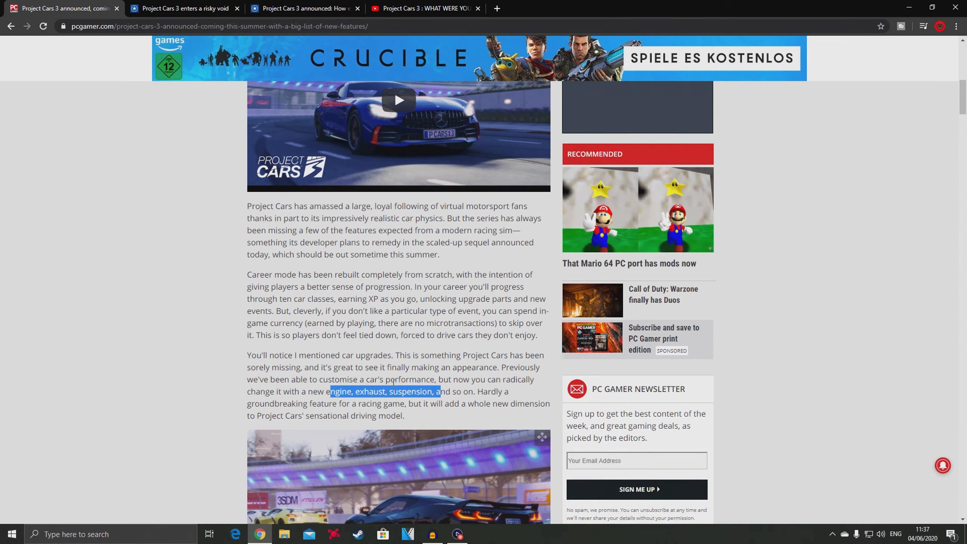
scroll("down", 3)
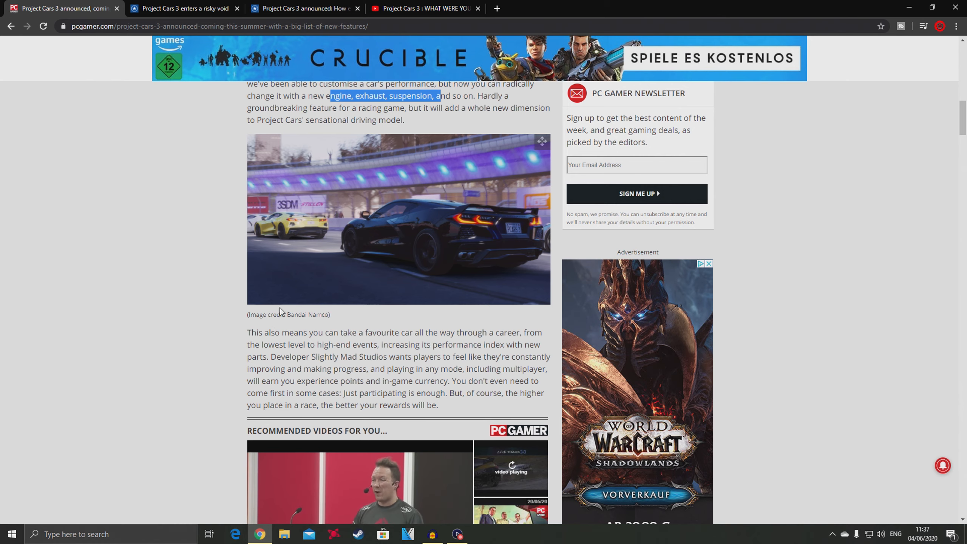
scroll("down", 3)
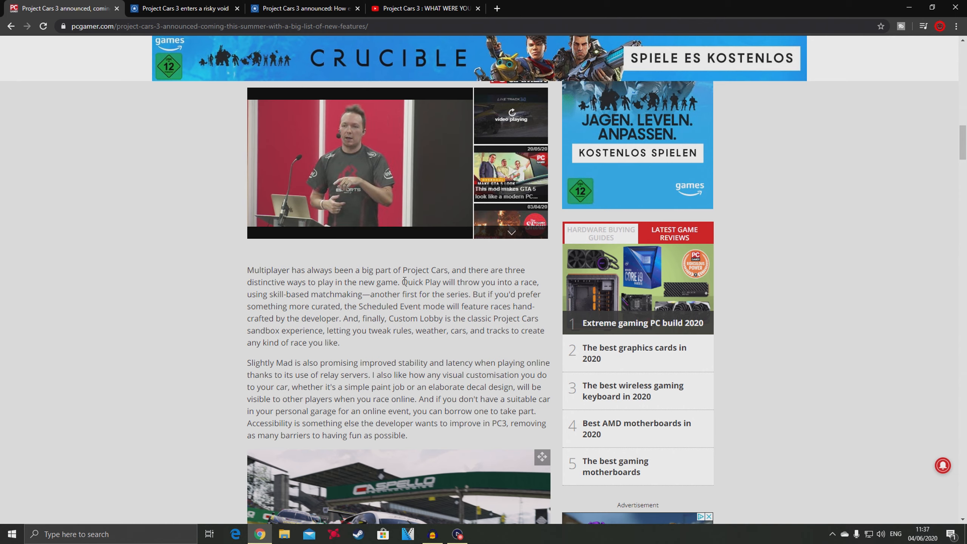
double_click(418, 281)
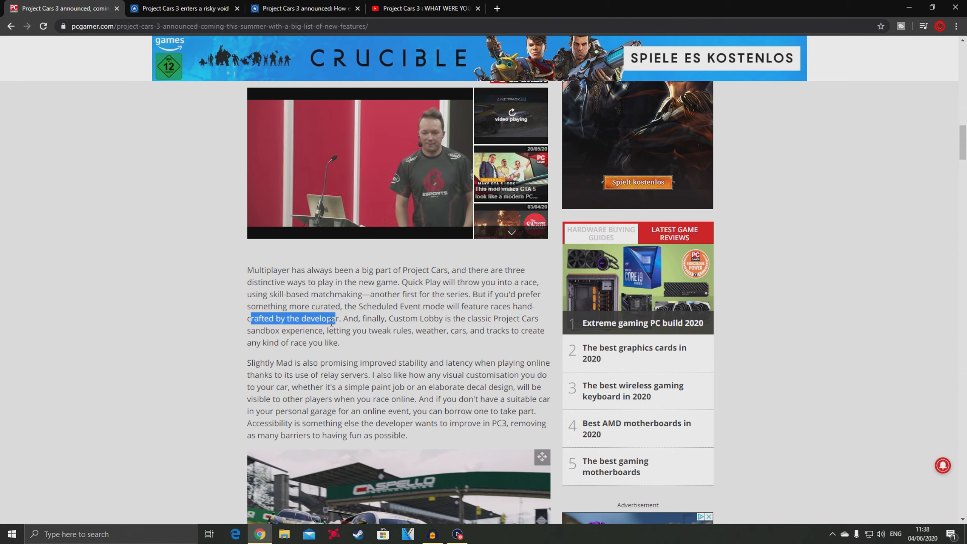
mouse_move(405, 351)
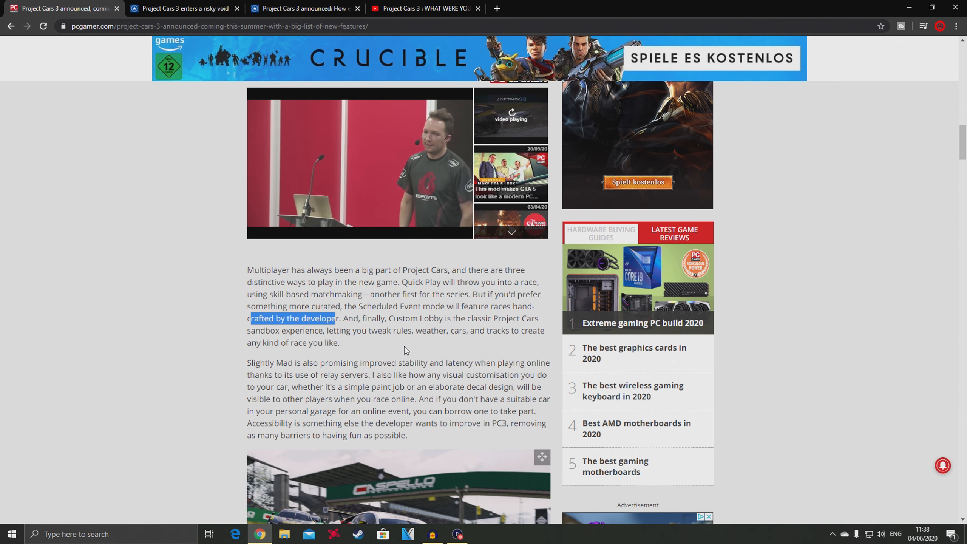
Step: Highlight 'stability and latency' in the online paragraph and scroll on to the Rivals section
scroll("down", 3)
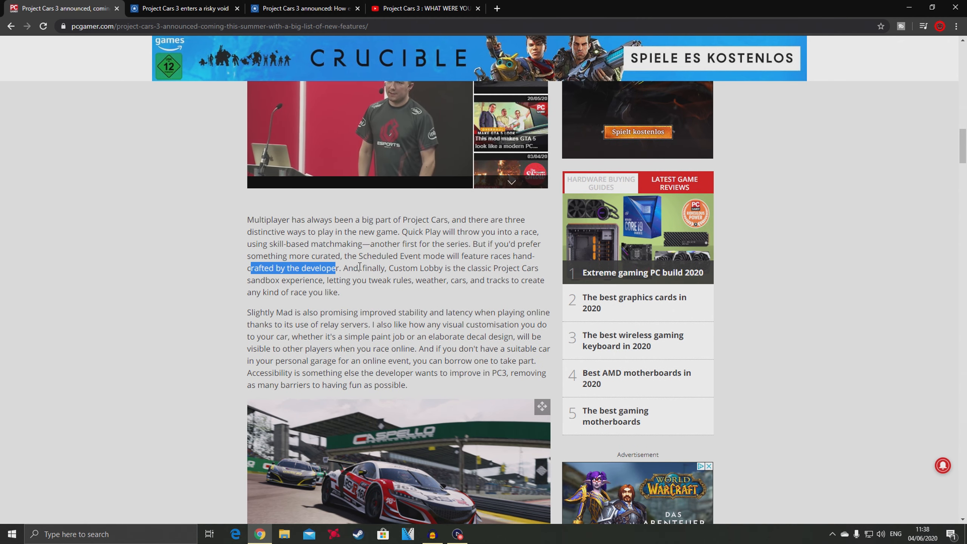
scroll("down", 3)
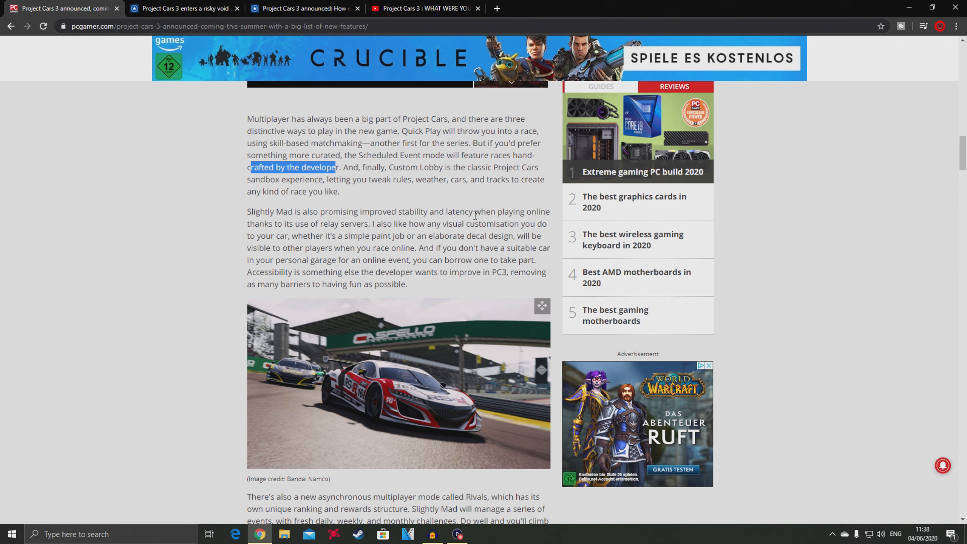
mouse_move(316, 246)
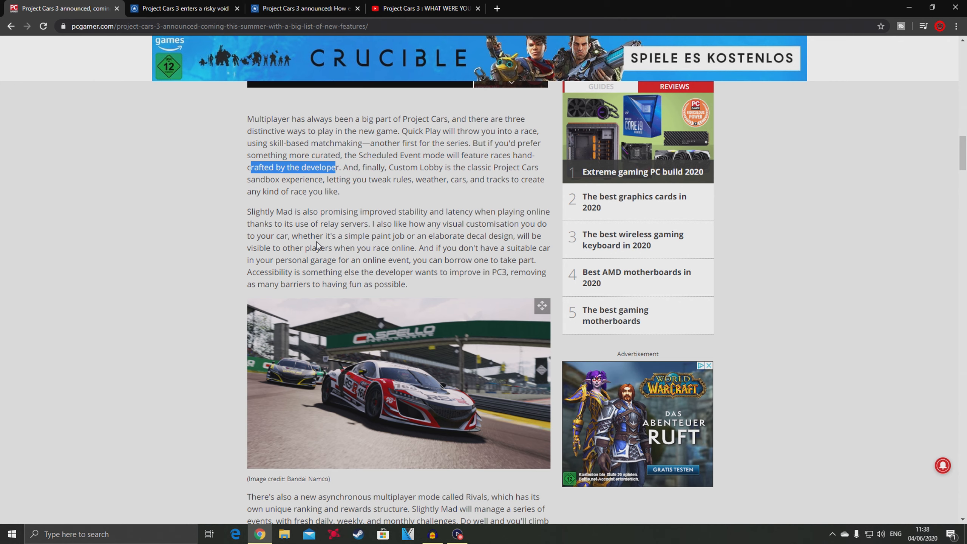
left_click(708, 365)
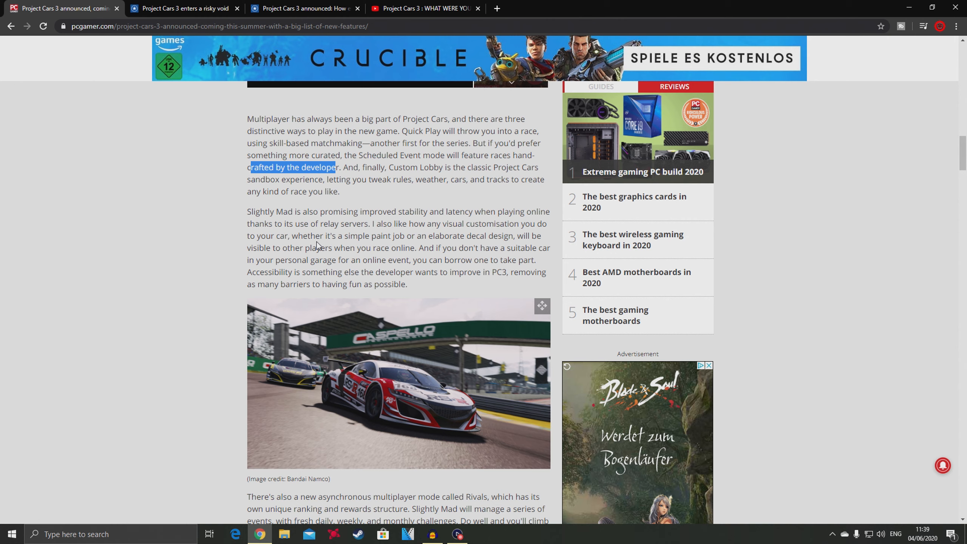
mouse_move(398, 212)
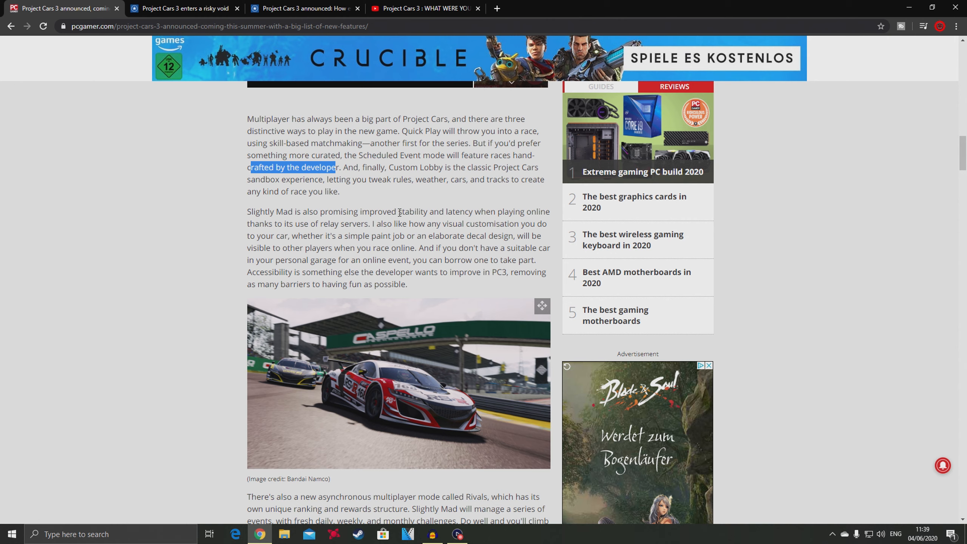
double_click(434, 211)
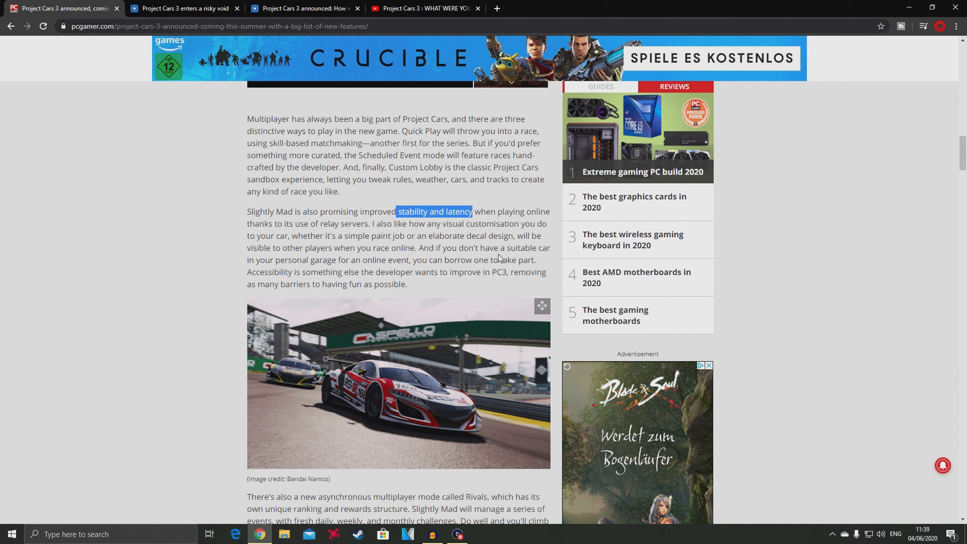
mouse_move(404, 267)
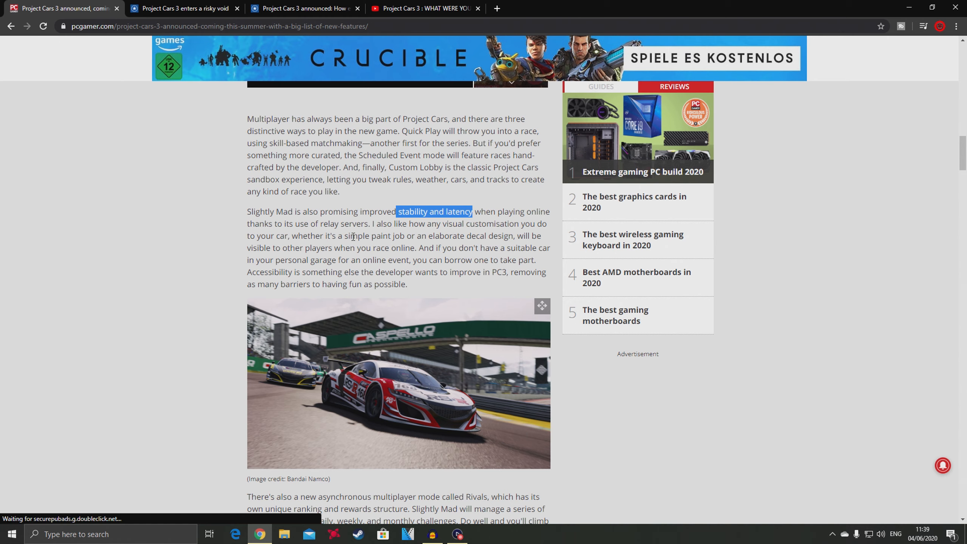
scroll("down", 3)
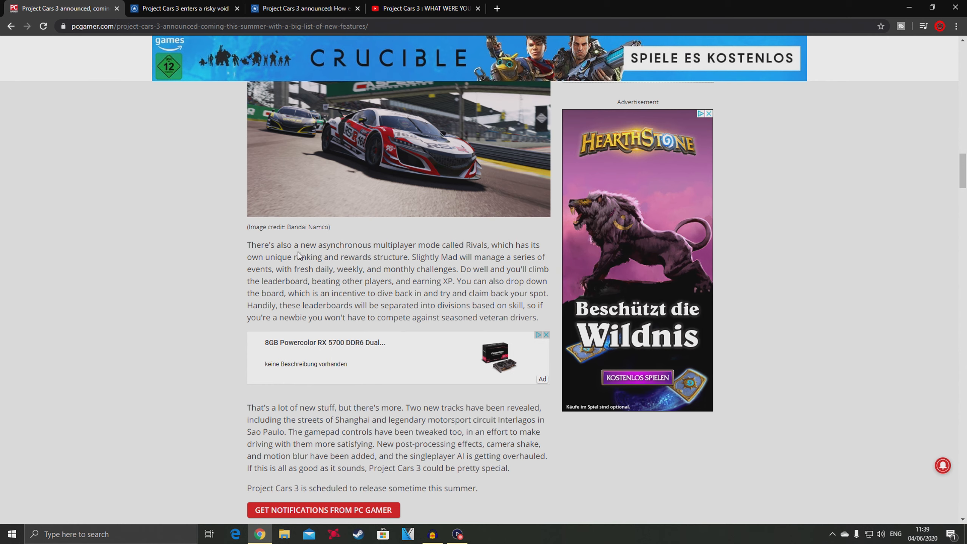
Step: Highlight the Rivals paragraph and scroll down to the author bio and comments
left_click_drag(279, 244, 456, 293)
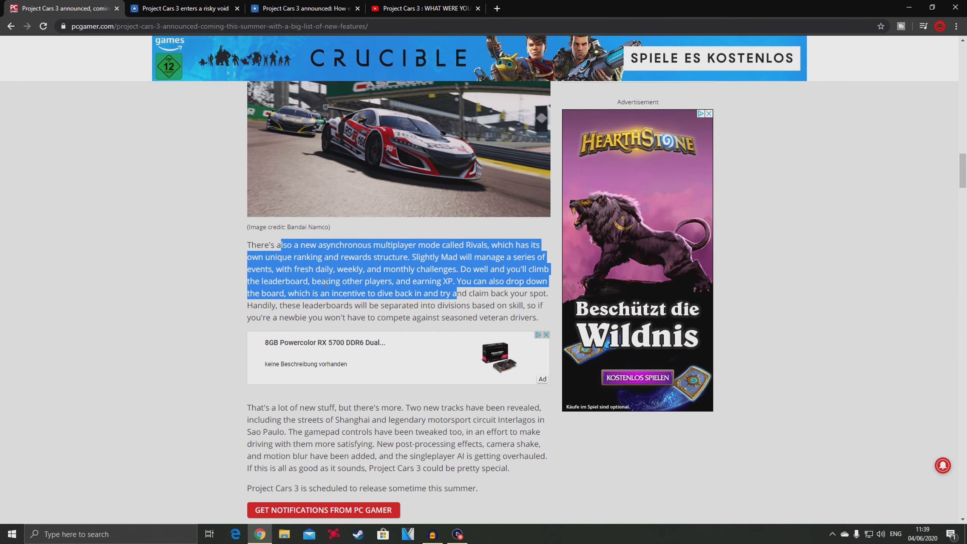
scroll("down", 3)
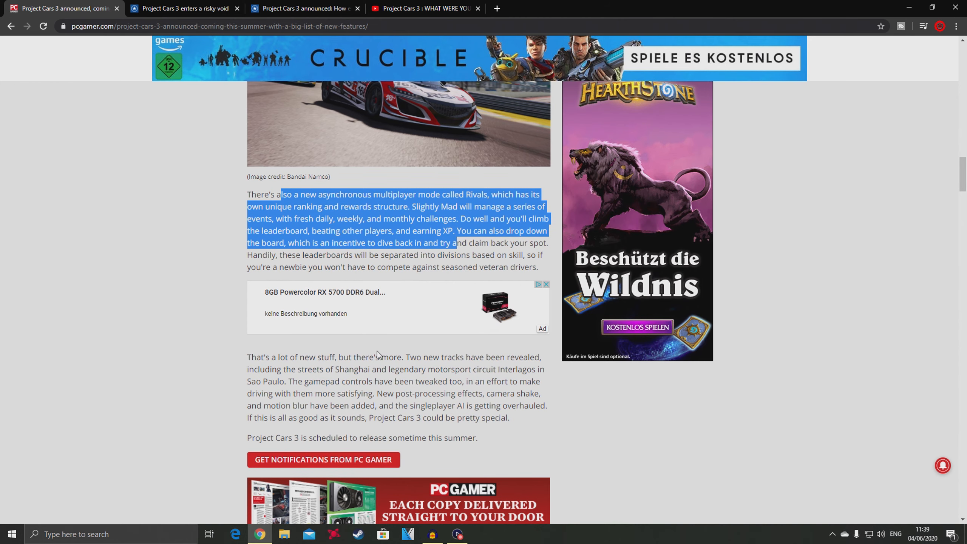
scroll("down", 3)
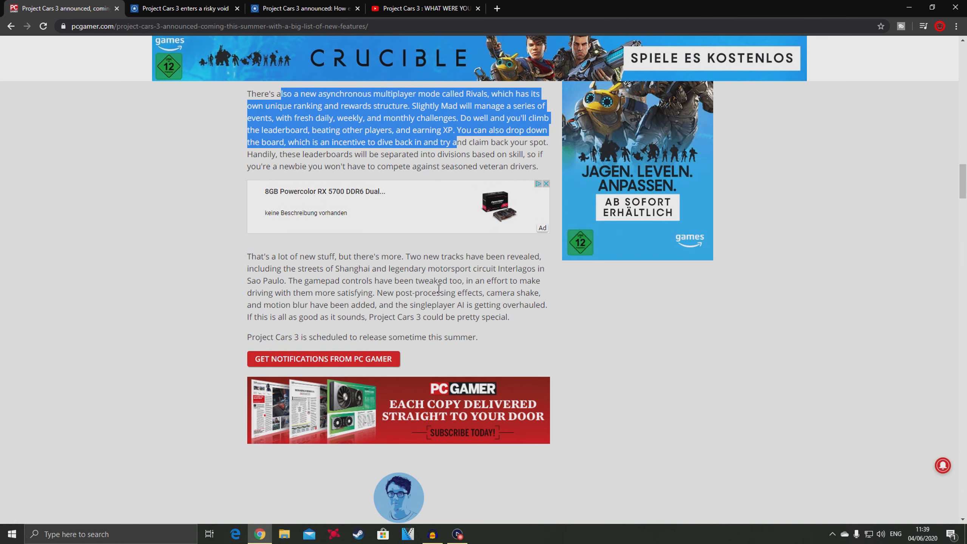
scroll("down", 3)
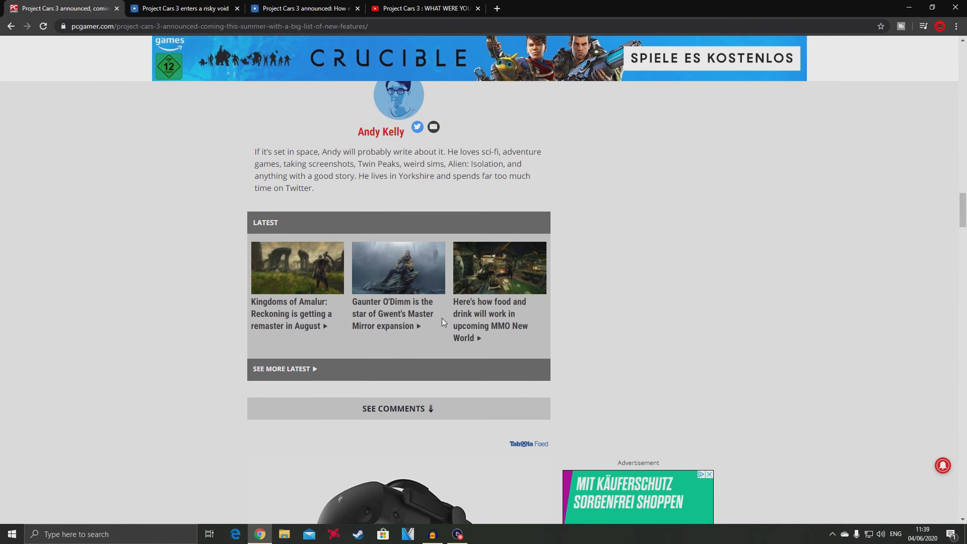
Step: Scroll back toward the article's headline and opening career mode paragraphs
scroll("up", 3)
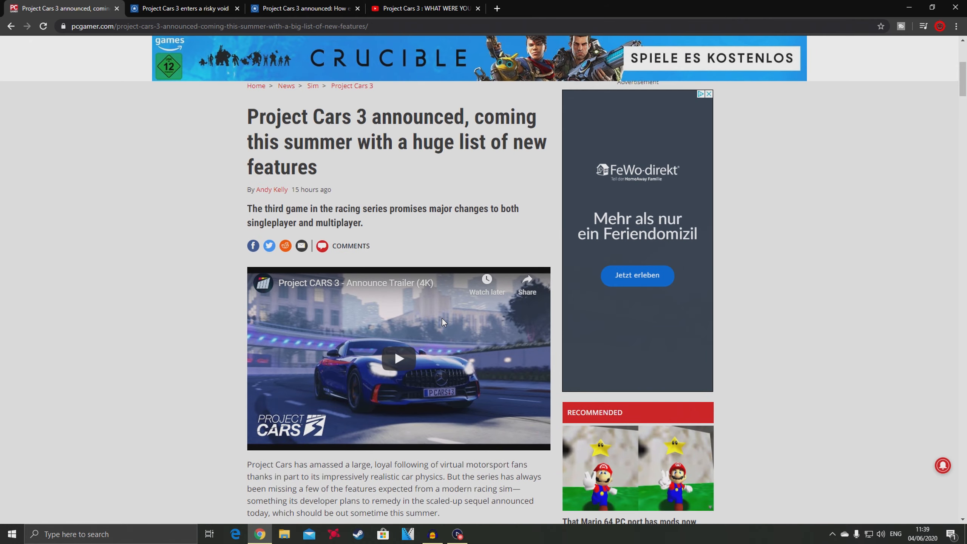
scroll("down", 3)
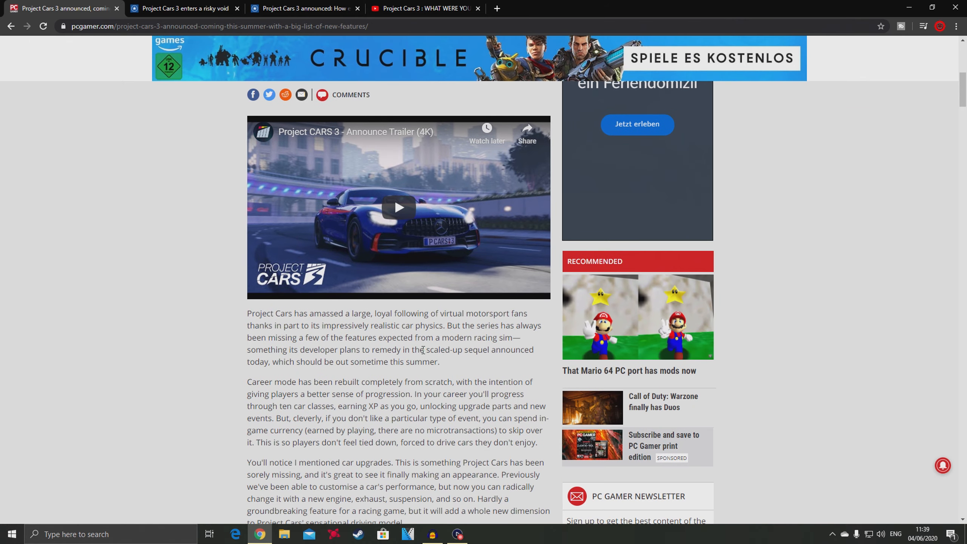
scroll("down", 3)
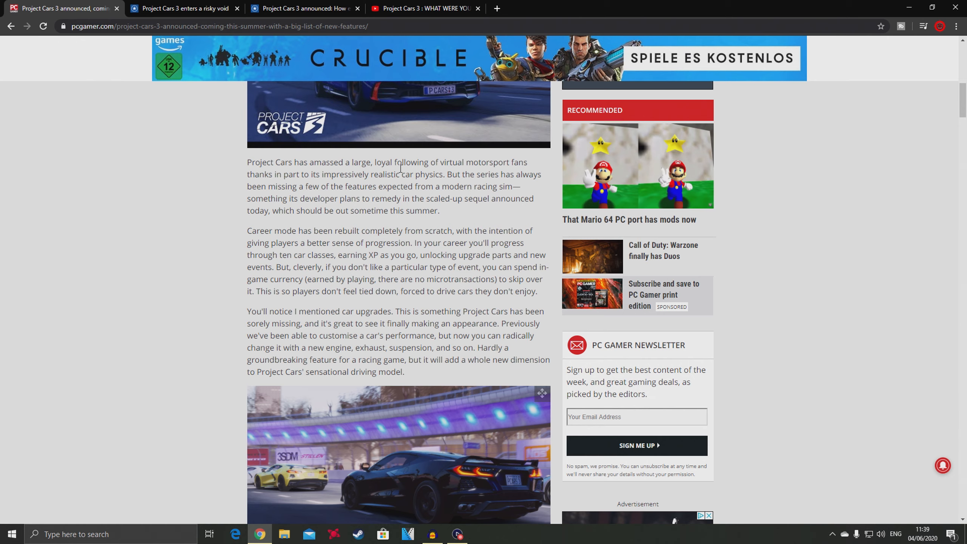
Step: Switch through the GameStar tabs to the 'risky gap' analysis article and show its video categories list
left_click(302, 8)
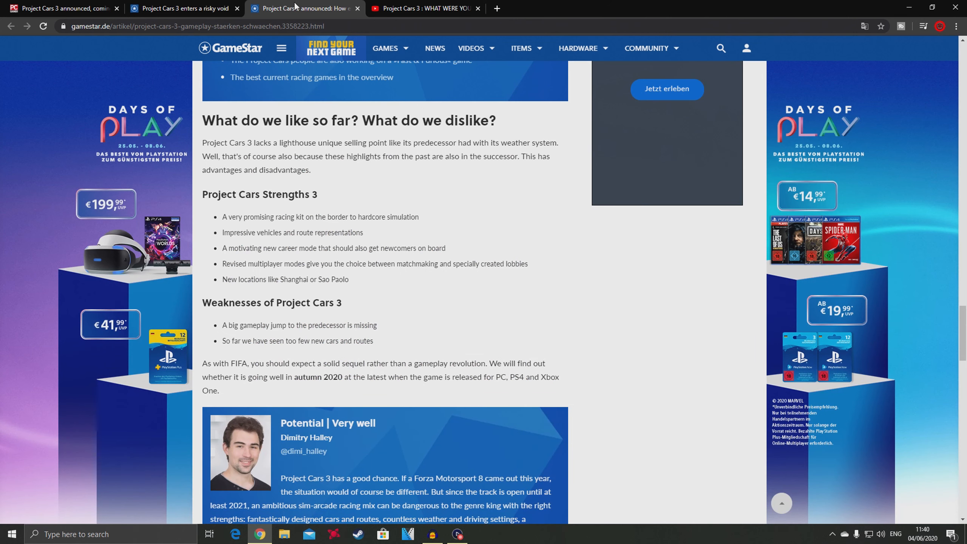
left_click(182, 8)
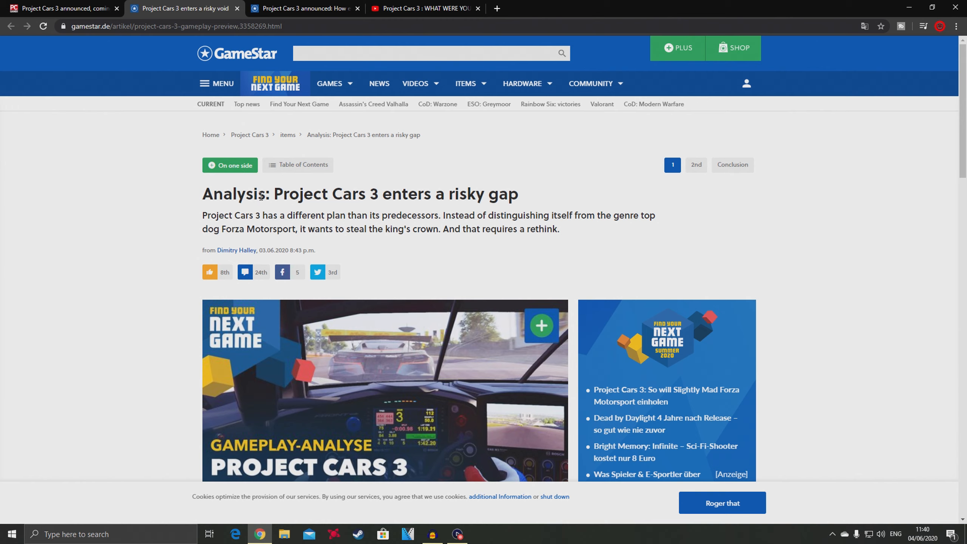
mouse_move(194, 50)
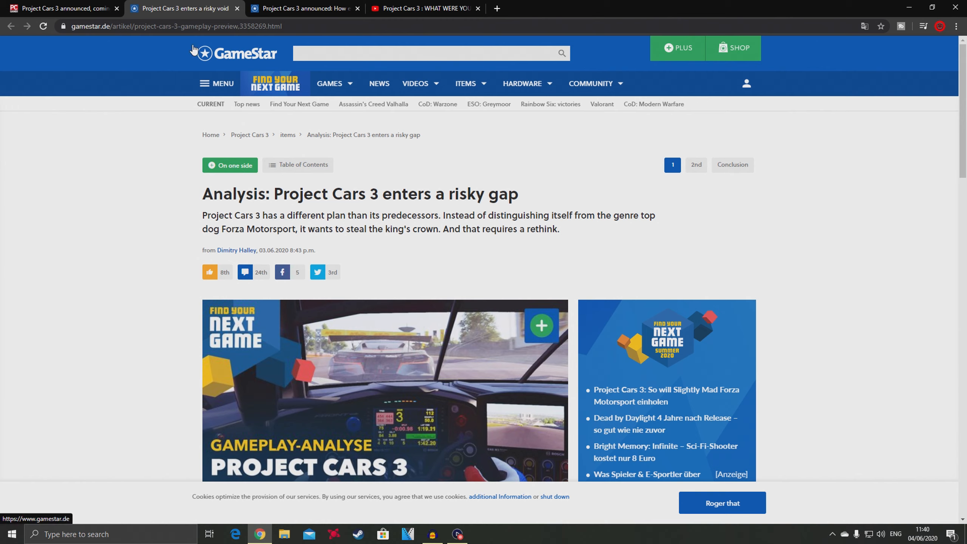
mouse_move(279, 53)
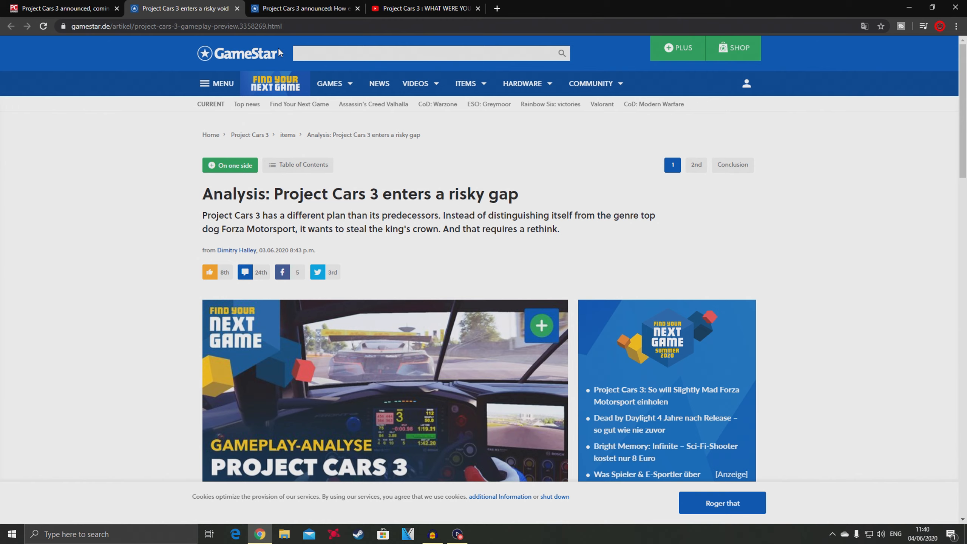
left_click(416, 83)
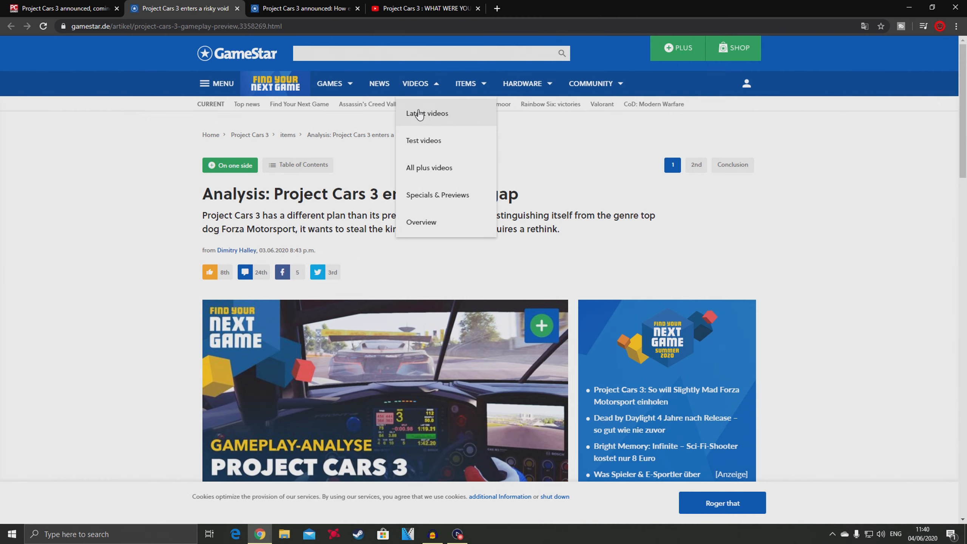
scroll("down", 3)
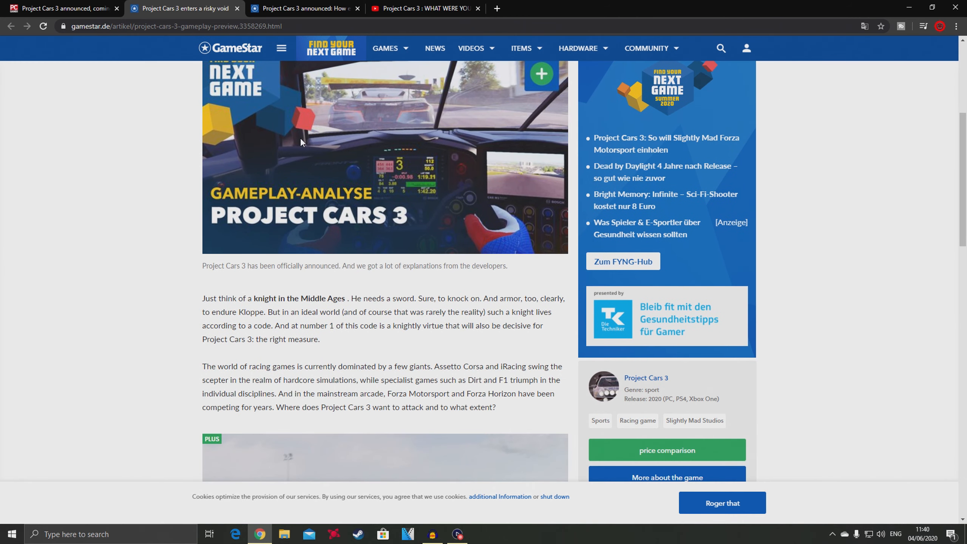
mouse_move(269, 245)
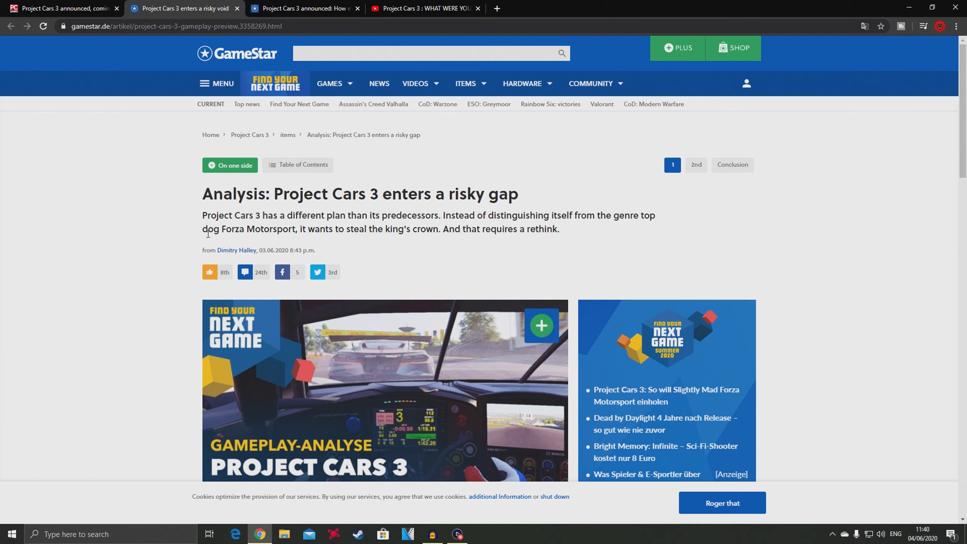
mouse_move(264, 220)
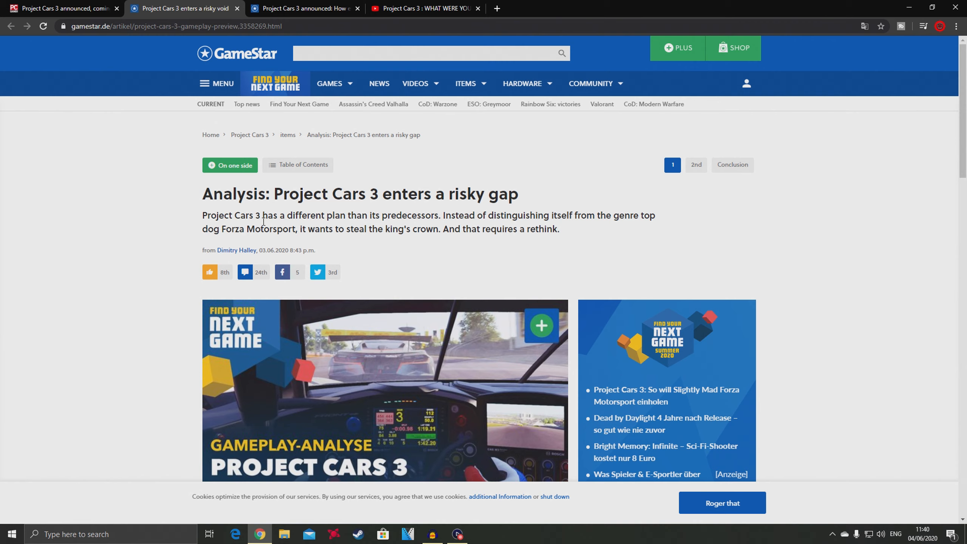
mouse_move(621, 227)
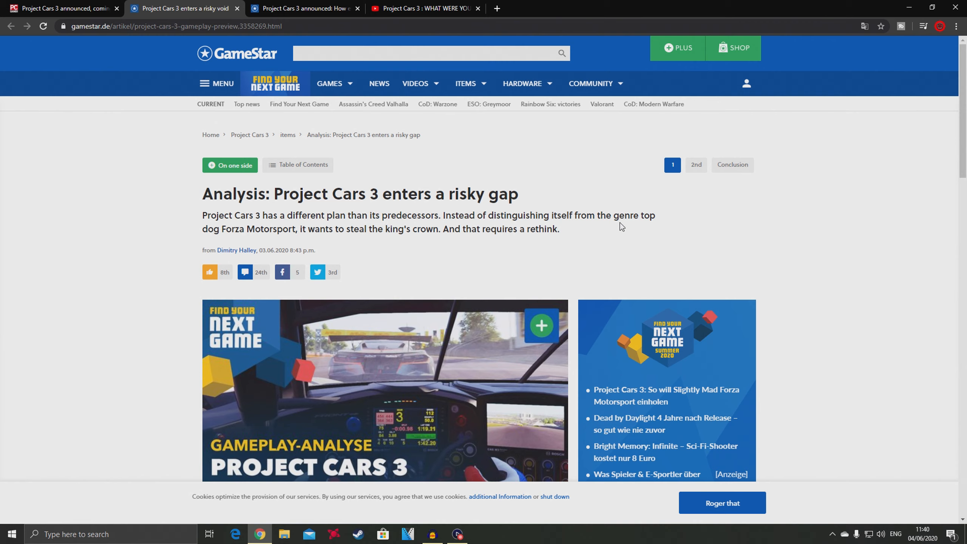
mouse_move(267, 240)
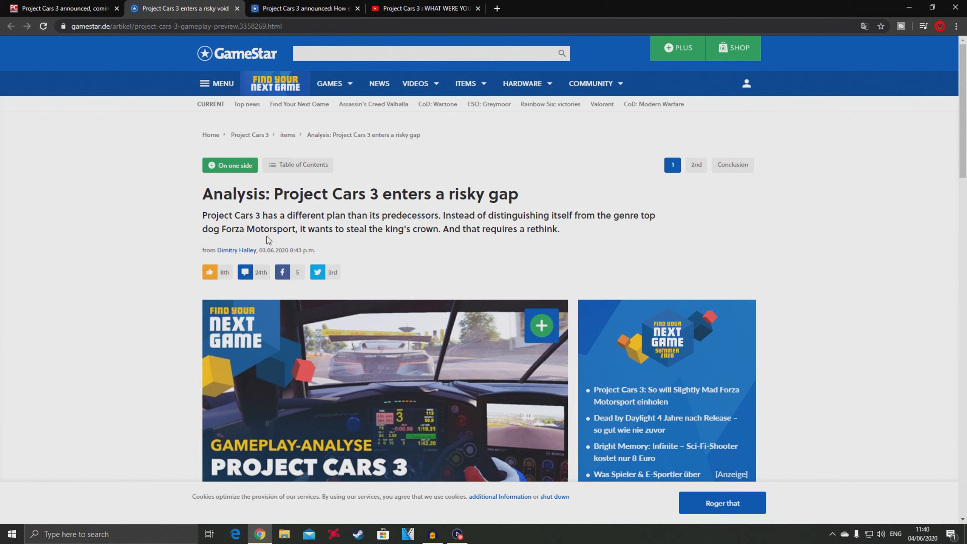
mouse_move(317, 235)
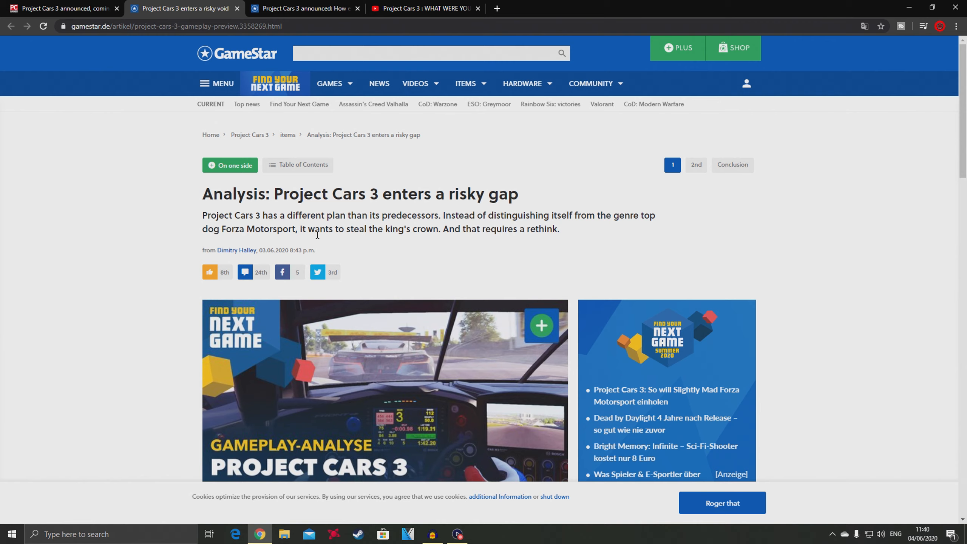
mouse_move(438, 259)
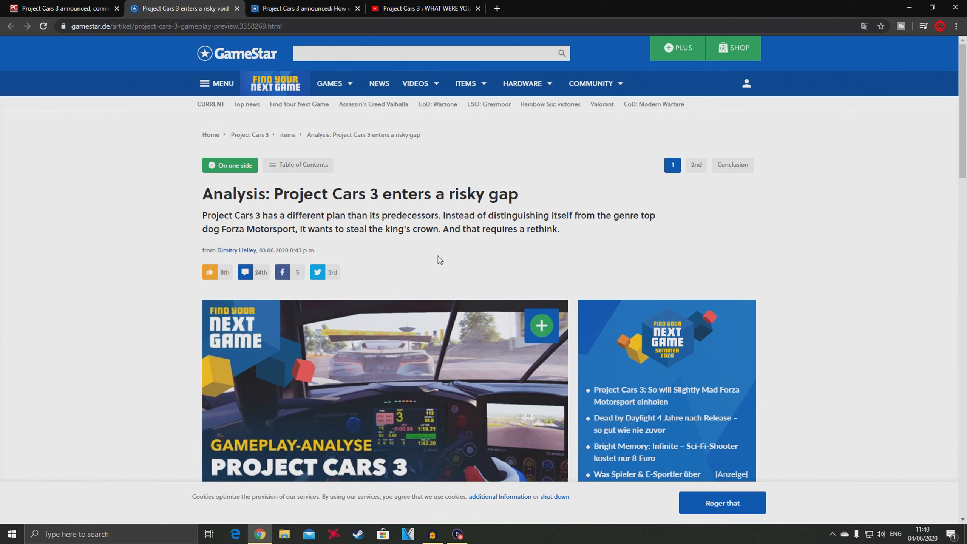
mouse_move(381, 209)
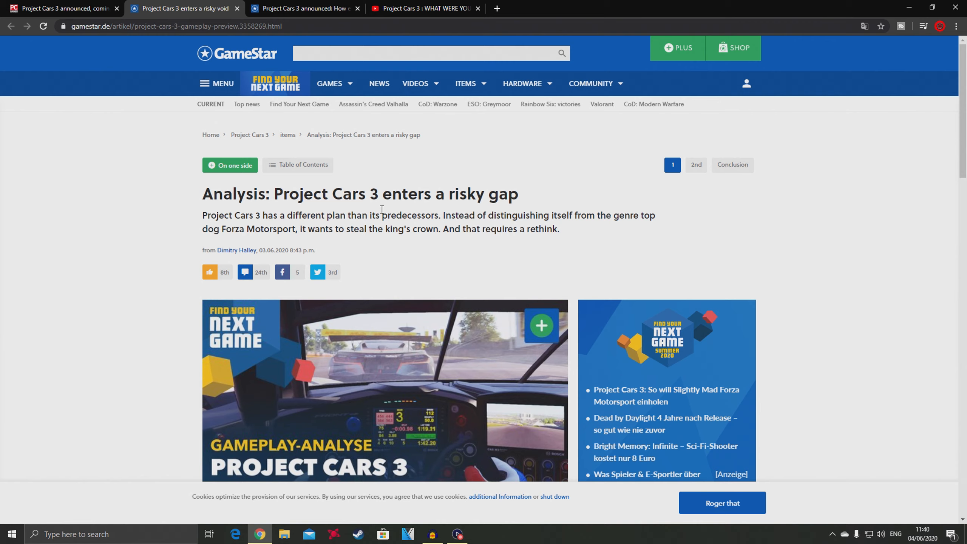
Step: Scroll past the header image to the knight analogy intro and racing giants paragraph
scroll("down", 3)
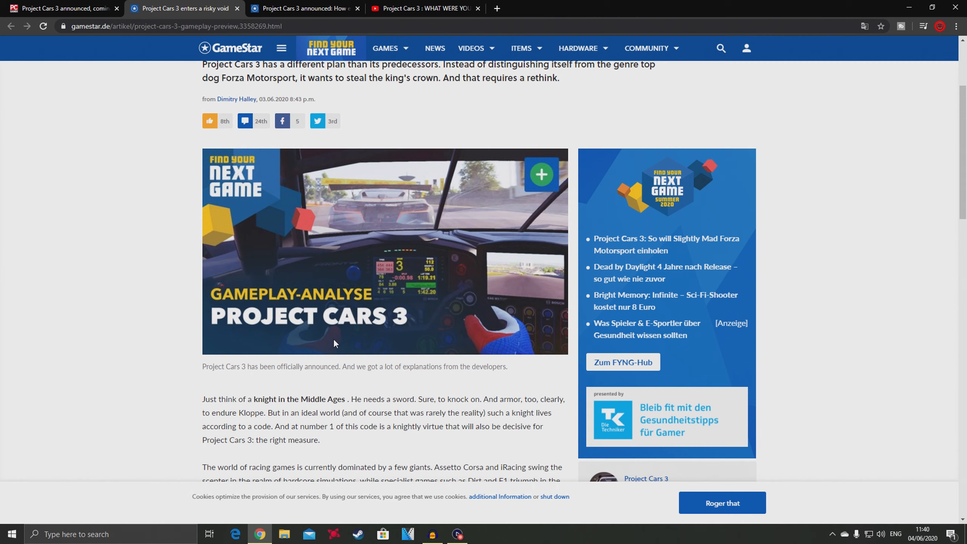
mouse_move(302, 331)
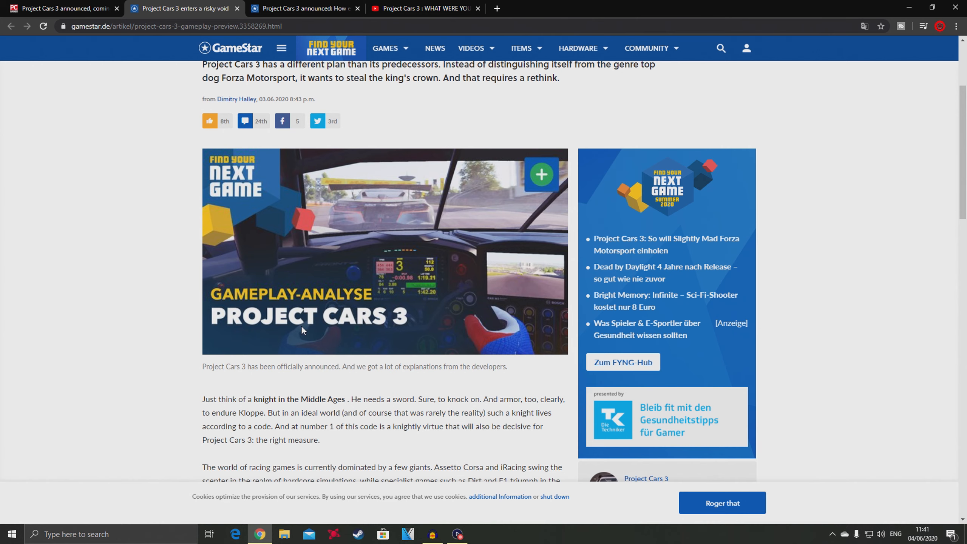
scroll("down", 3)
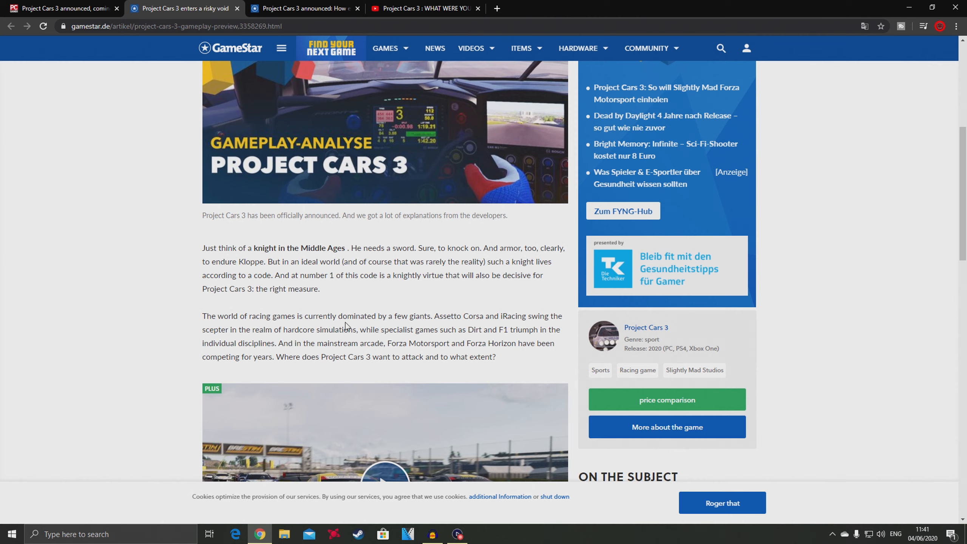
mouse_move(431, 319)
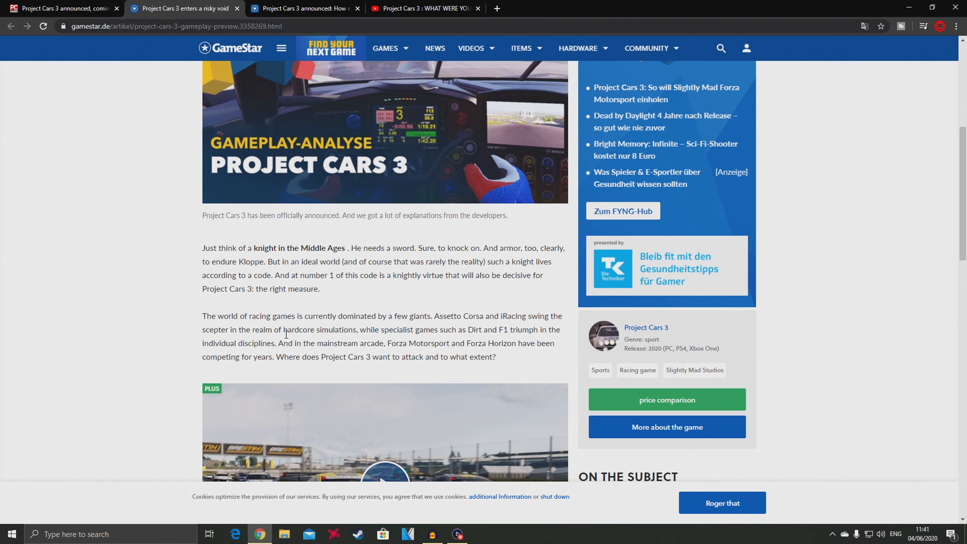
mouse_move(384, 333)
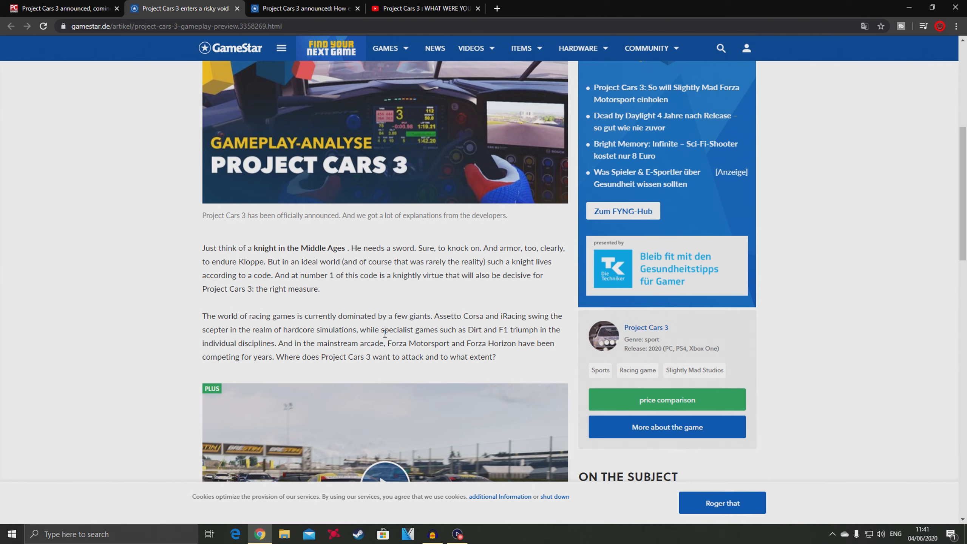
mouse_move(461, 333)
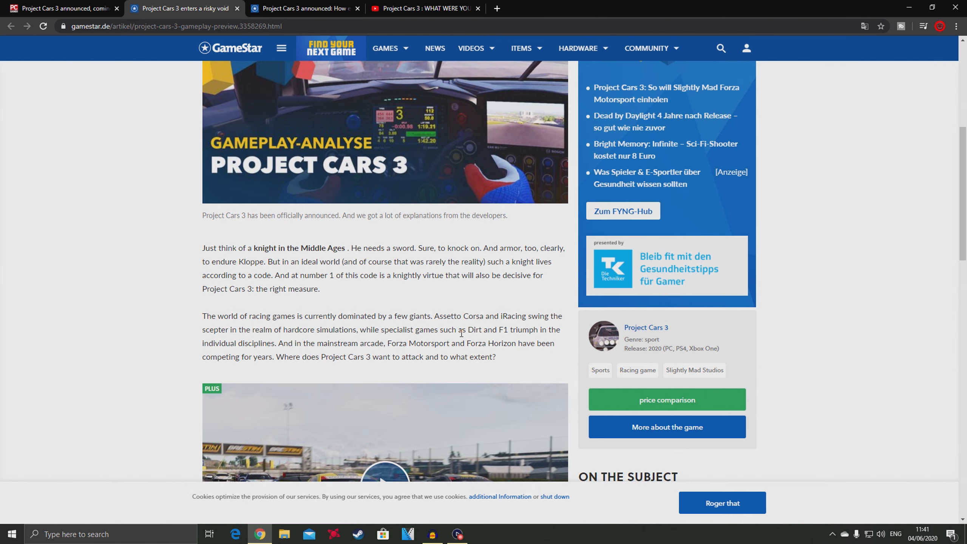
mouse_move(459, 332)
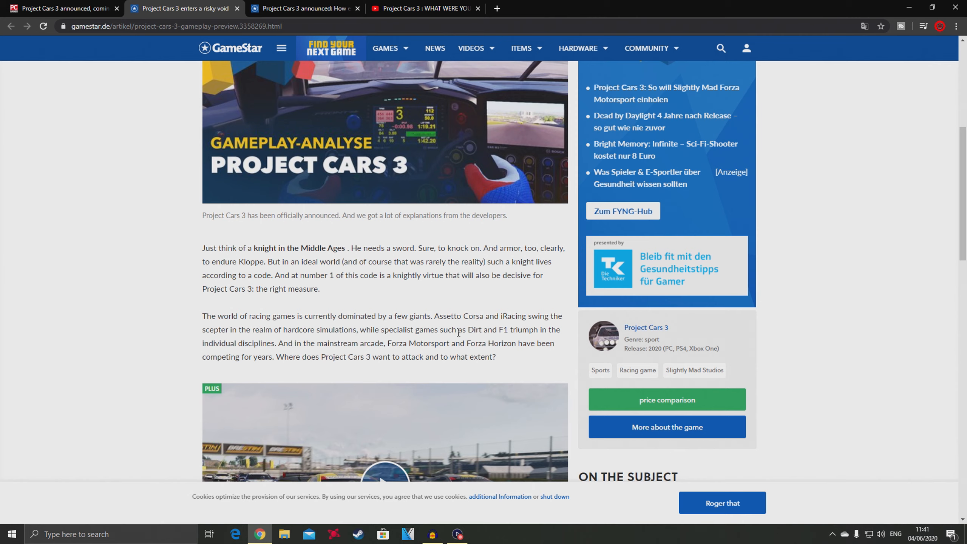
mouse_move(348, 354)
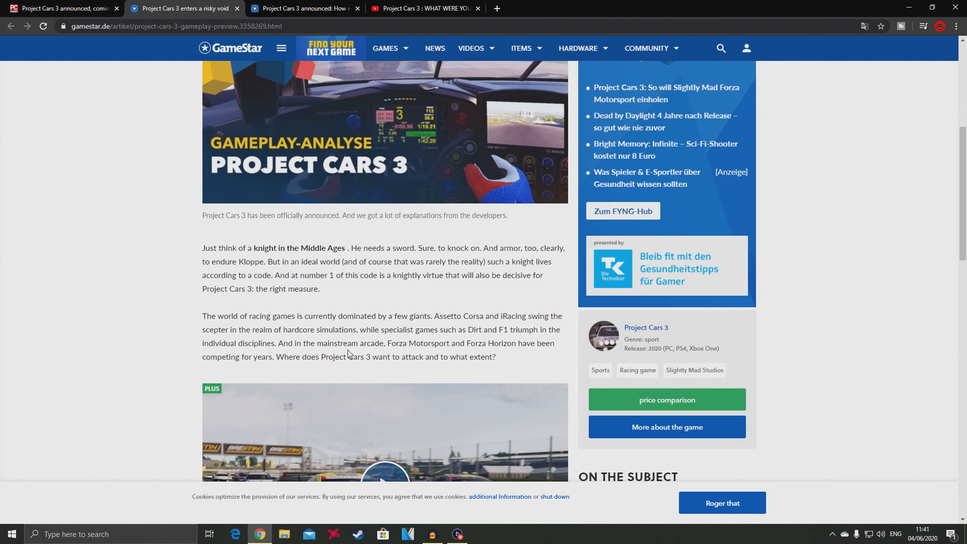
mouse_move(257, 377)
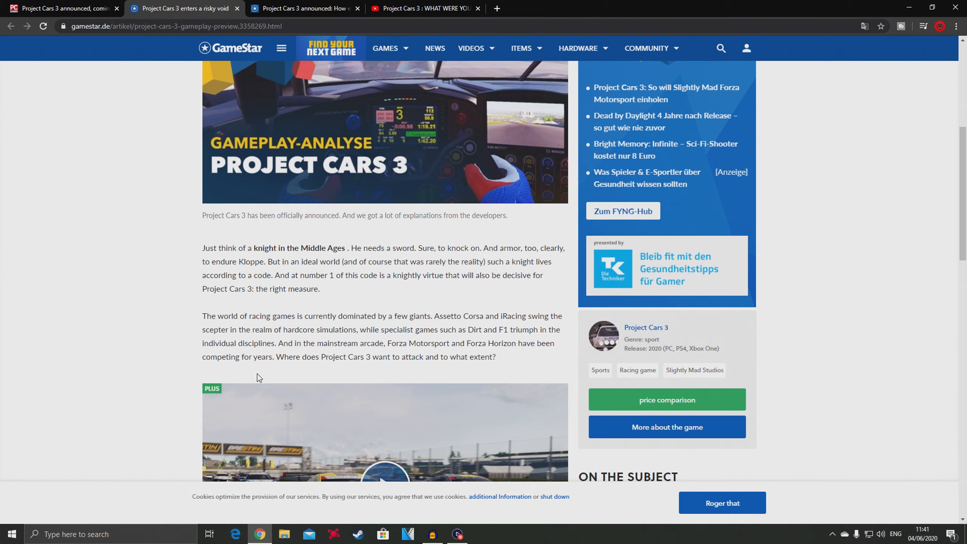
mouse_move(337, 368)
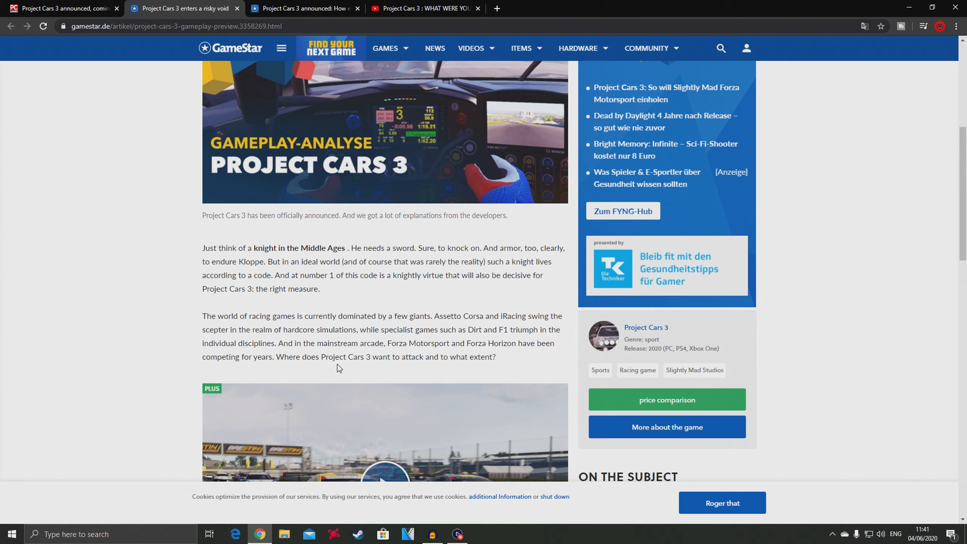
Step: Scroll past the gameplay video to the cross-border commuters and Forza Motorsport paragraphs
scroll("down", 3)
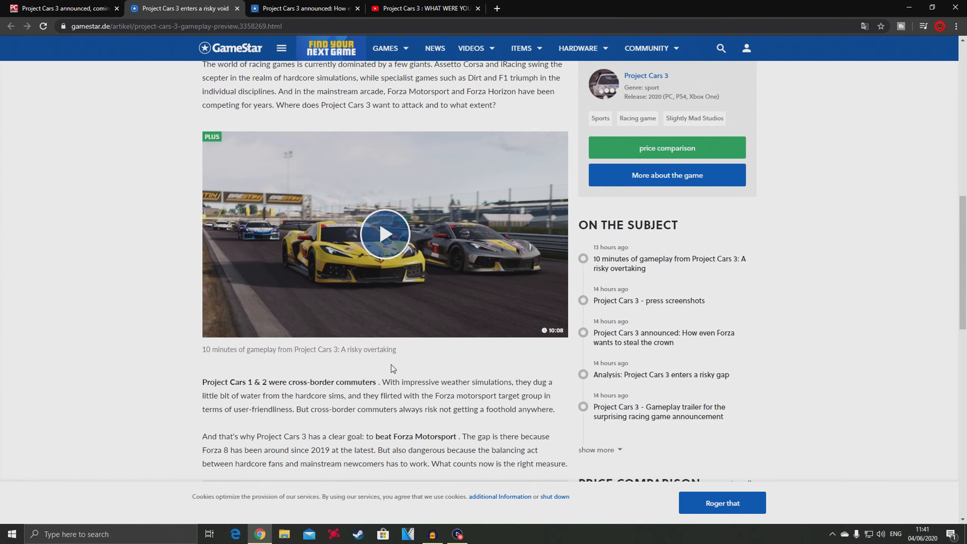
scroll("down", 3)
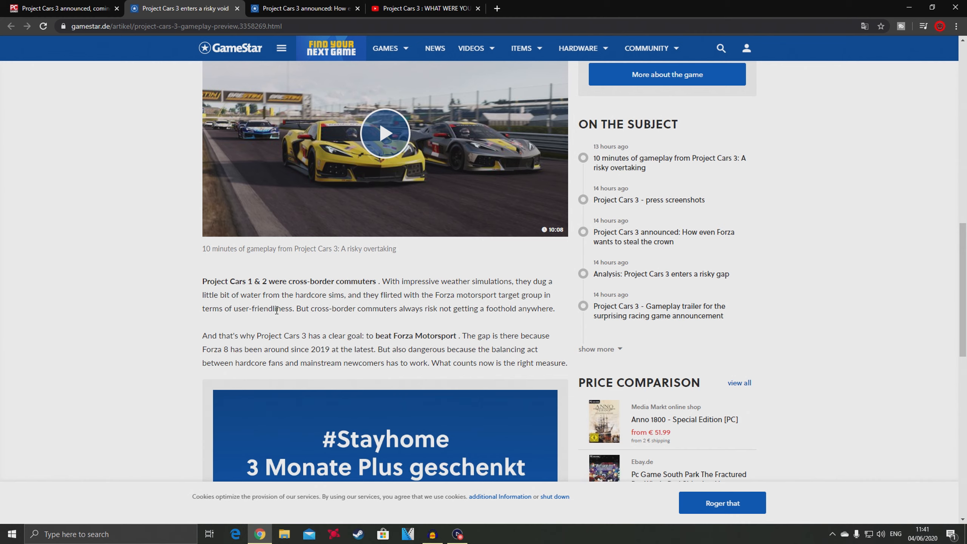
mouse_move(280, 285)
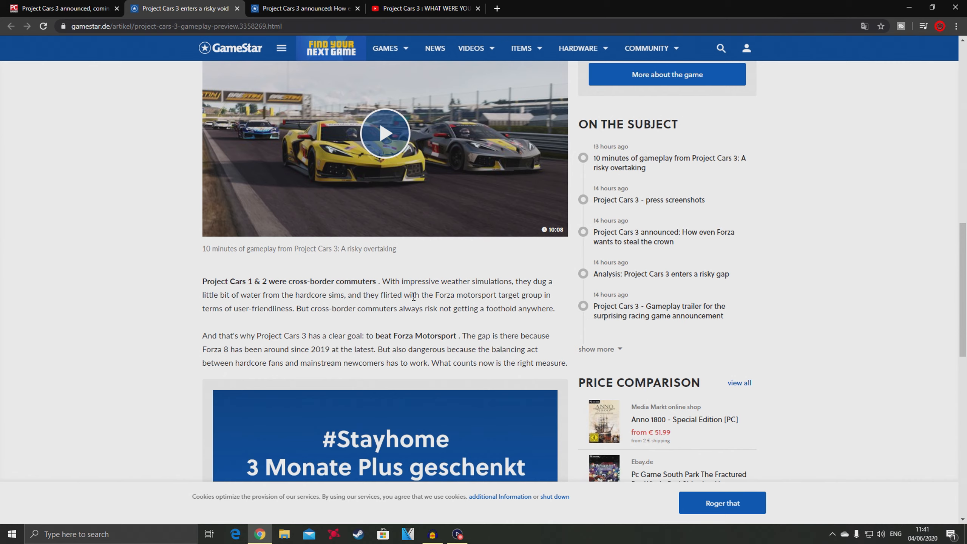
mouse_move(443, 294)
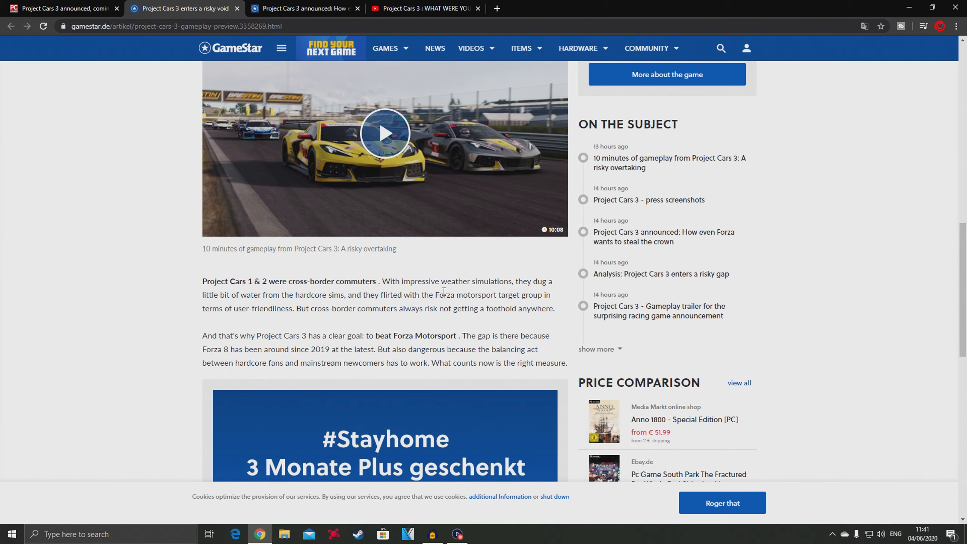
mouse_move(430, 315)
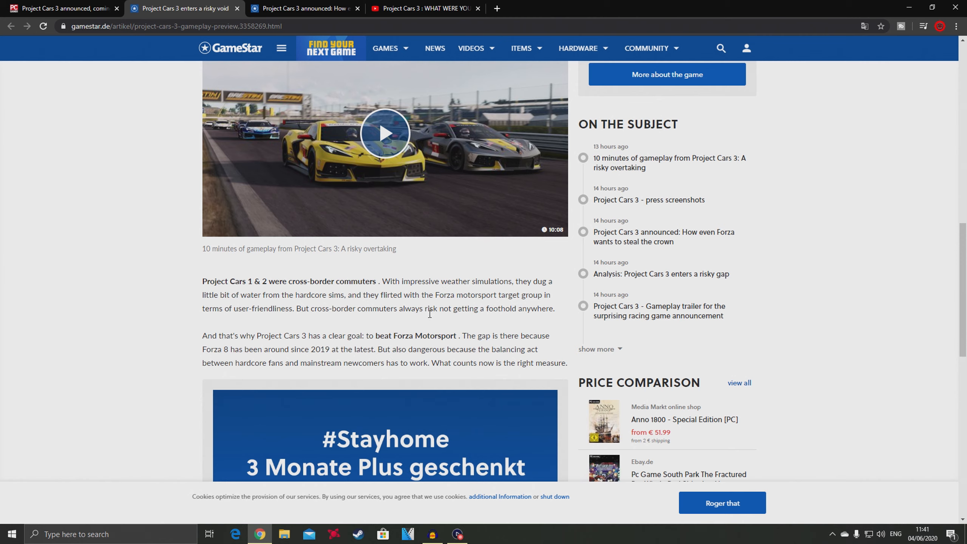
mouse_move(440, 298)
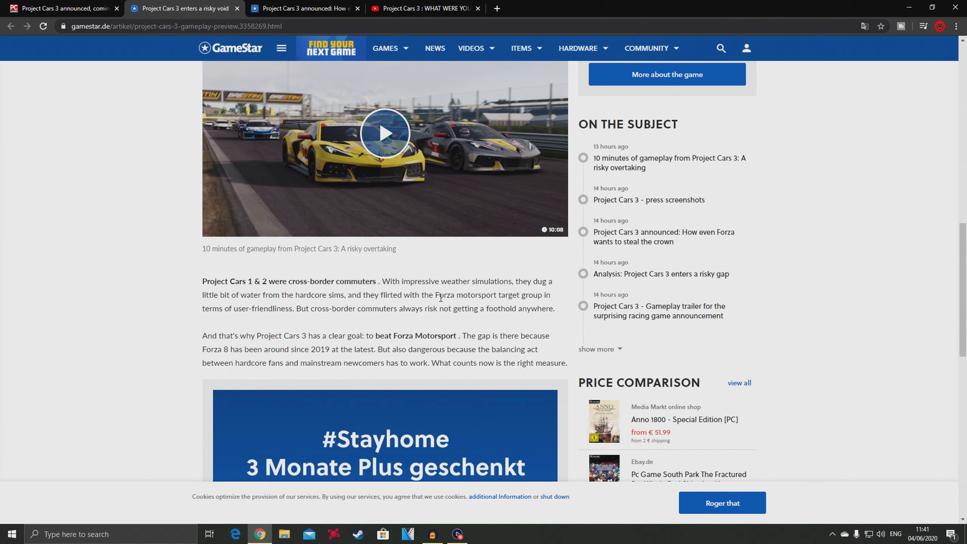
mouse_move(213, 346)
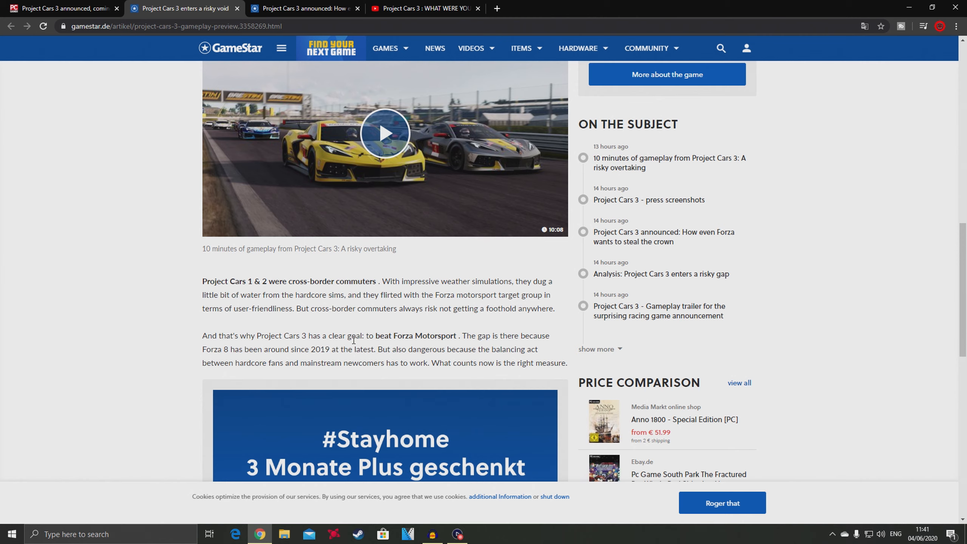
mouse_move(476, 346)
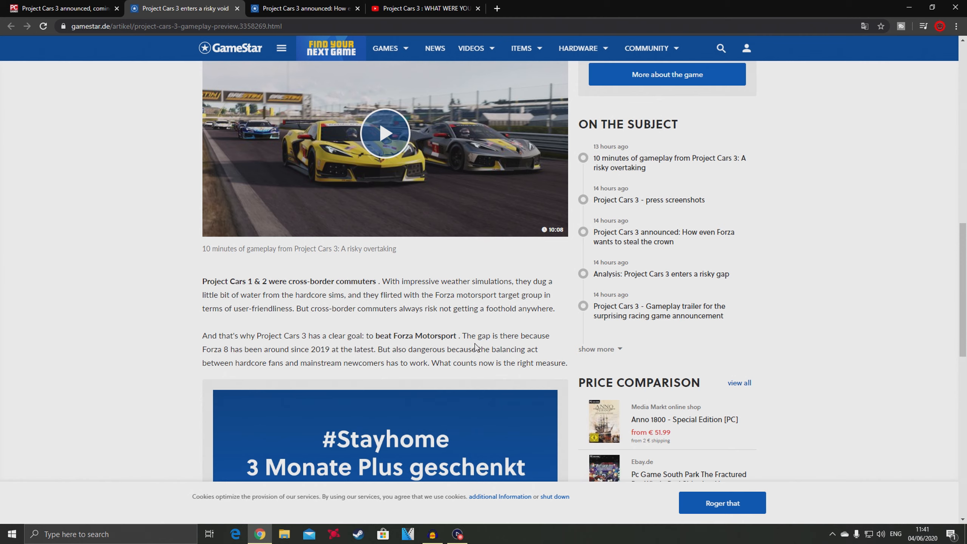
mouse_move(192, 367)
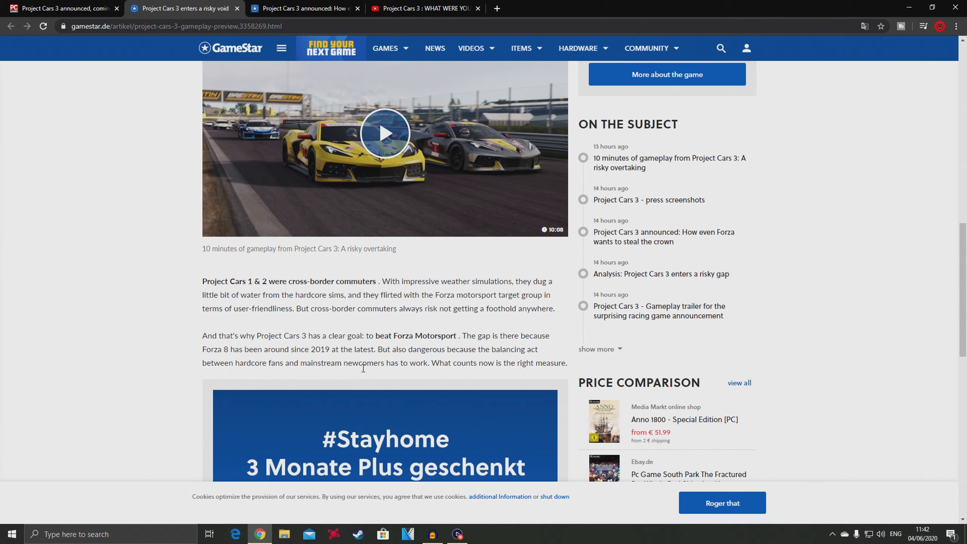
mouse_move(392, 377)
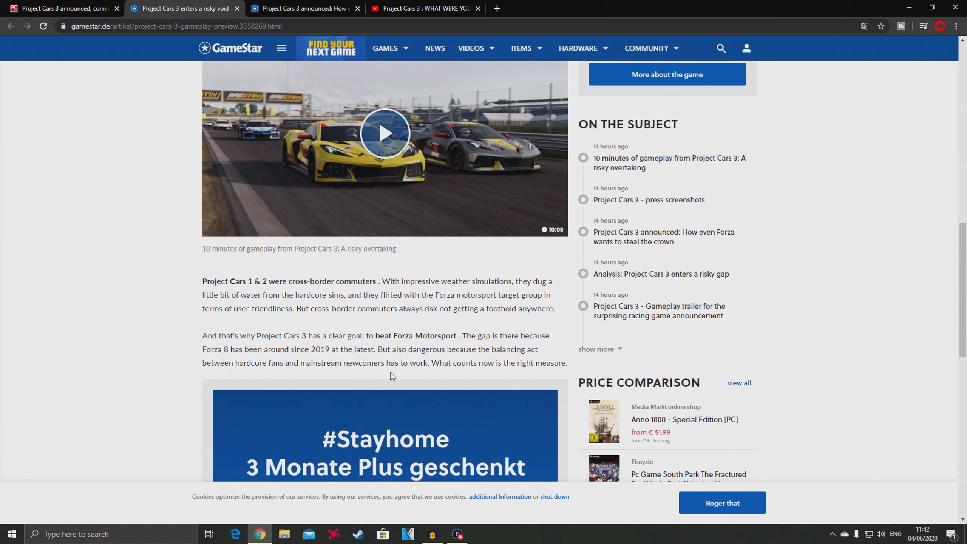
mouse_move(463, 367)
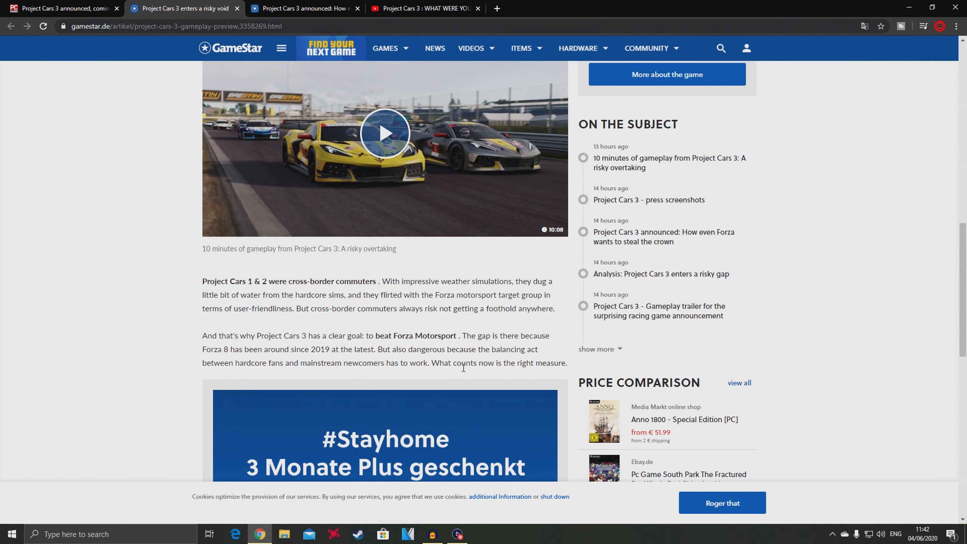
mouse_move(254, 377)
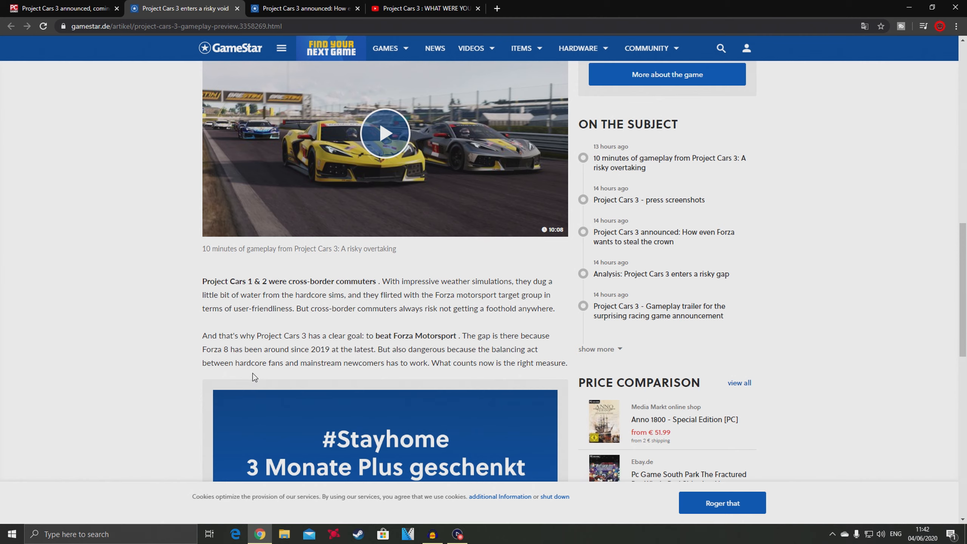
mouse_move(400, 375)
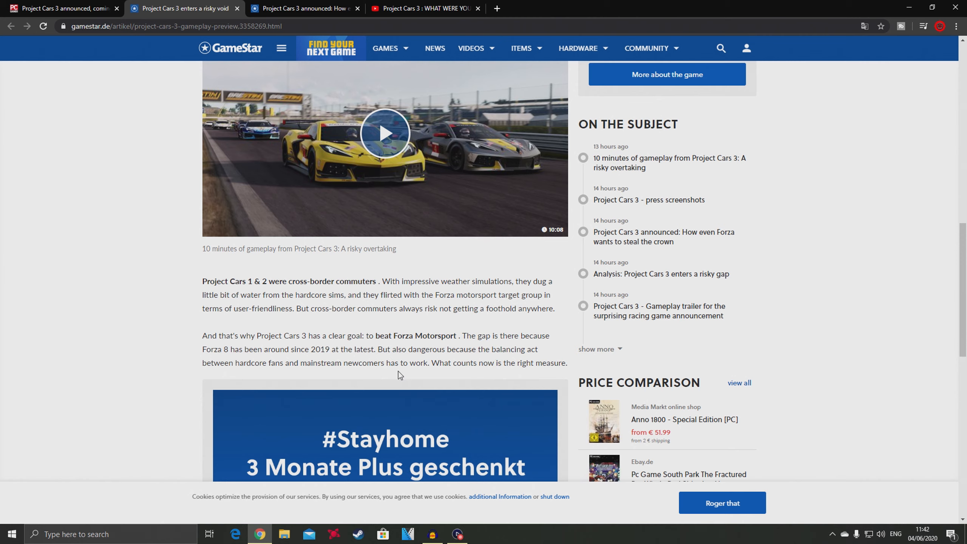
mouse_move(510, 378)
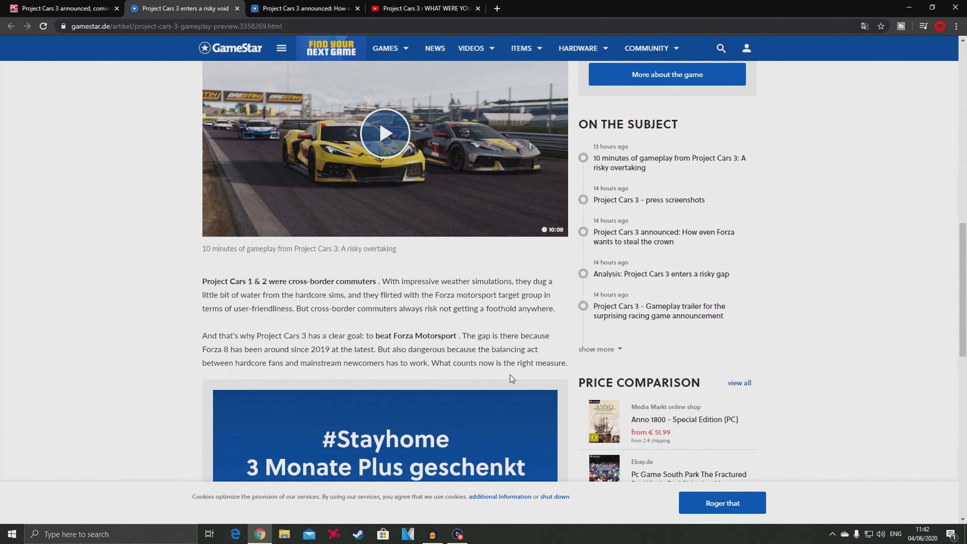
Step: Scroll the analysis article near its Forza Motorsport balancing-act paragraph
scroll("down", 3)
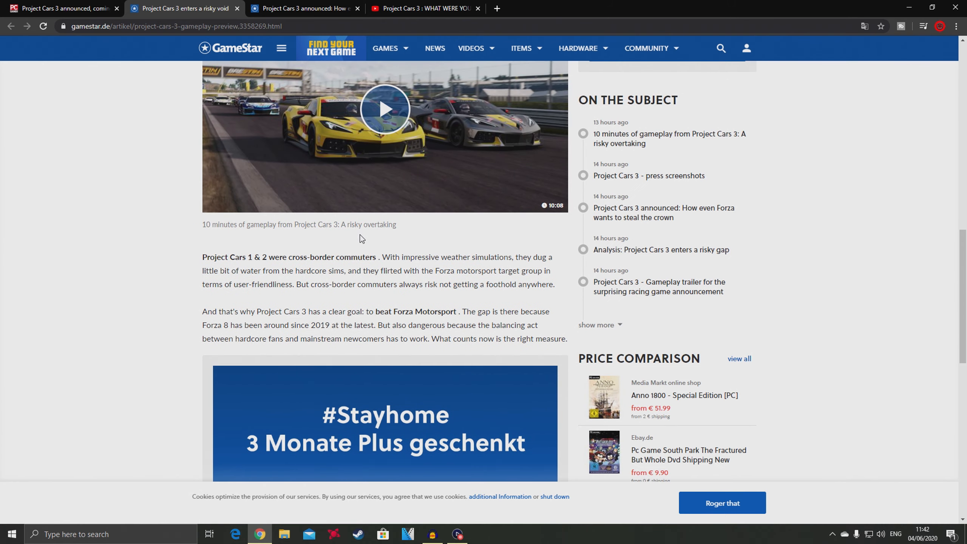
mouse_move(258, 285)
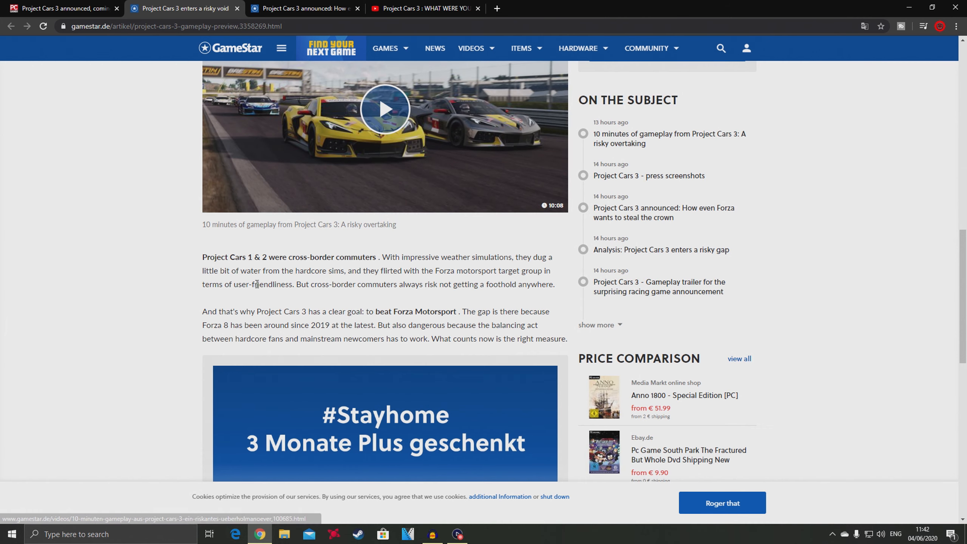
mouse_move(303, 305)
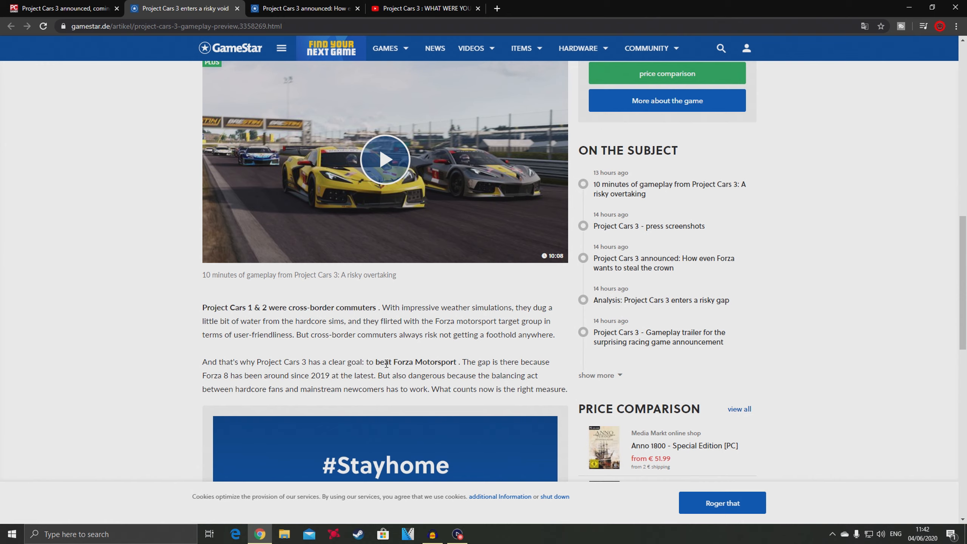
mouse_move(306, 146)
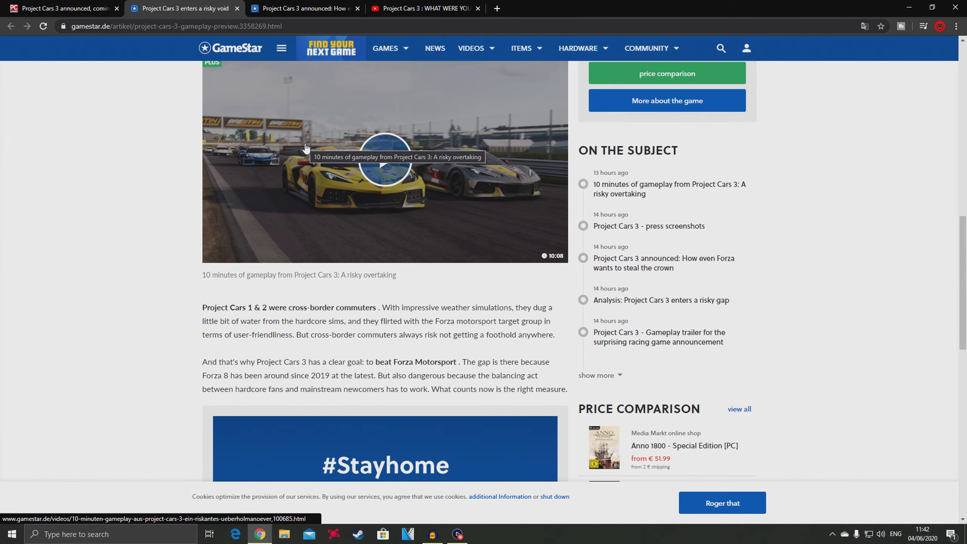
mouse_move(328, 304)
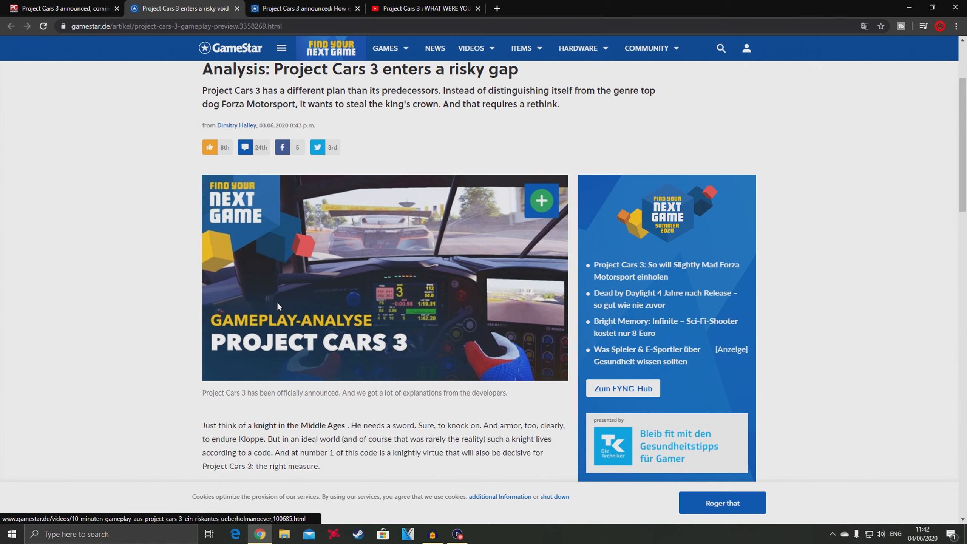
mouse_move(383, 226)
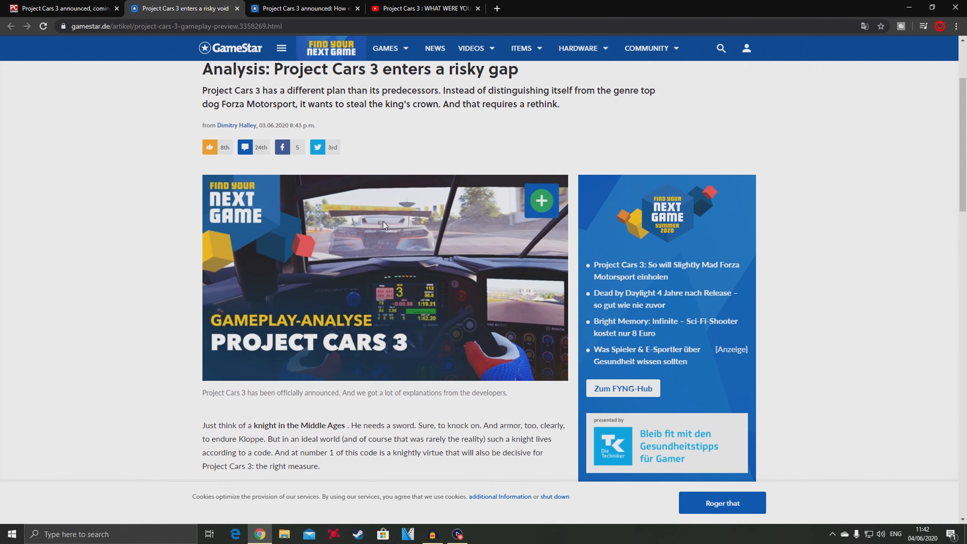
mouse_move(345, 115)
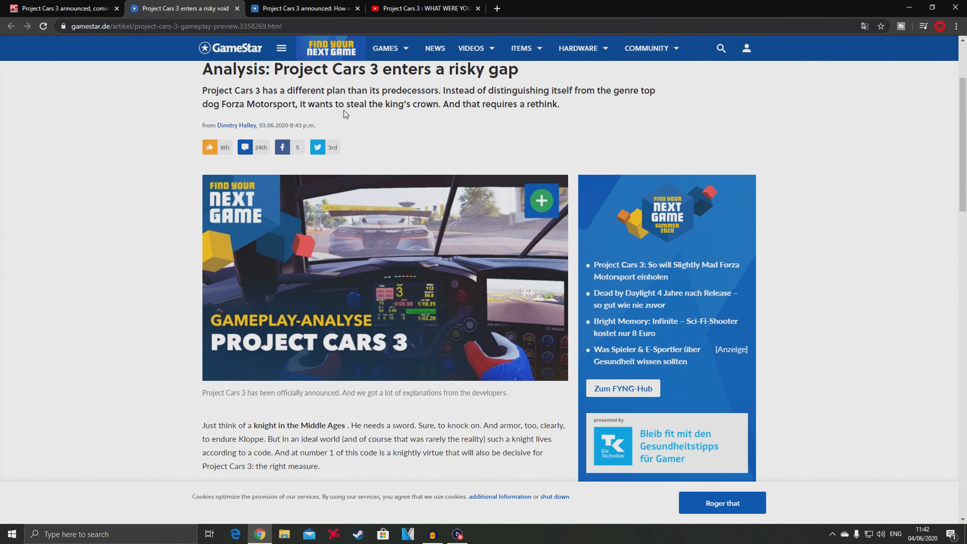
mouse_move(304, 8)
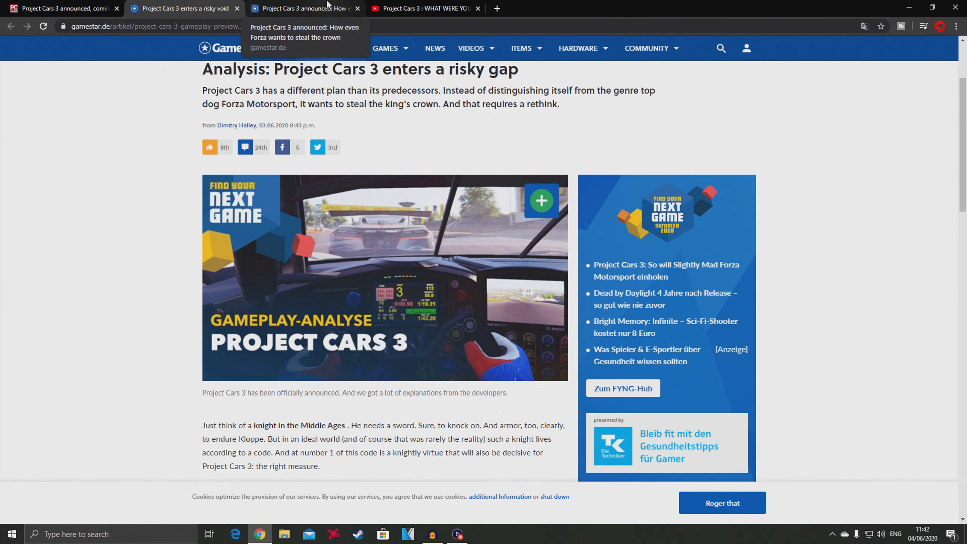
Step: Switch to the 'How even Forza wants to steal the crown' article and scroll to its headline
left_click(302, 8)
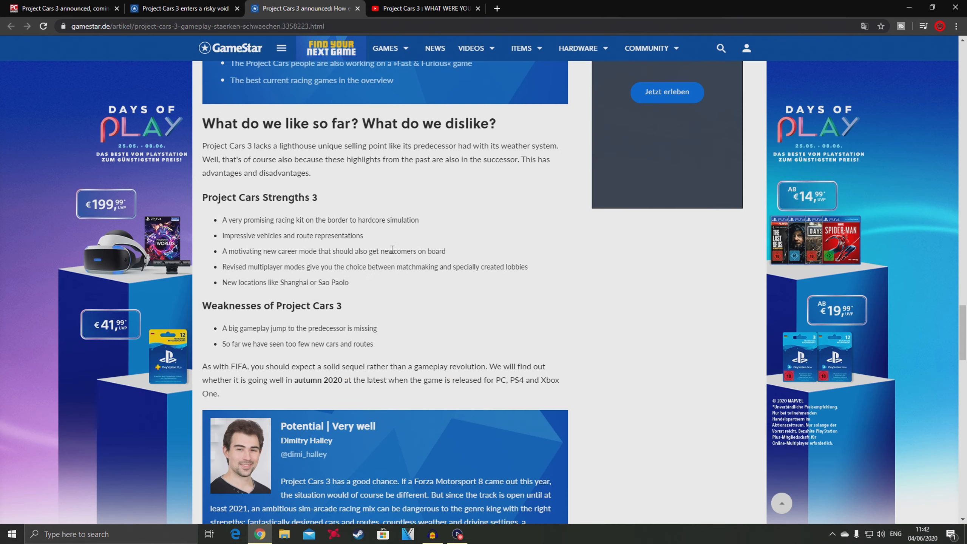
scroll("up", 3)
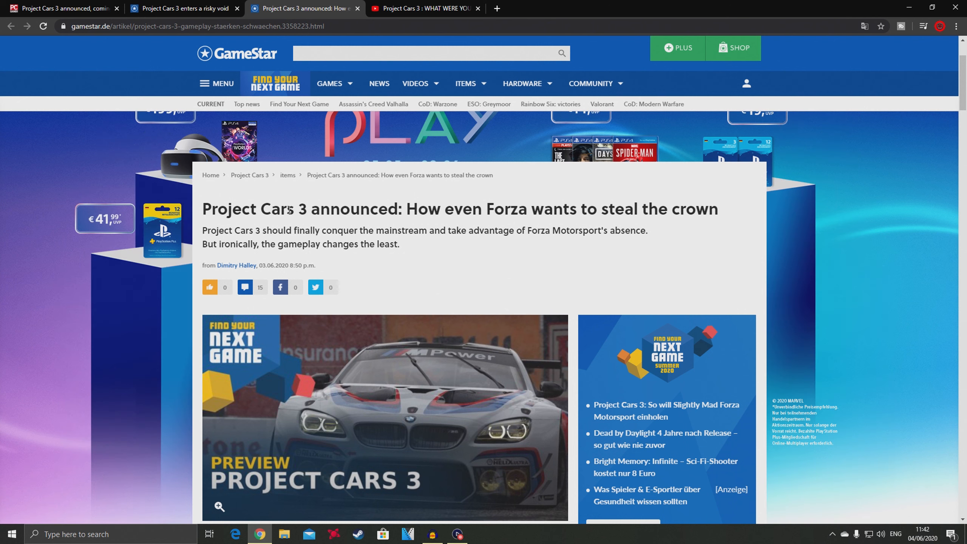
mouse_move(253, 234)
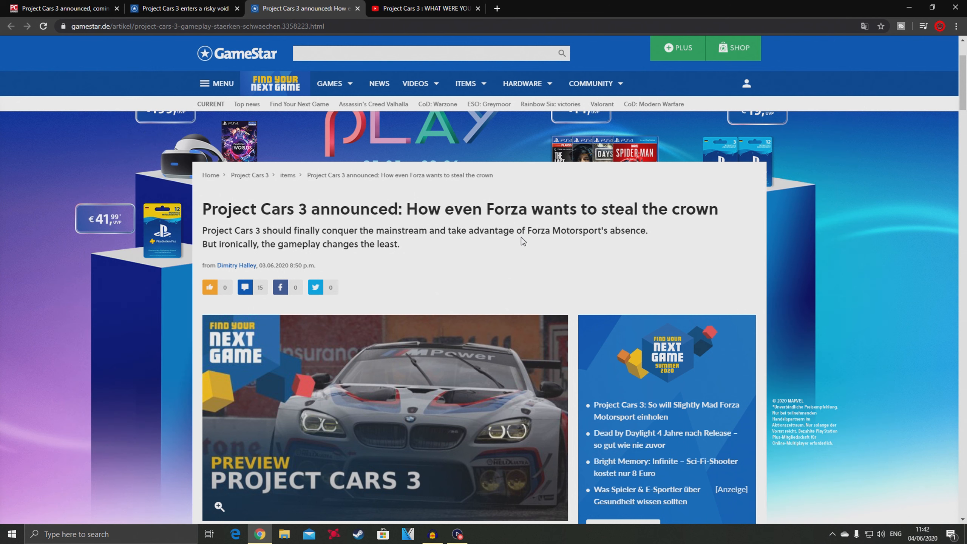
mouse_move(607, 247)
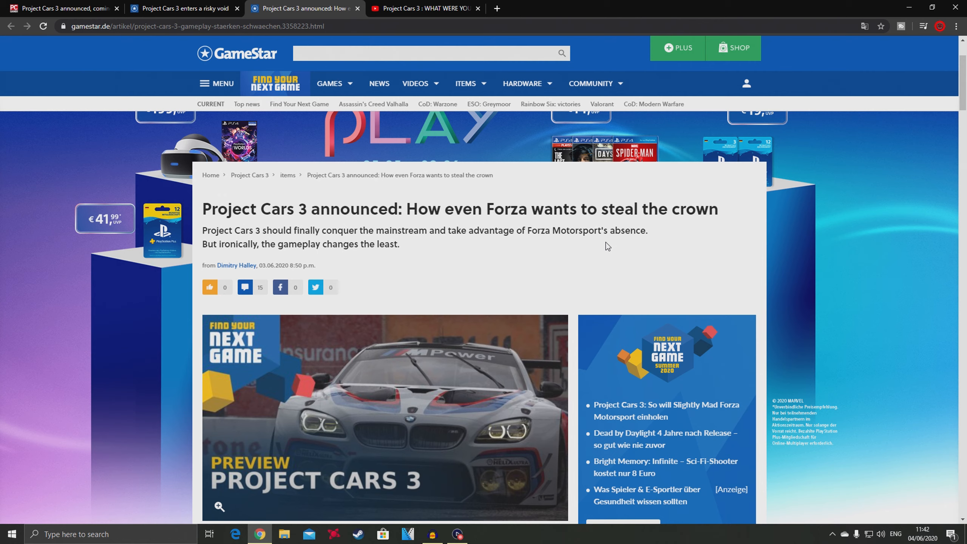
mouse_move(285, 285)
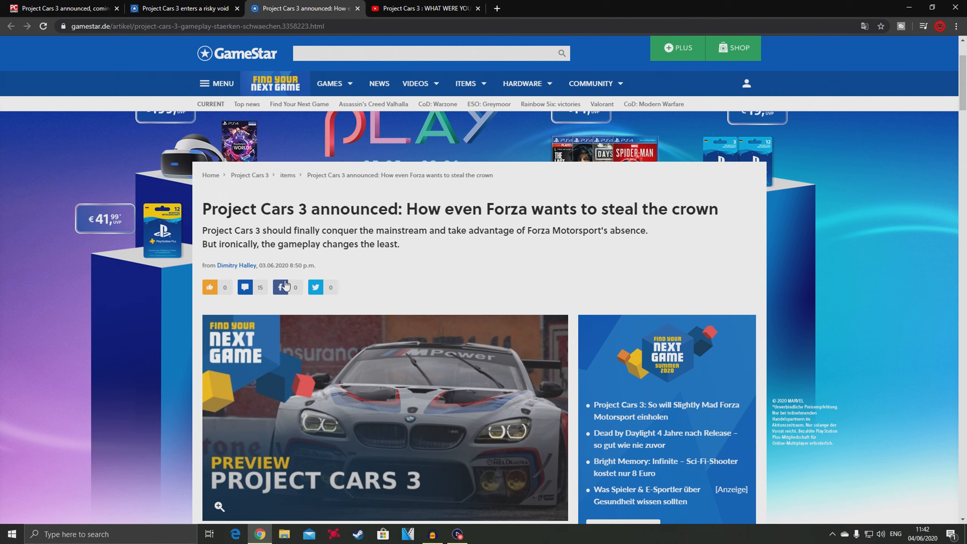
mouse_move(380, 270)
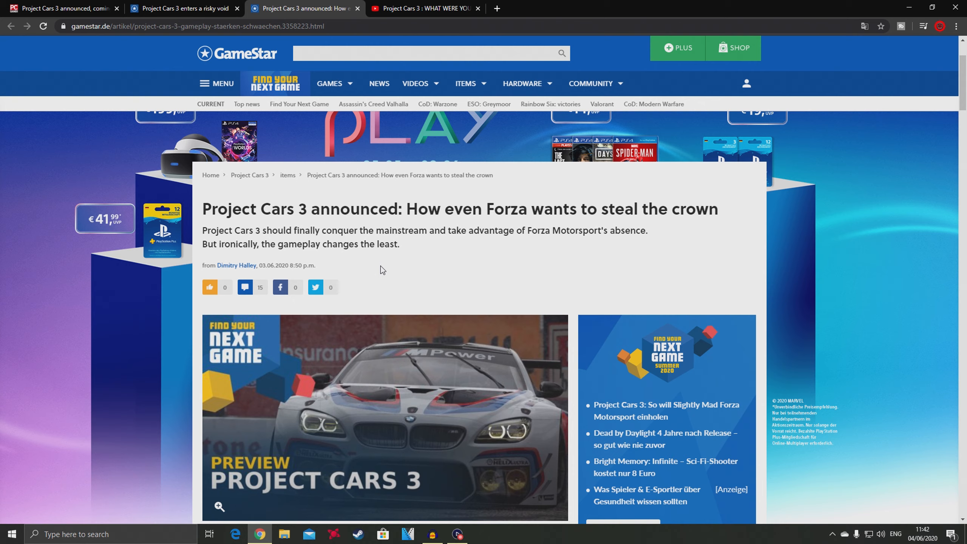
Step: Scroll past the header image to the genre box and Slightly Mad Studios intro paragraphs
scroll("down", 3)
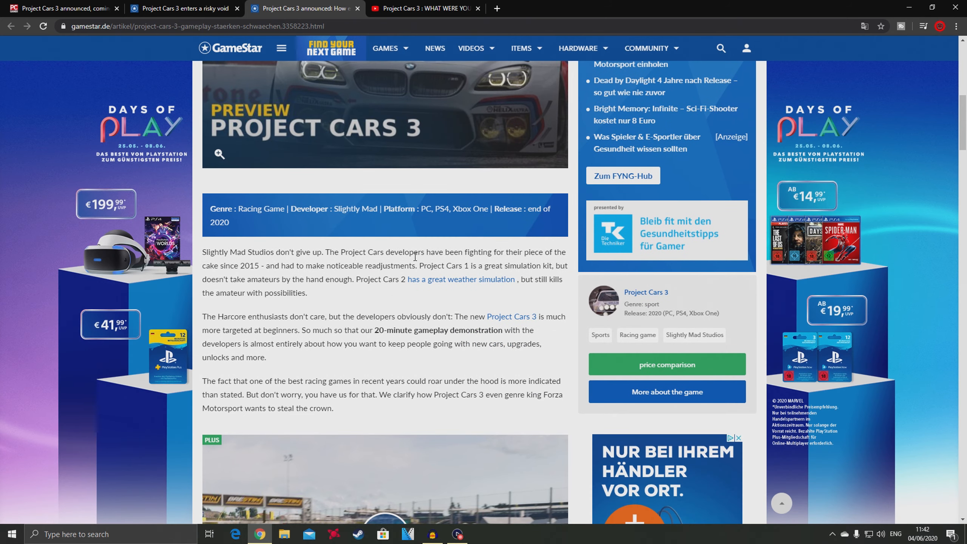
mouse_move(250, 271)
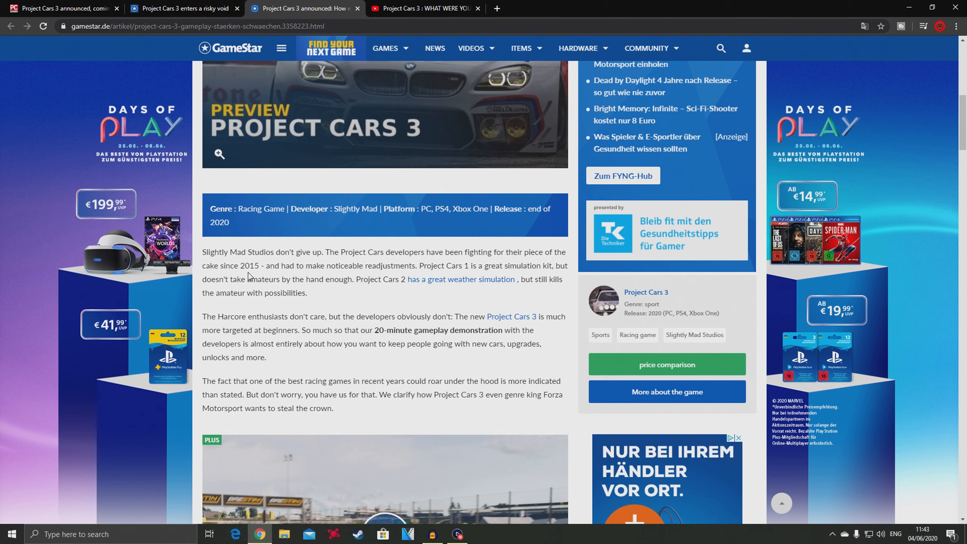
mouse_move(303, 276)
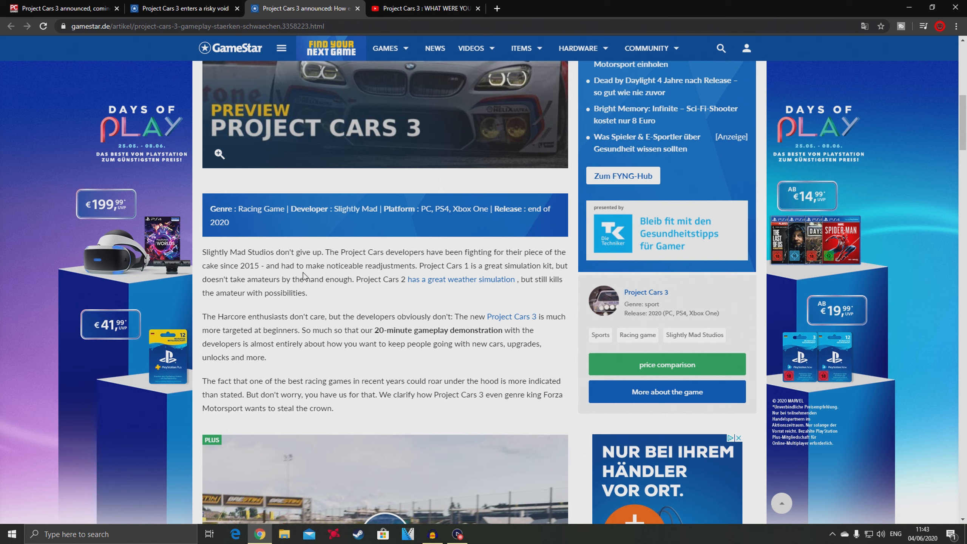
mouse_move(412, 281)
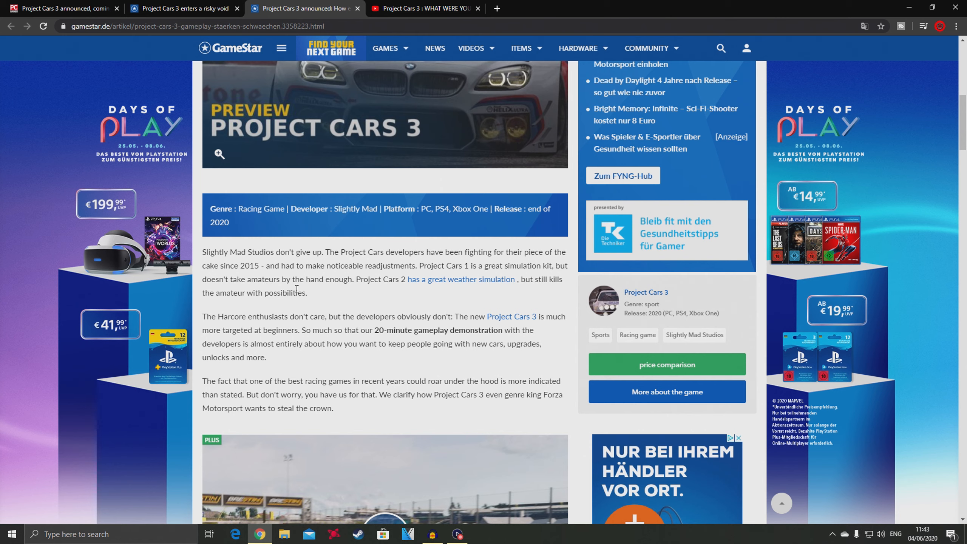
mouse_move(412, 289)
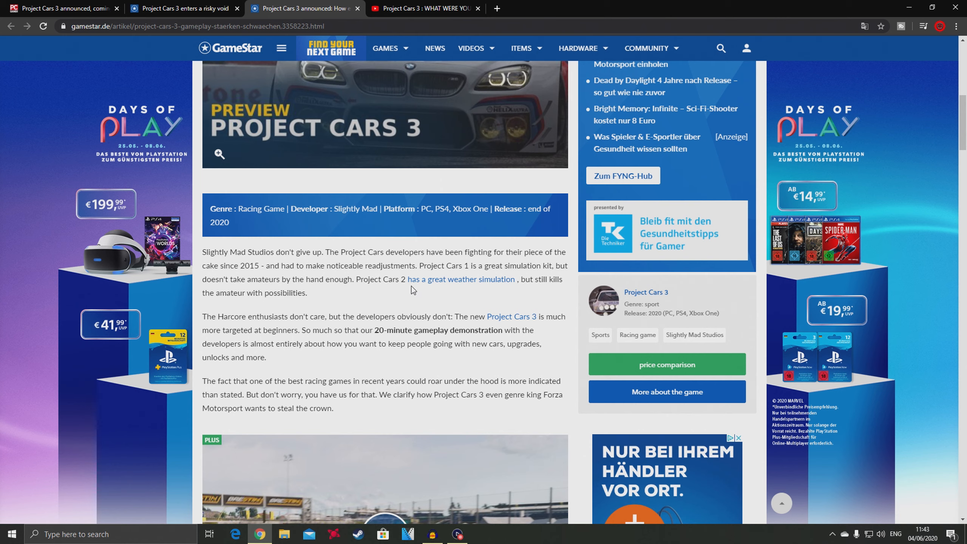
mouse_move(204, 311)
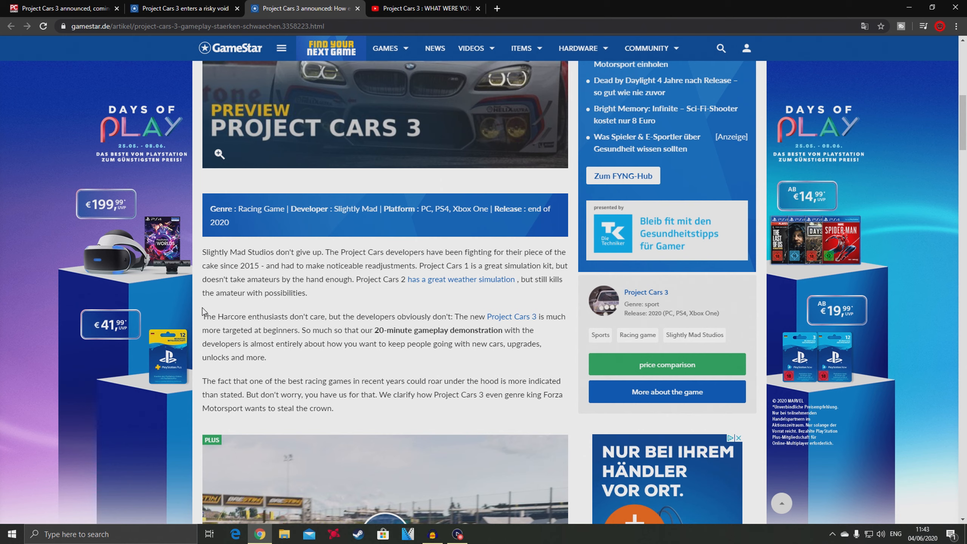
mouse_move(228, 303)
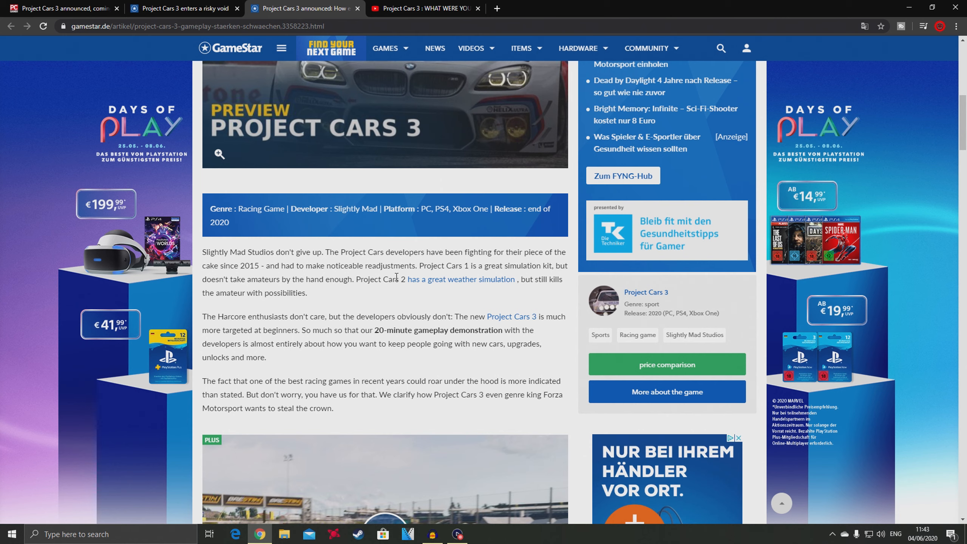
mouse_move(397, 276)
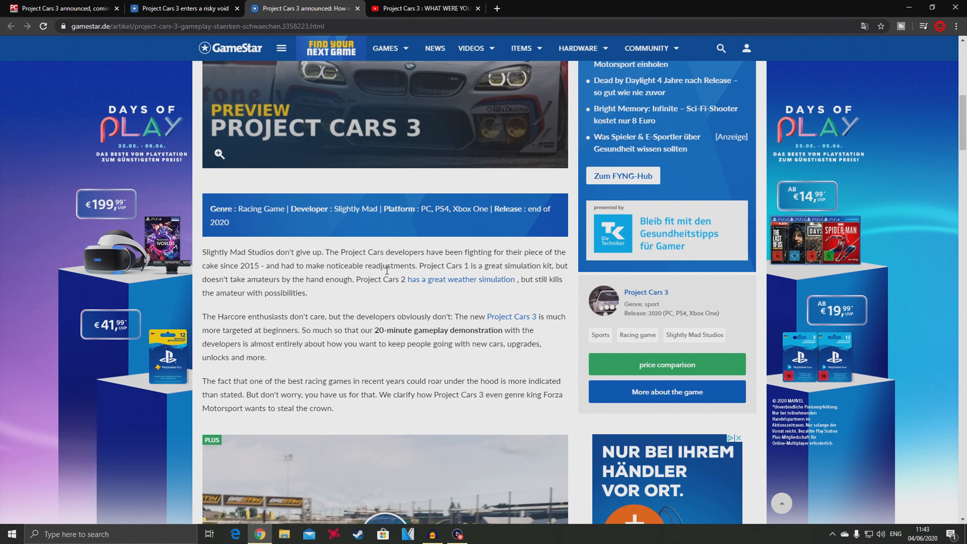
mouse_move(387, 273)
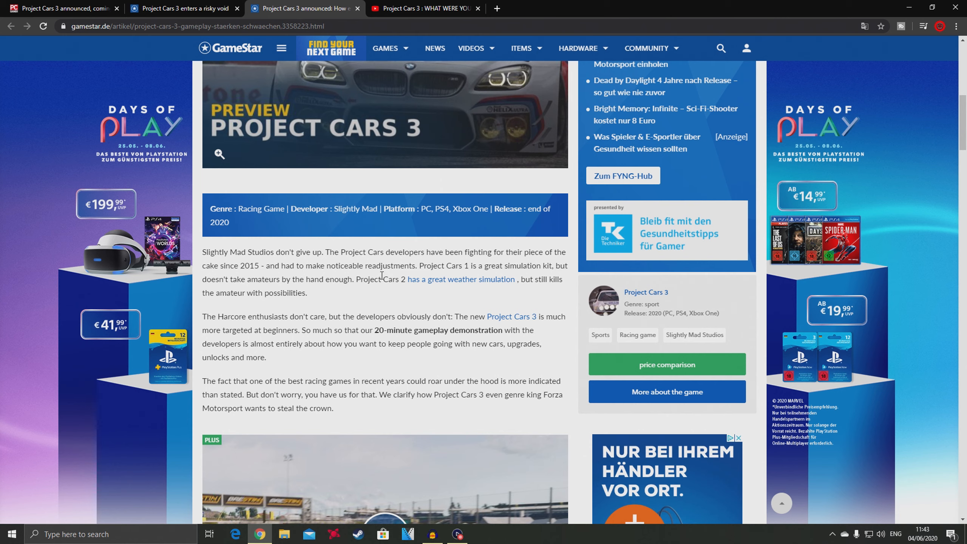
mouse_move(306, 276)
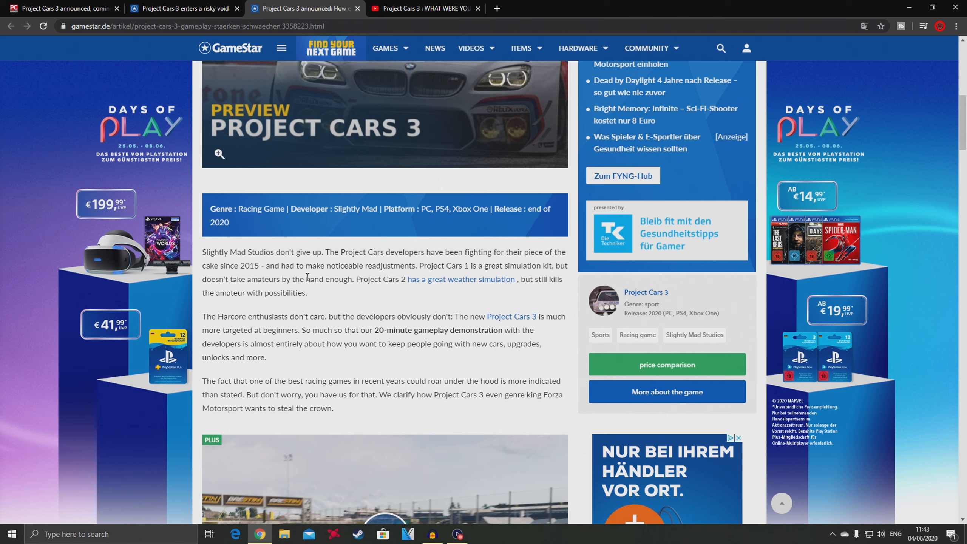
mouse_move(498, 264)
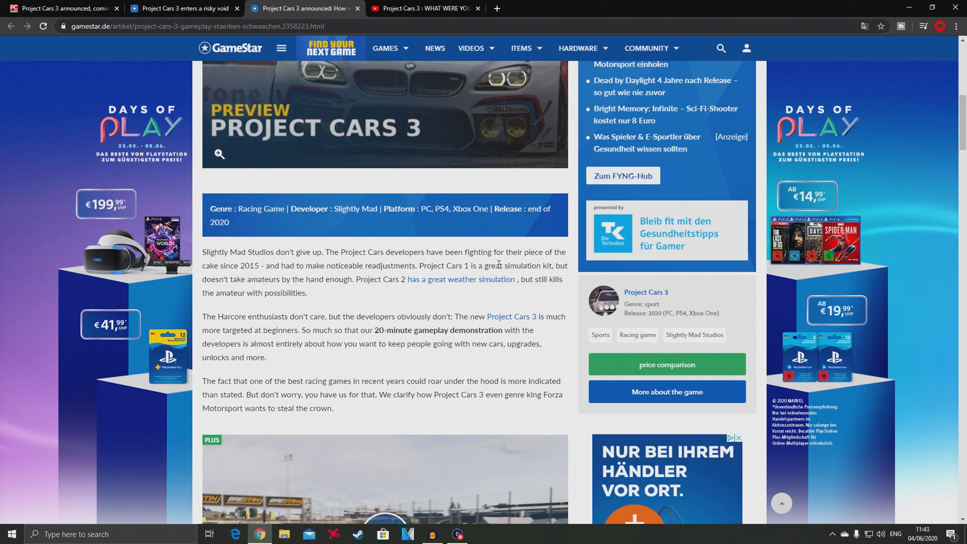
mouse_move(345, 333)
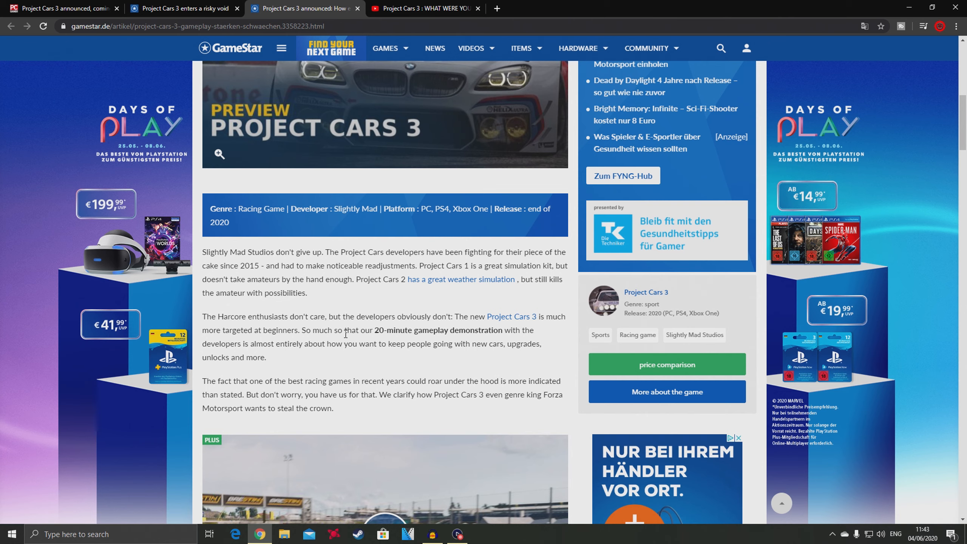
Step: Highlight the word 'beginners' and scroll to the embedded 10-minute gameplay video
scroll("down", 3)
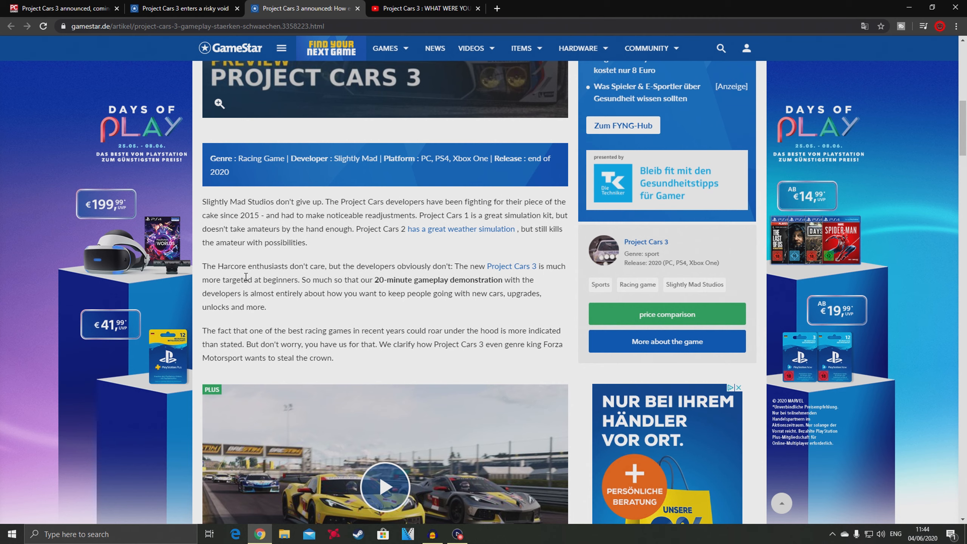
mouse_move(214, 279)
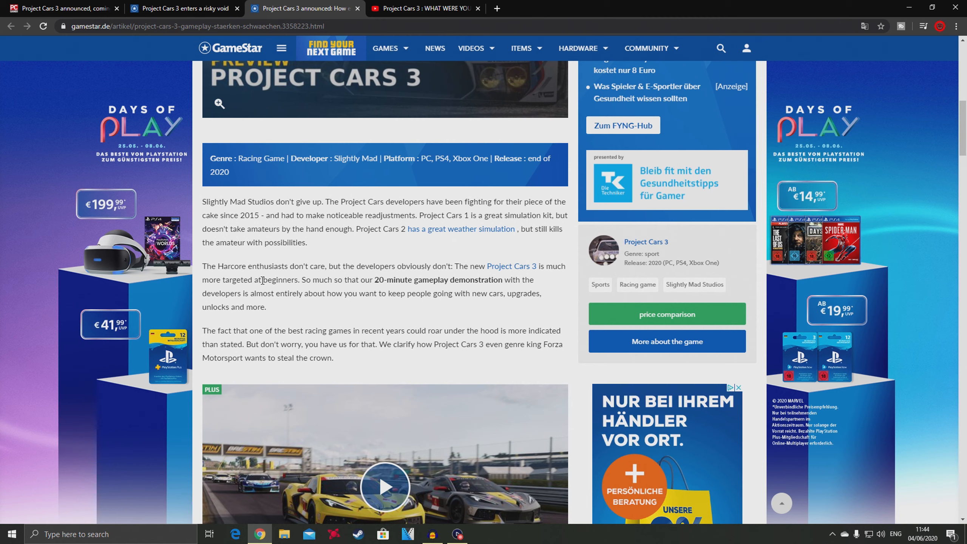
double_click(277, 279)
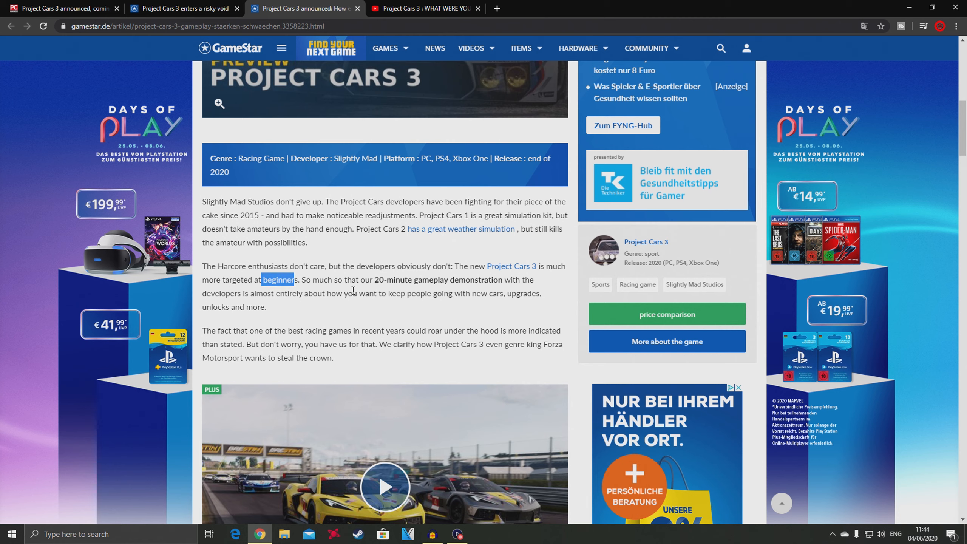
mouse_move(512, 289)
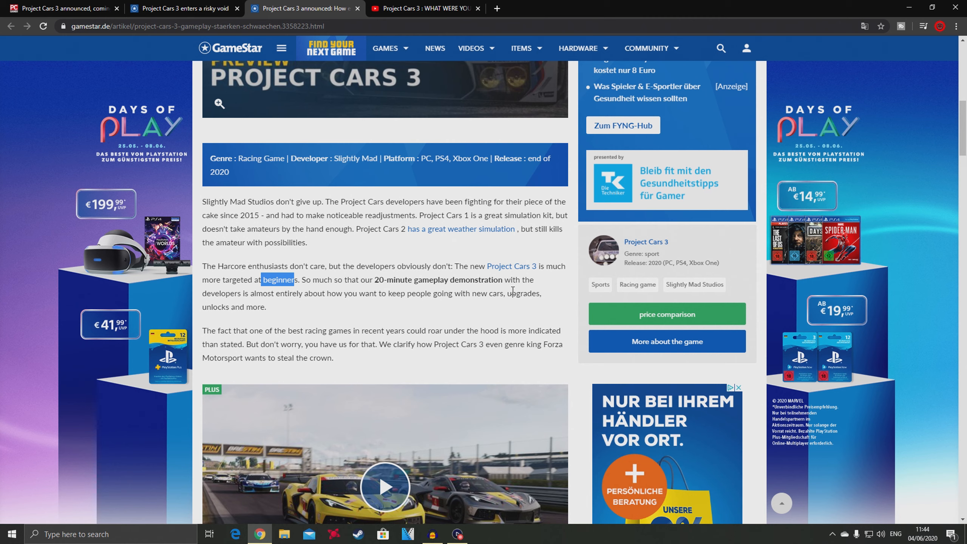
mouse_move(289, 308)
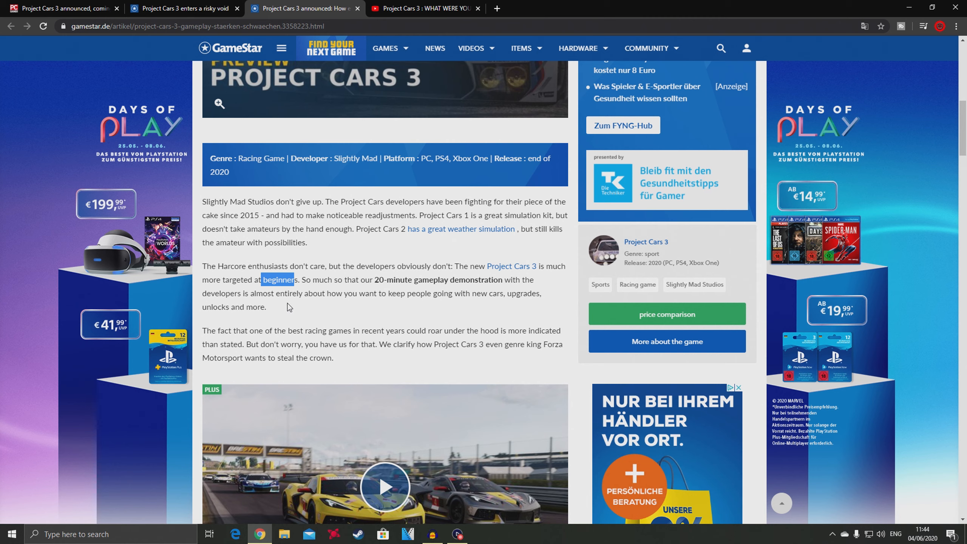
mouse_move(483, 303)
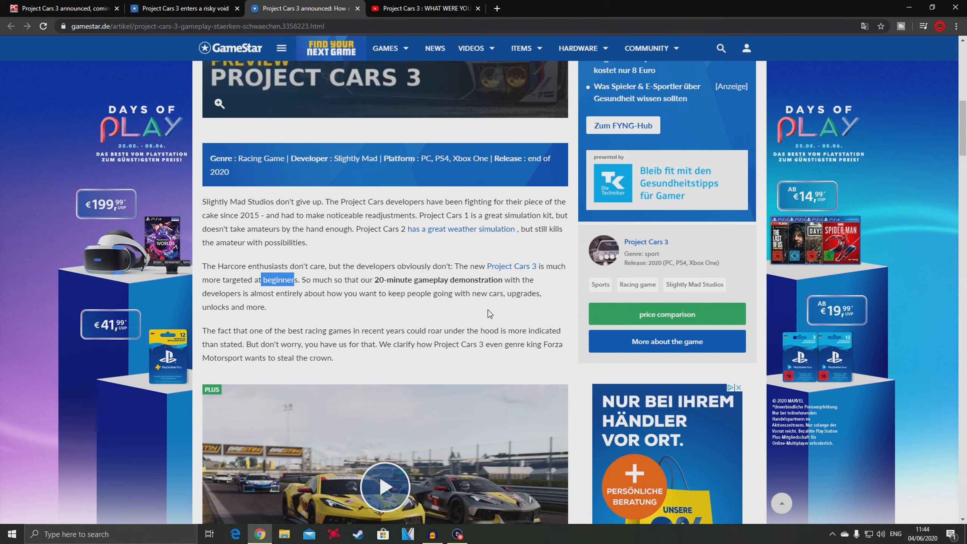
scroll("down", 3)
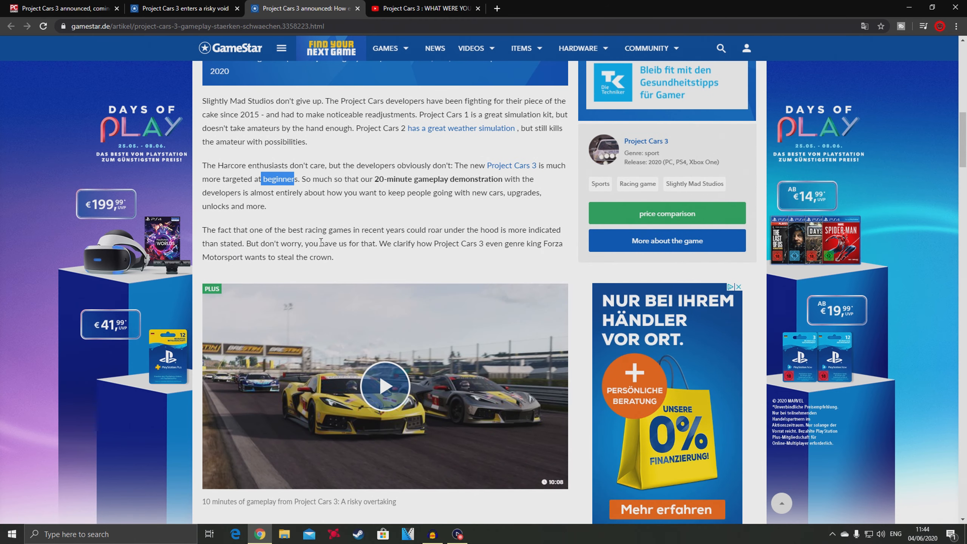
mouse_move(424, 240)
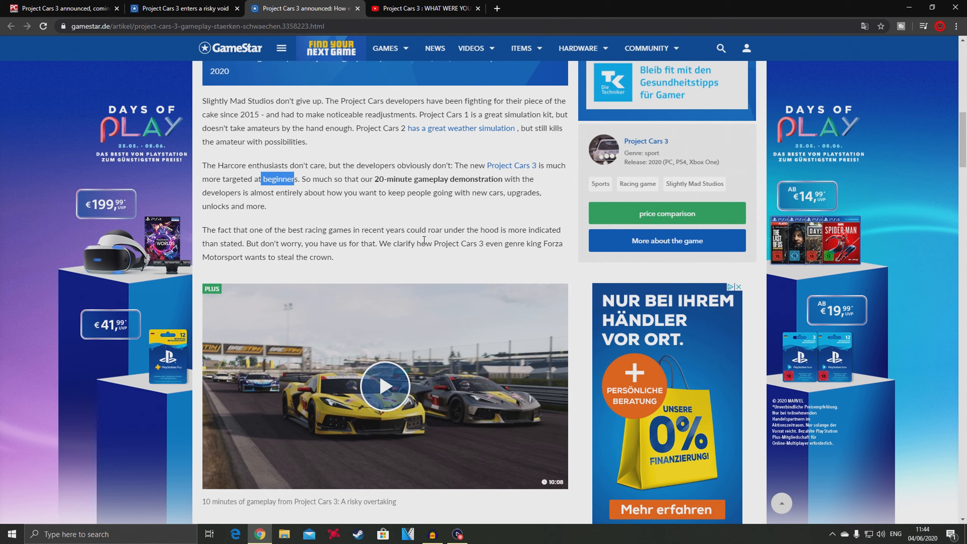
mouse_move(229, 268)
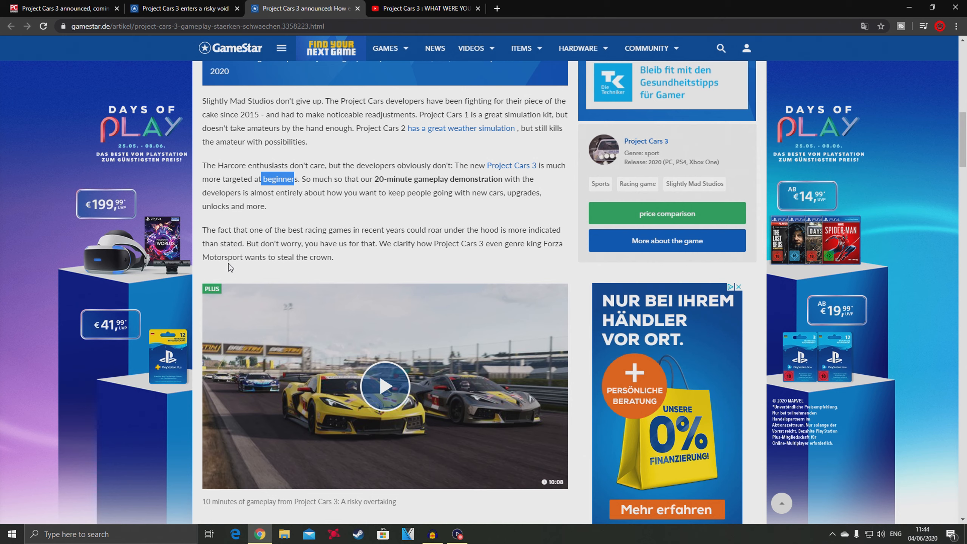
mouse_move(380, 252)
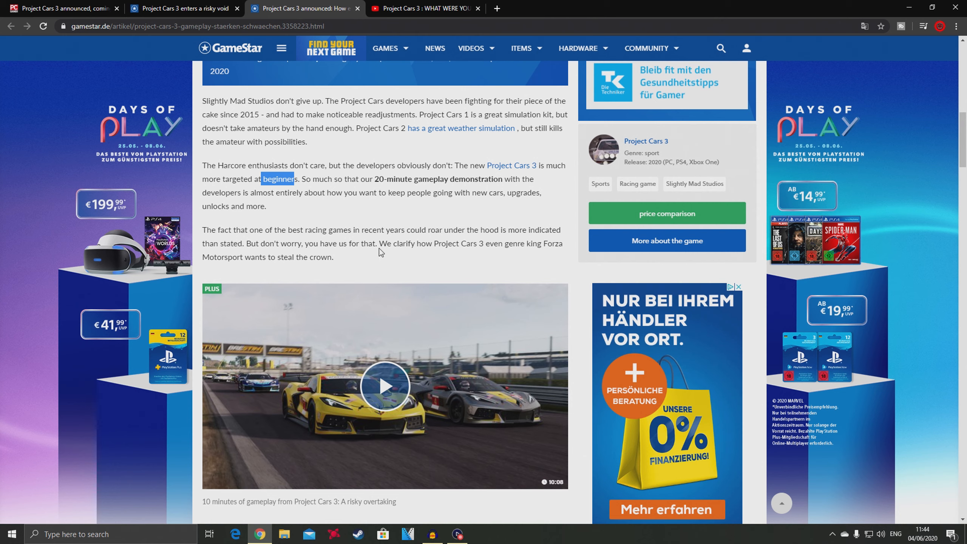
mouse_move(406, 243)
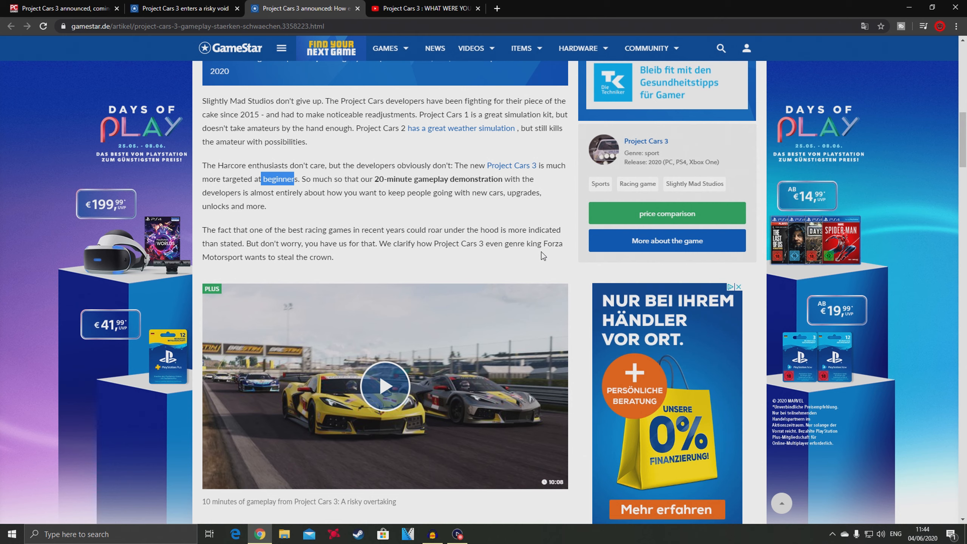
mouse_move(501, 258)
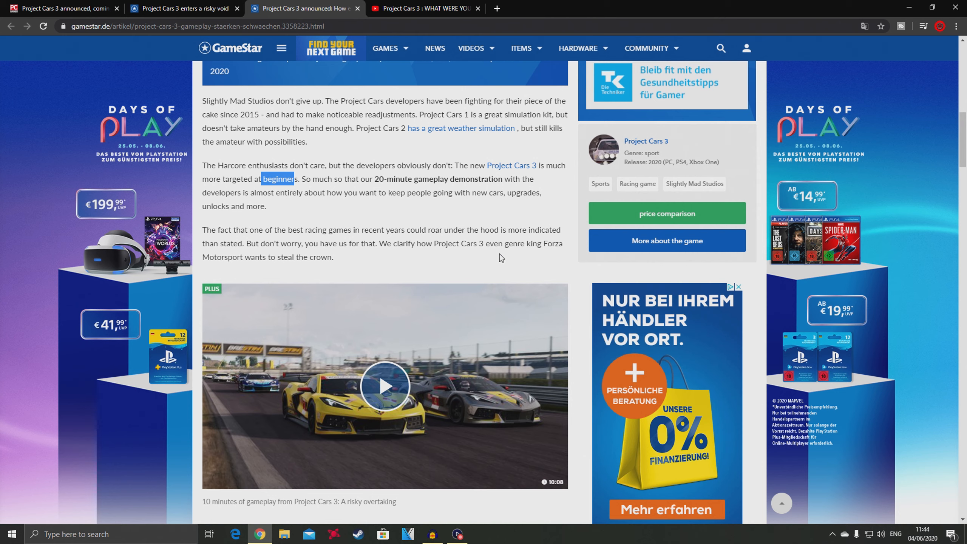
mouse_move(519, 253)
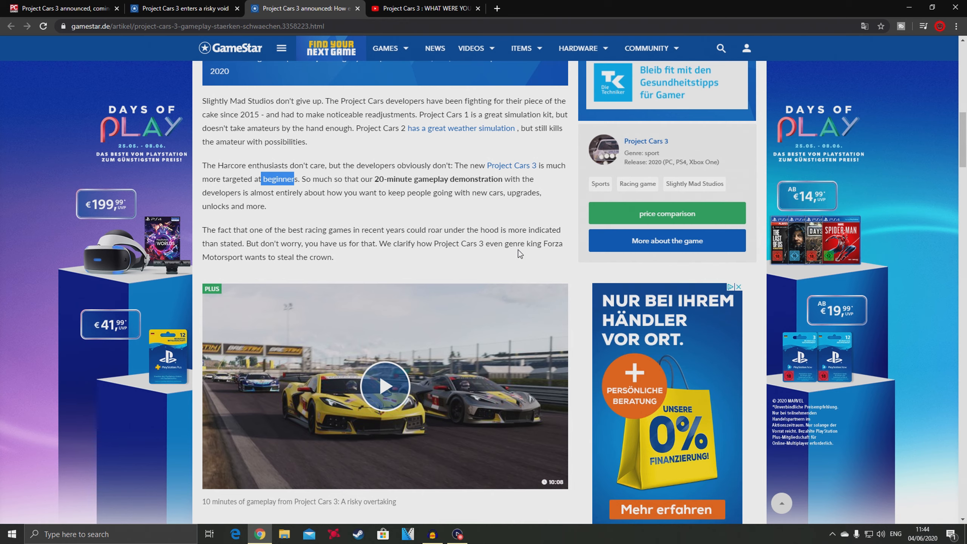
mouse_move(426, 259)
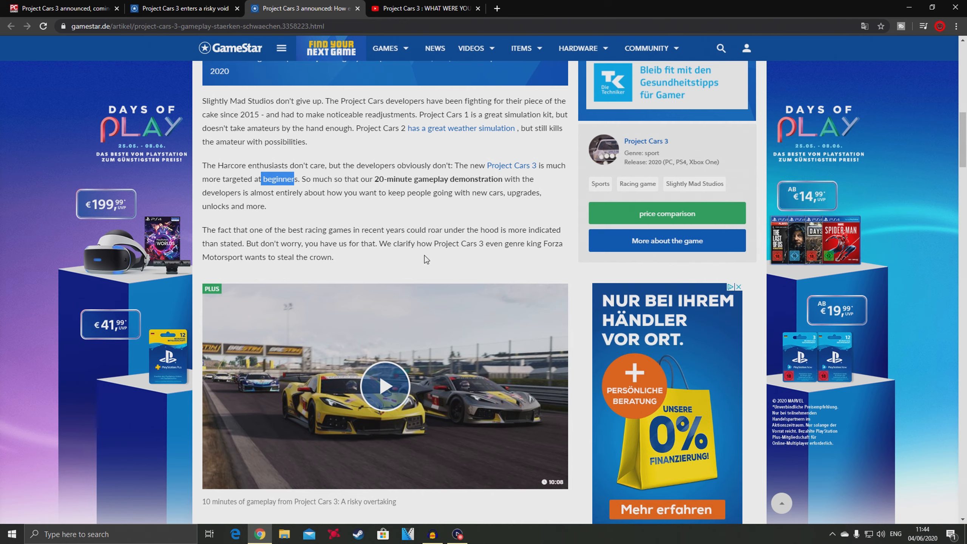
Step: Scroll past the innovations list and trailer to 'Who is Project Cars 3 interesting for?'
scroll("down", 3)
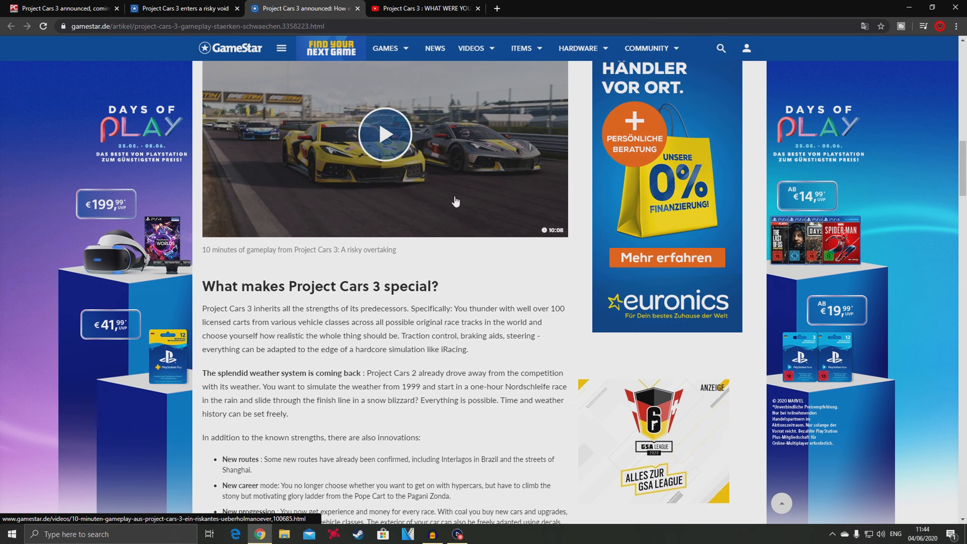
scroll("down", 3)
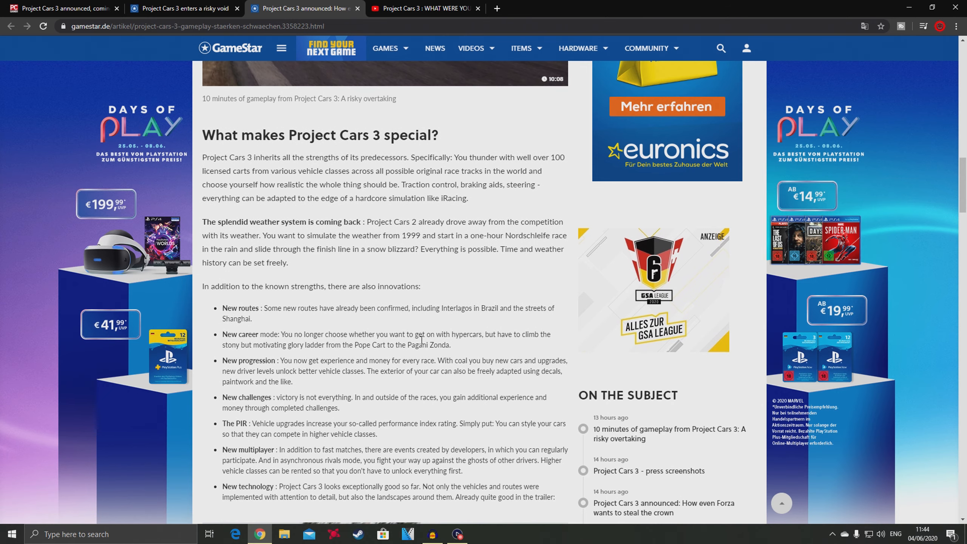
scroll("down", 3)
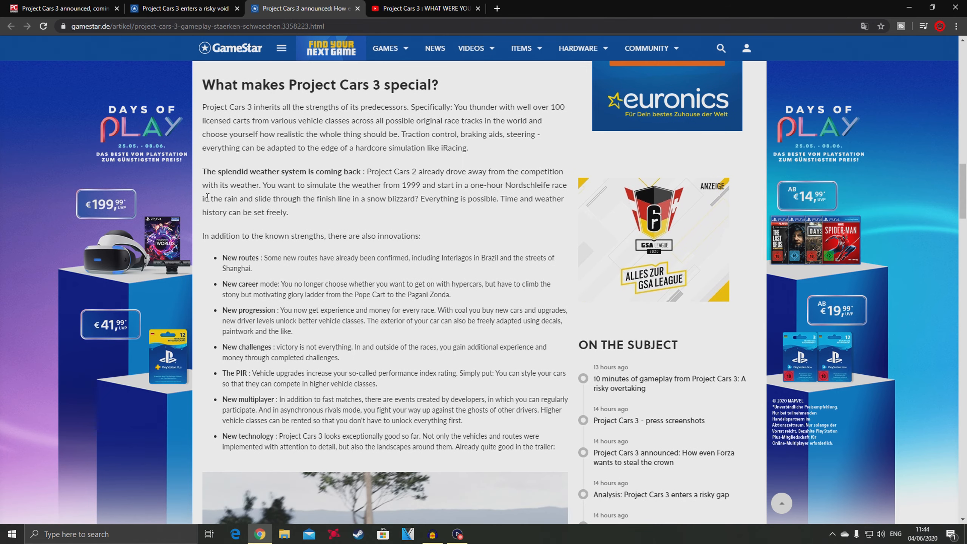
mouse_move(333, 133)
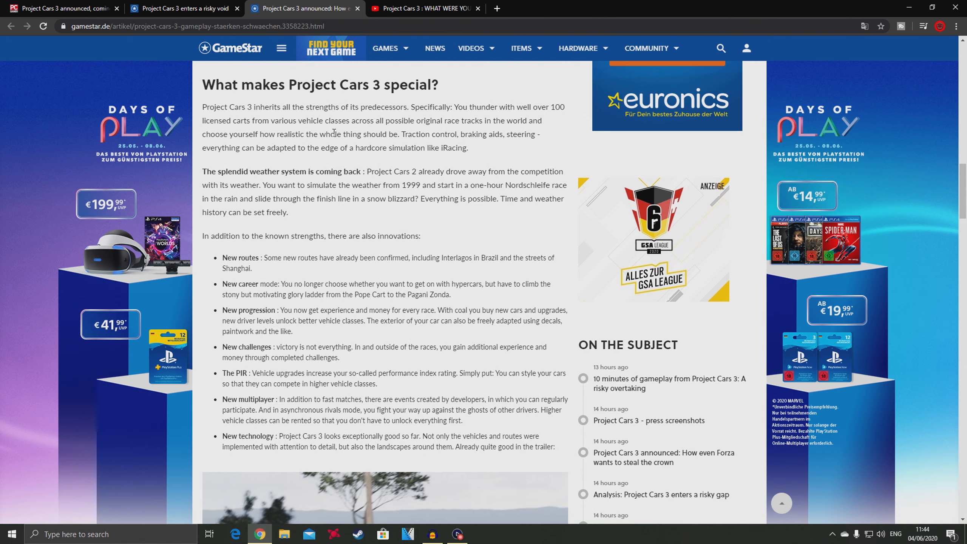
mouse_move(265, 359)
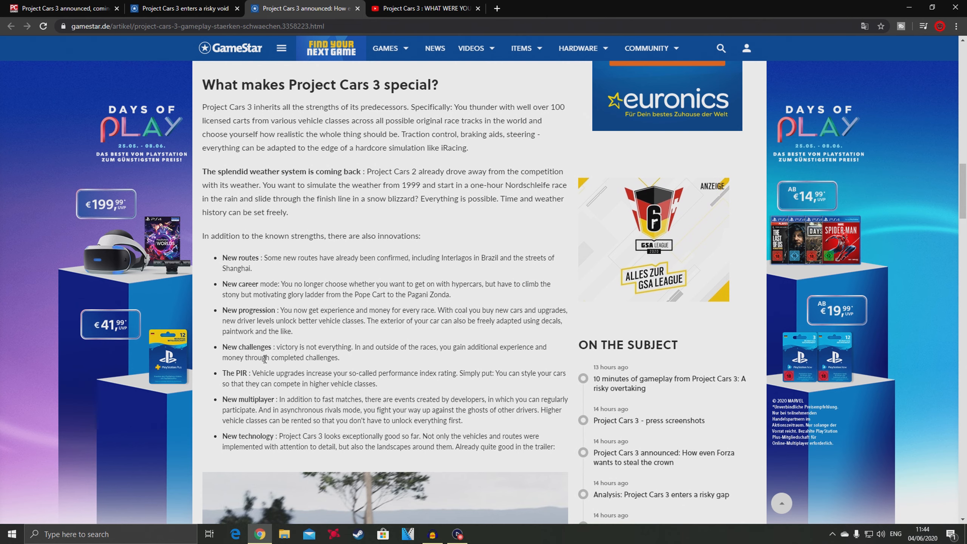
scroll("down", 3)
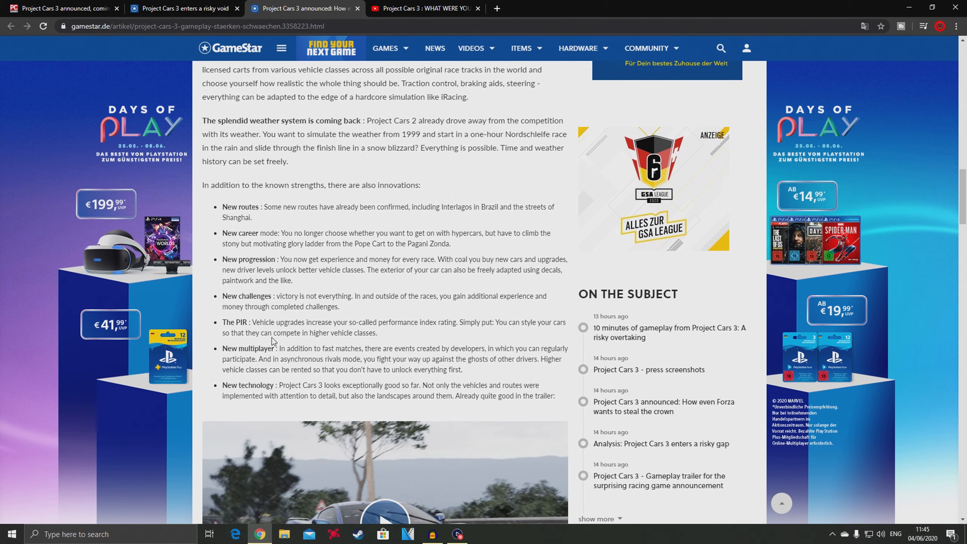
scroll("down", 3)
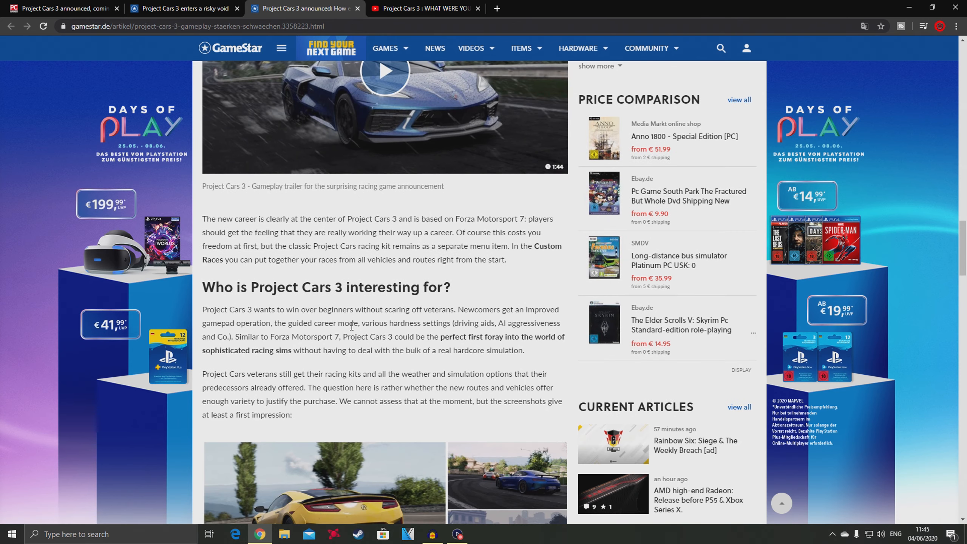
scroll("down", 3)
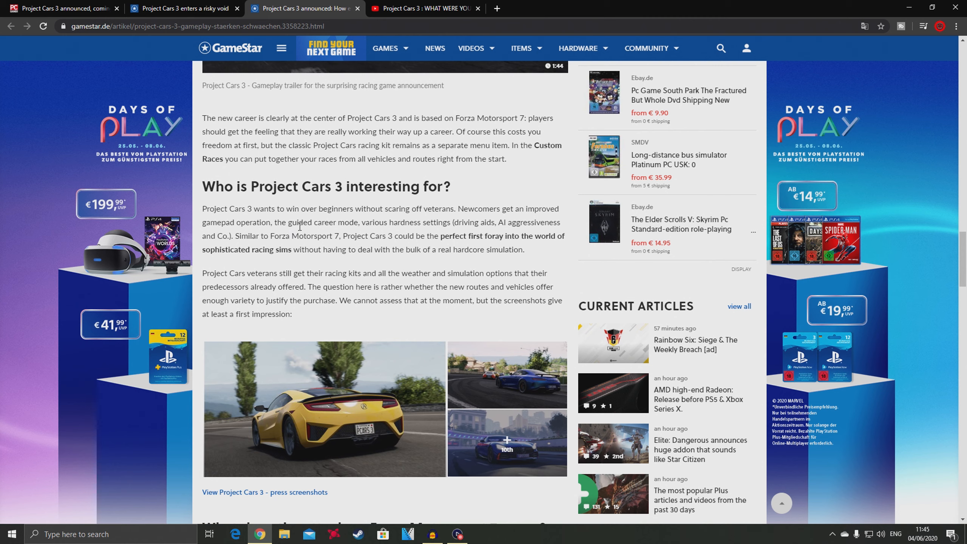
mouse_move(443, 218)
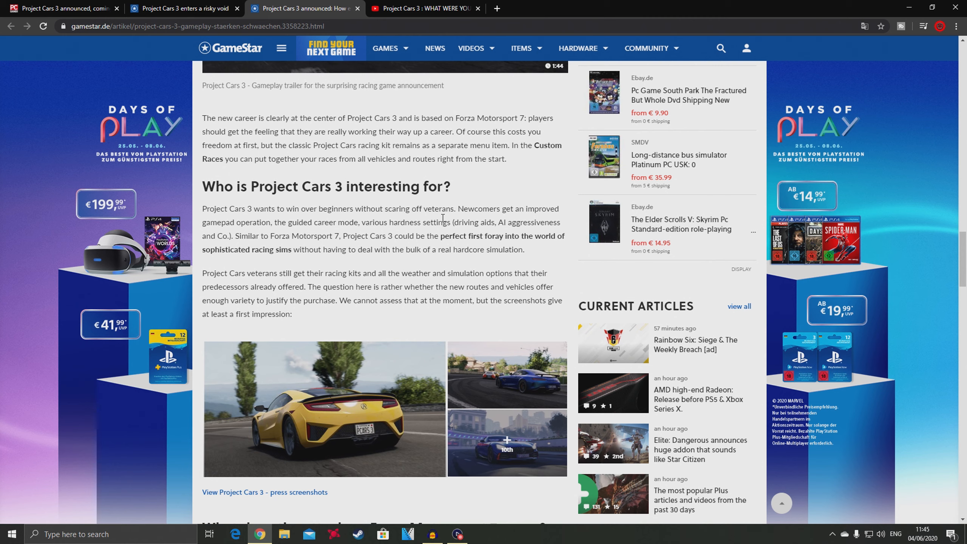
mouse_move(492, 231)
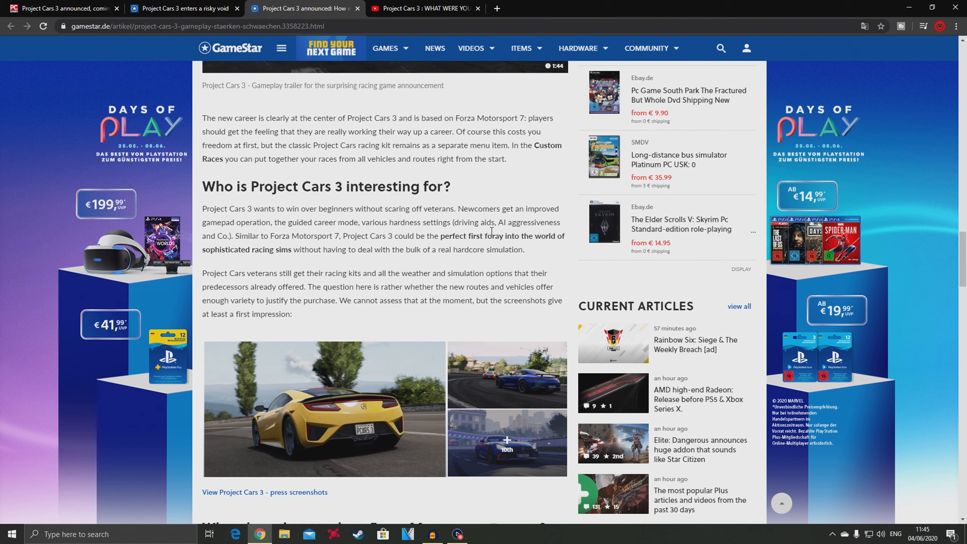
mouse_move(269, 266)
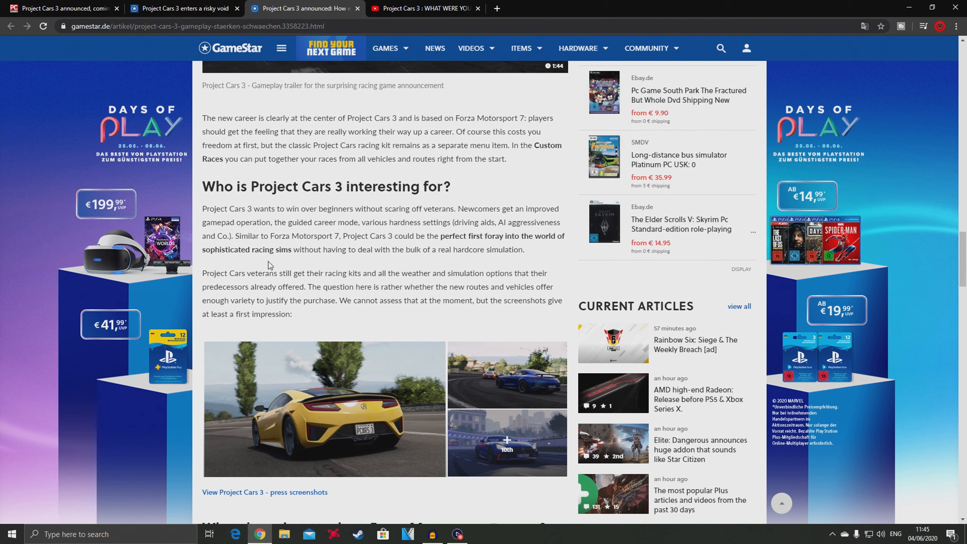
mouse_move(302, 245)
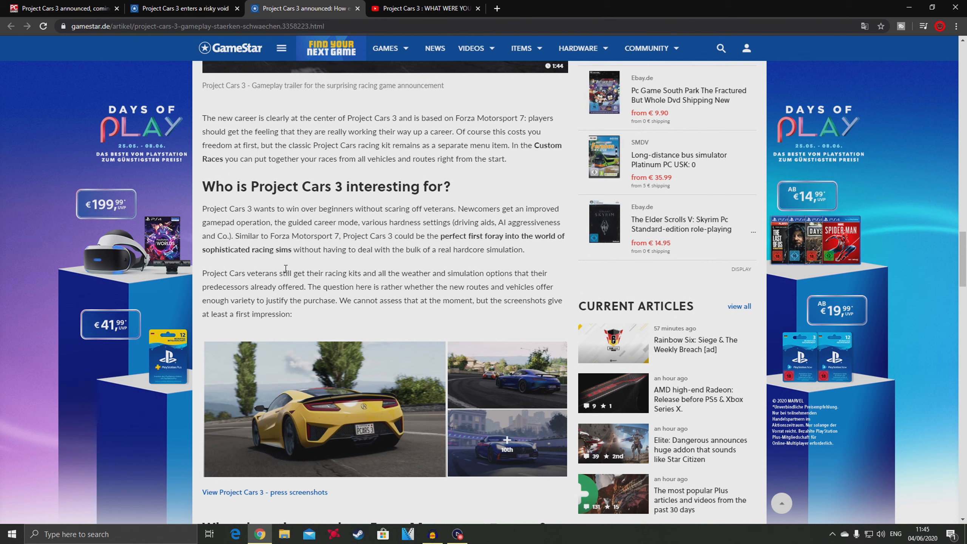
mouse_move(326, 268)
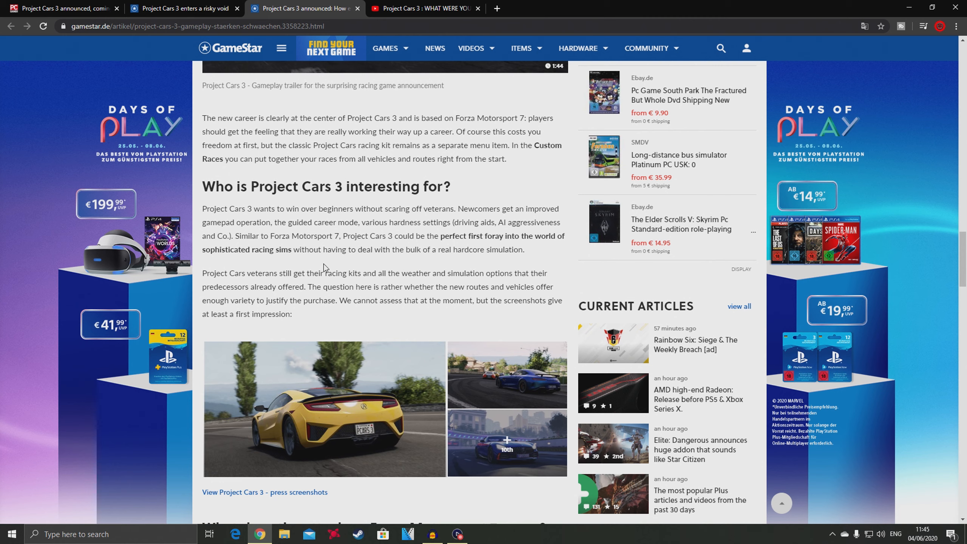
mouse_move(387, 261)
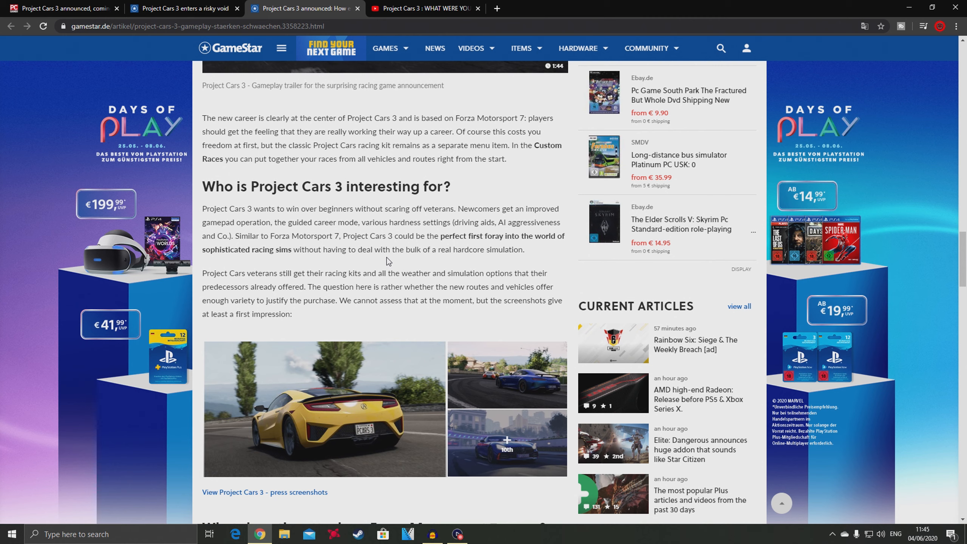
mouse_move(261, 235)
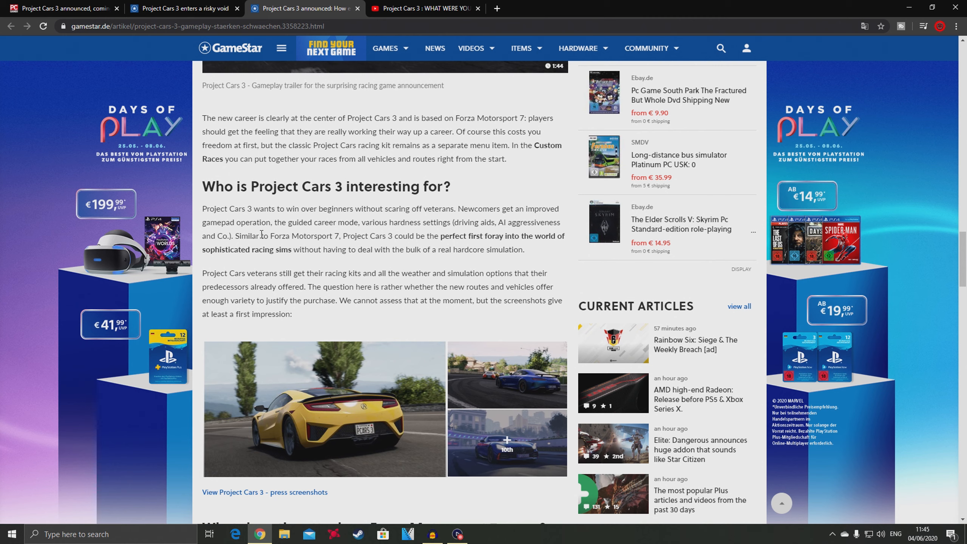
mouse_move(285, 216)
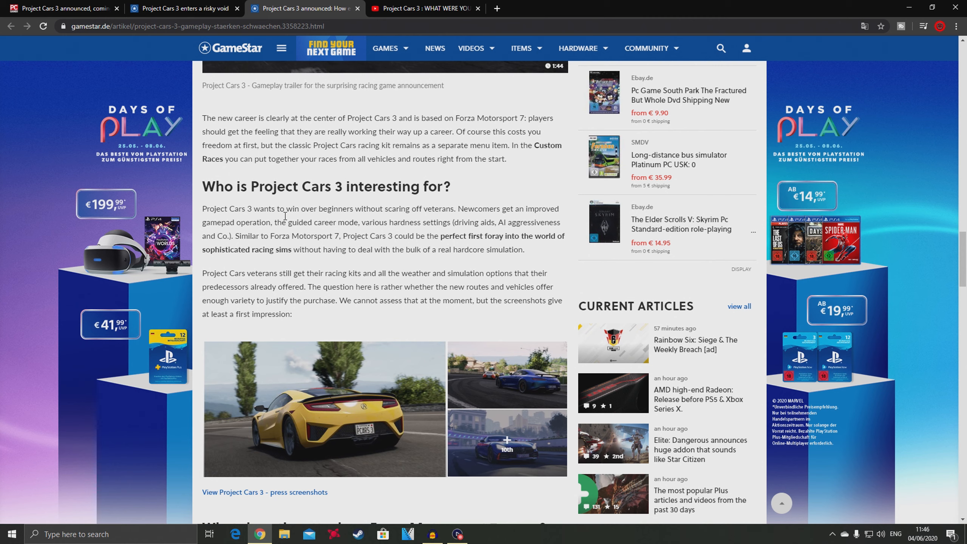
double_click(428, 208)
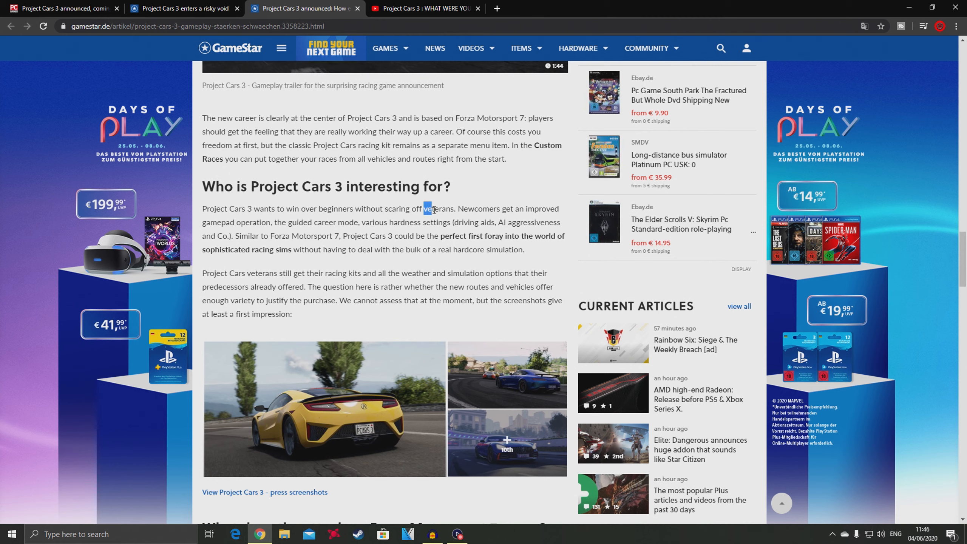
double_click(437, 208)
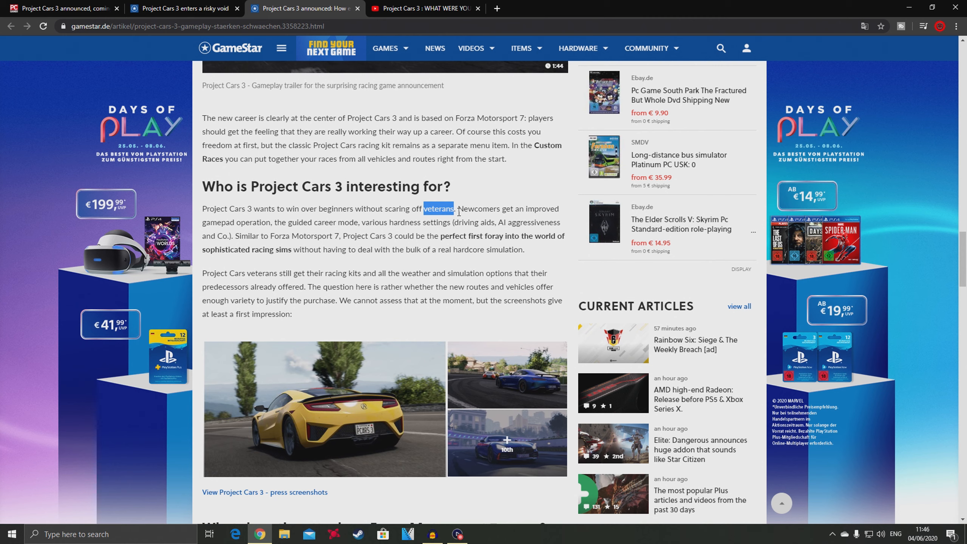
mouse_move(319, 350)
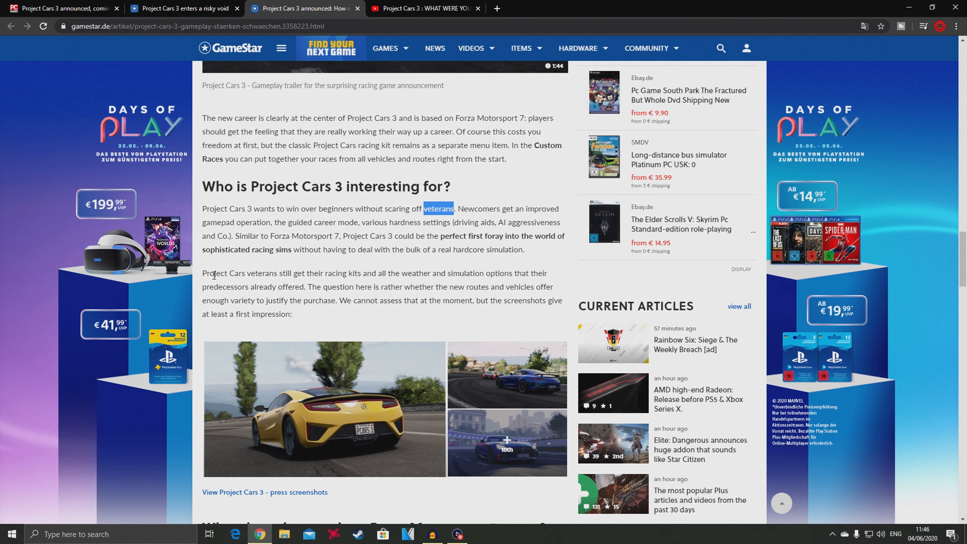
mouse_move(297, 277)
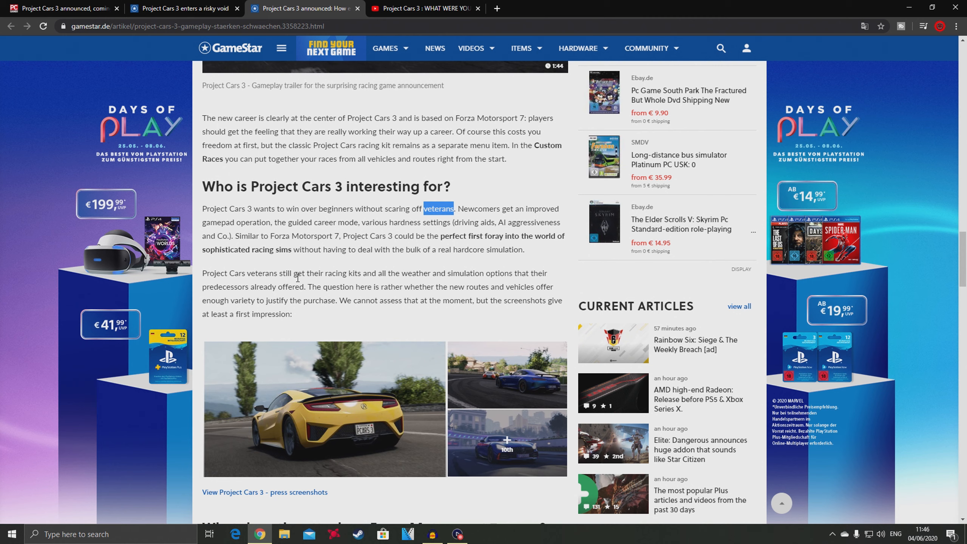
mouse_move(427, 276)
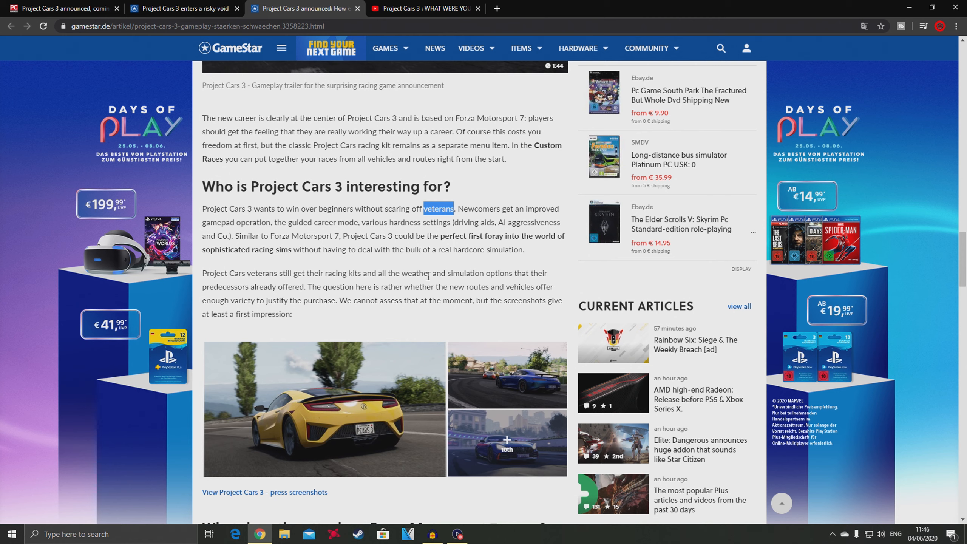
mouse_move(249, 289)
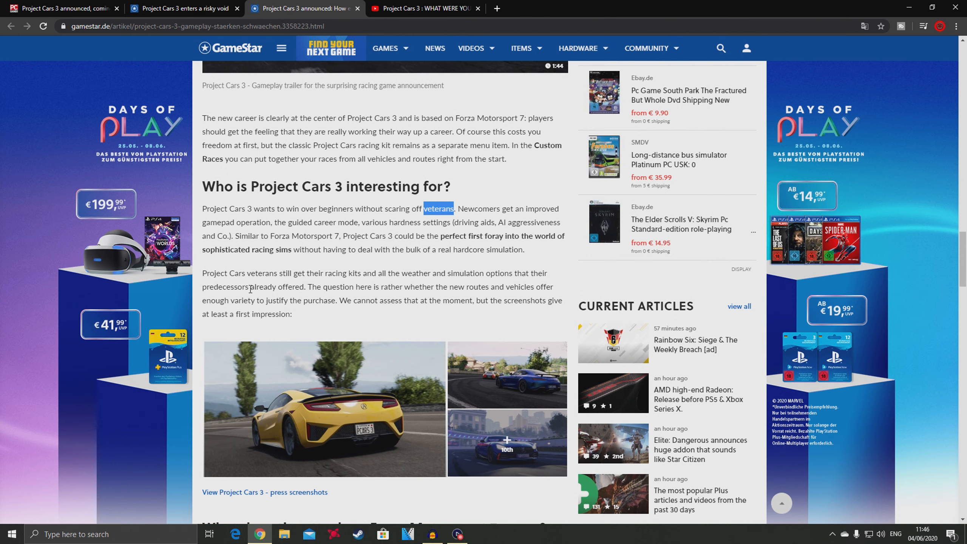
mouse_move(439, 350)
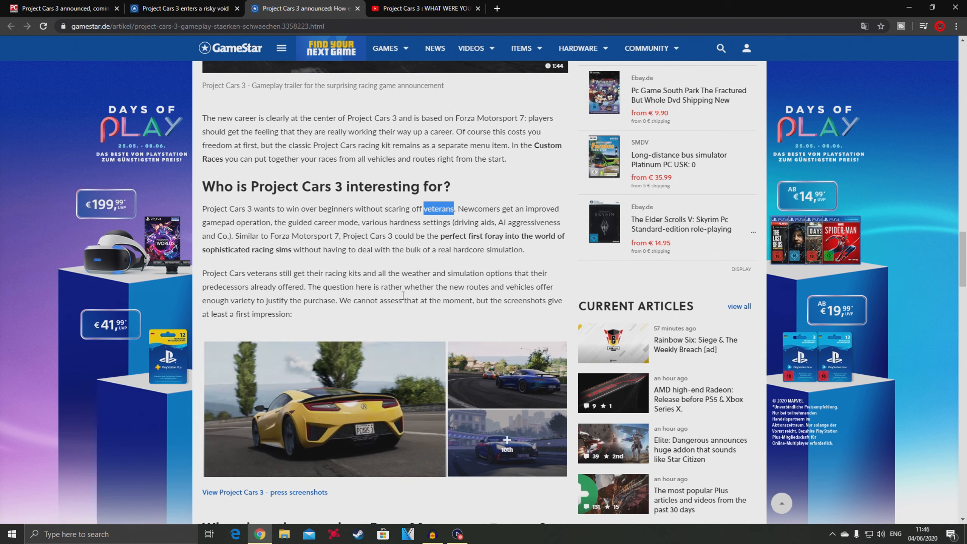
mouse_move(241, 311)
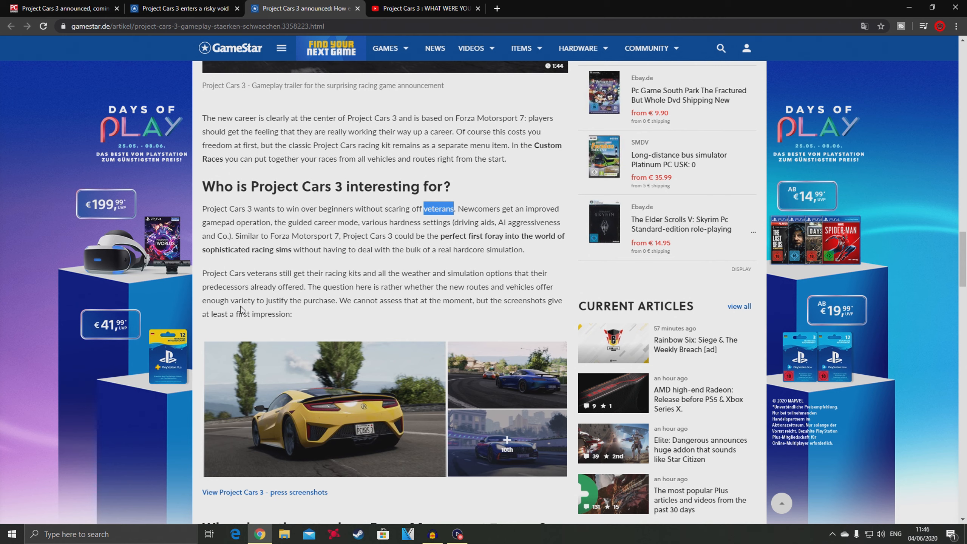
mouse_move(313, 316)
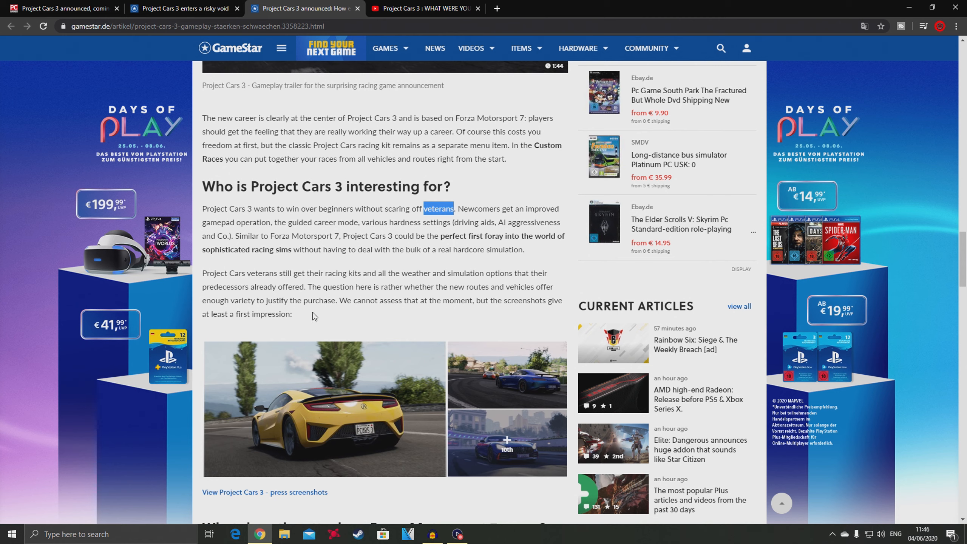
mouse_move(438, 313)
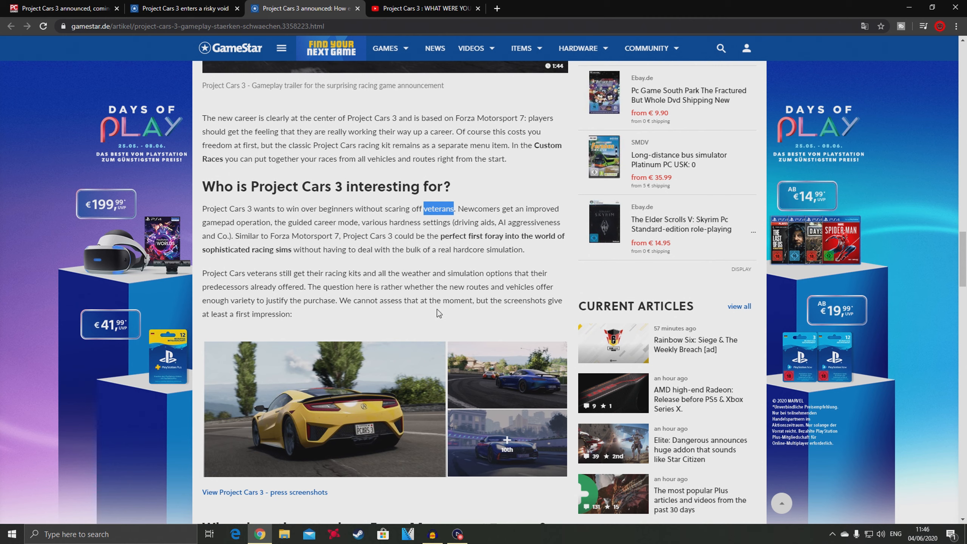
mouse_move(311, 312)
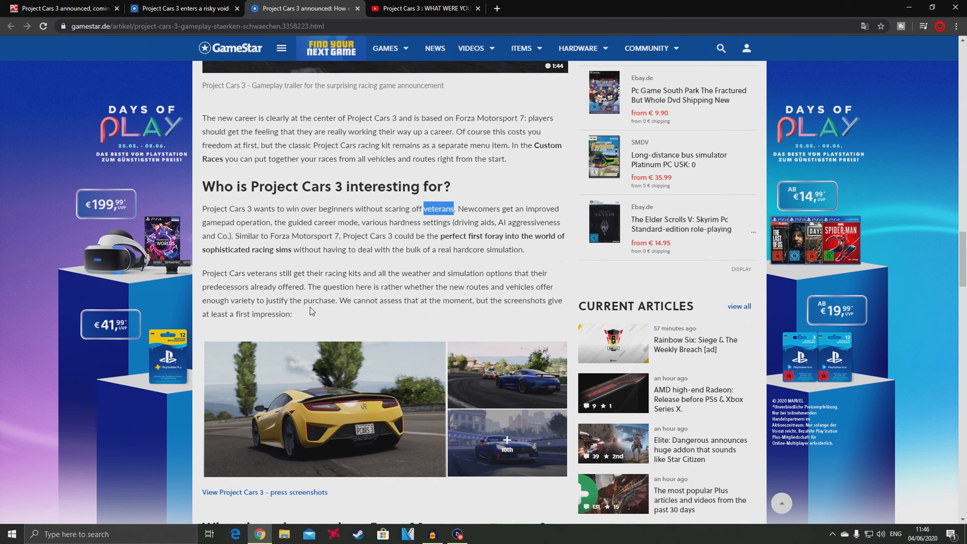
Step: Scroll to the article's end, then back up to the Forza Motorsport 7 attack section
scroll("down", 3)
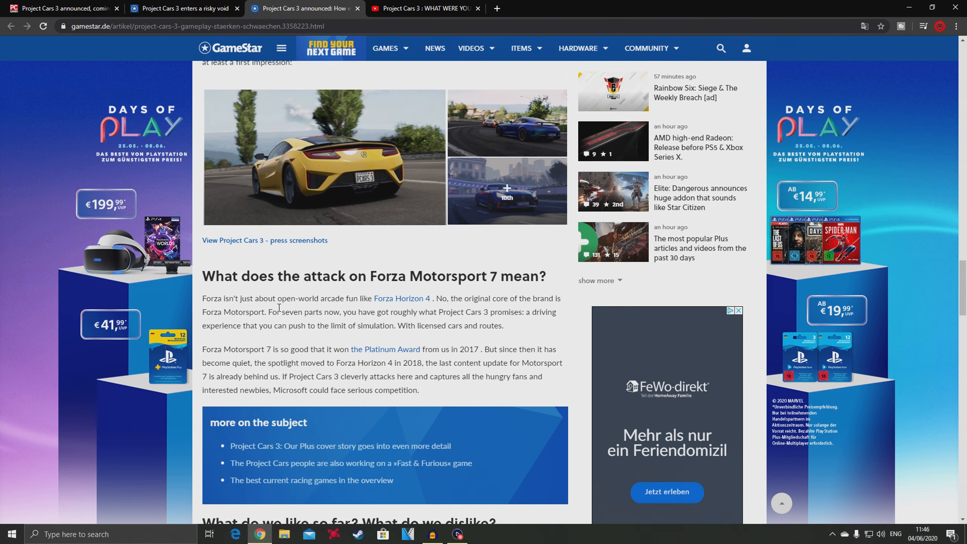
scroll("down", 3)
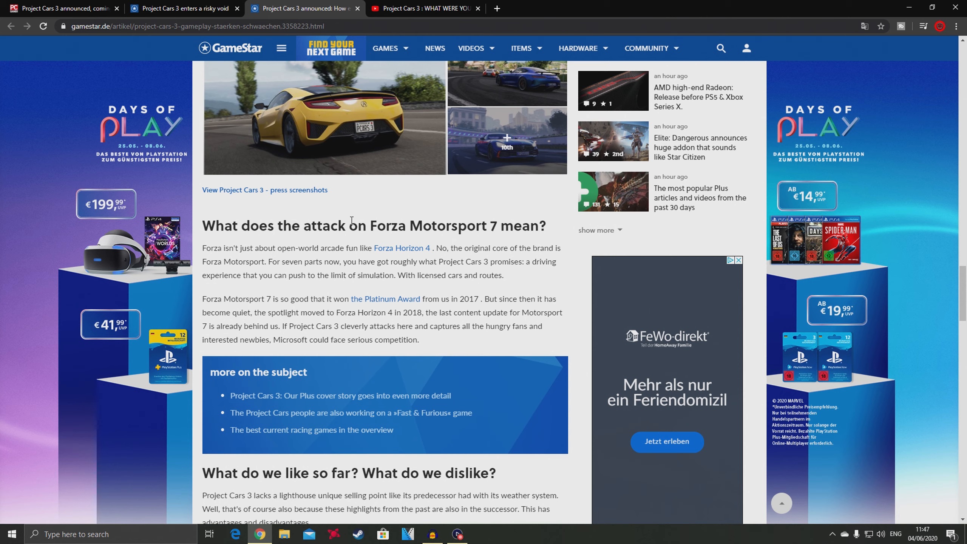
mouse_move(436, 259)
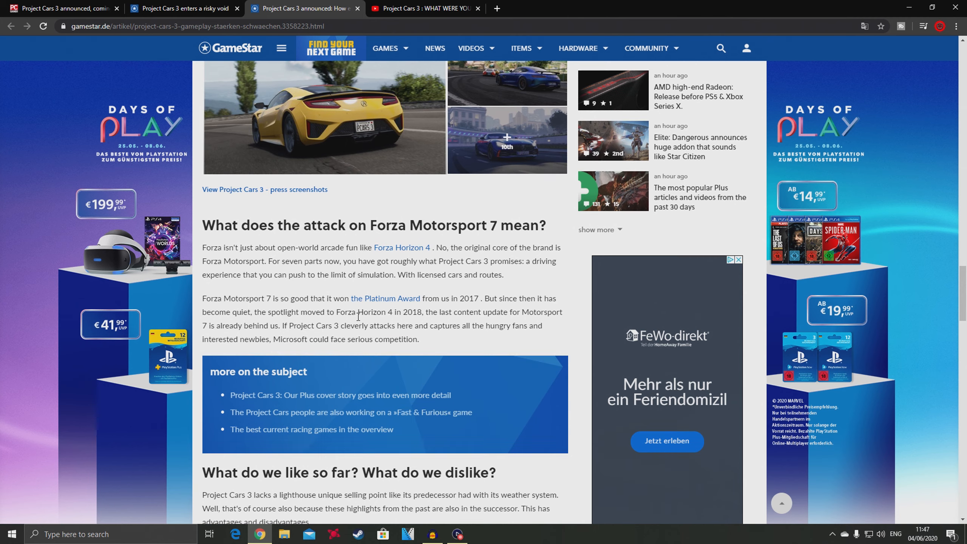
scroll("down", 3)
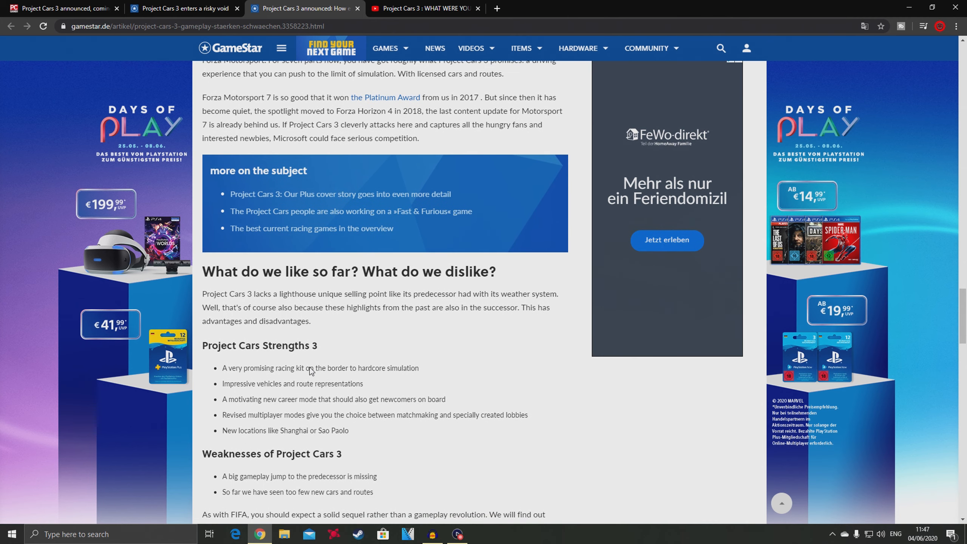
mouse_move(338, 335)
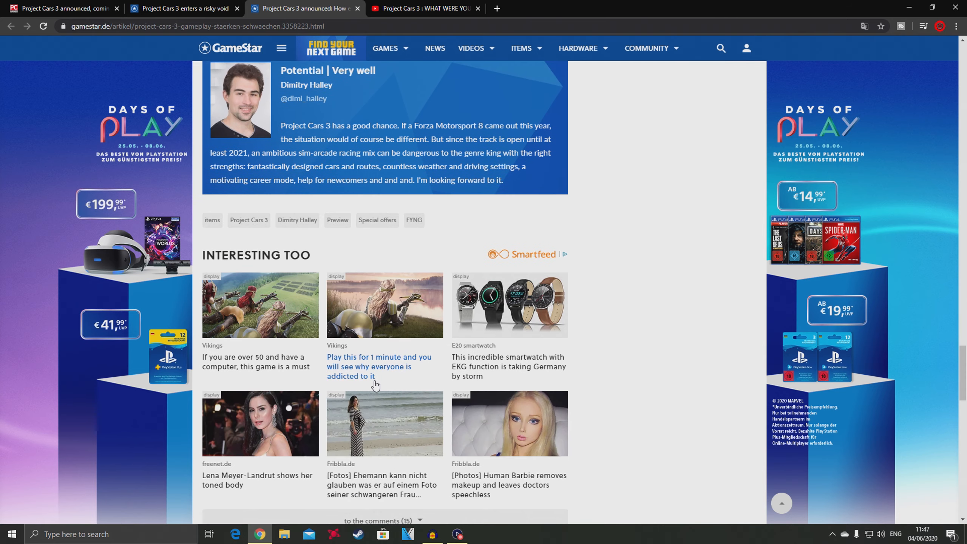
scroll("up", 3)
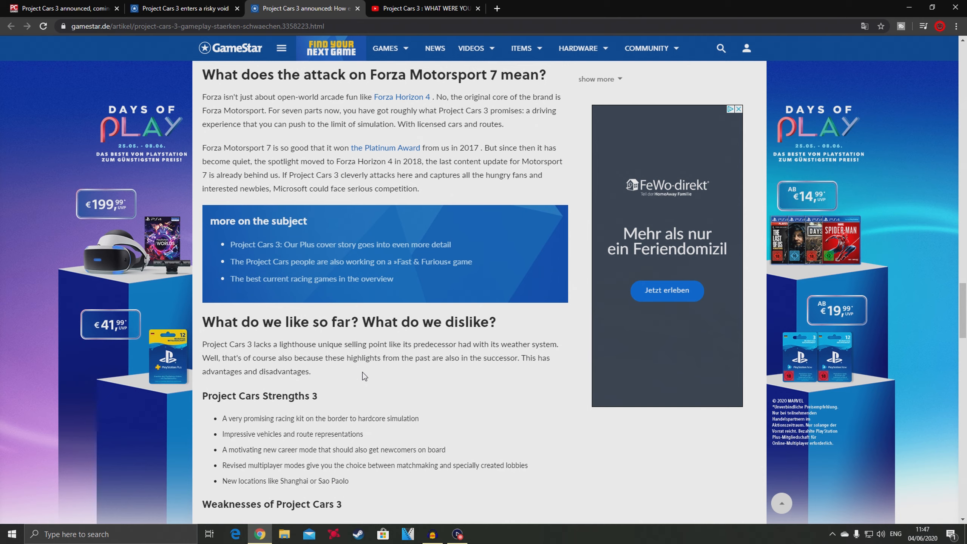
mouse_move(413, 375)
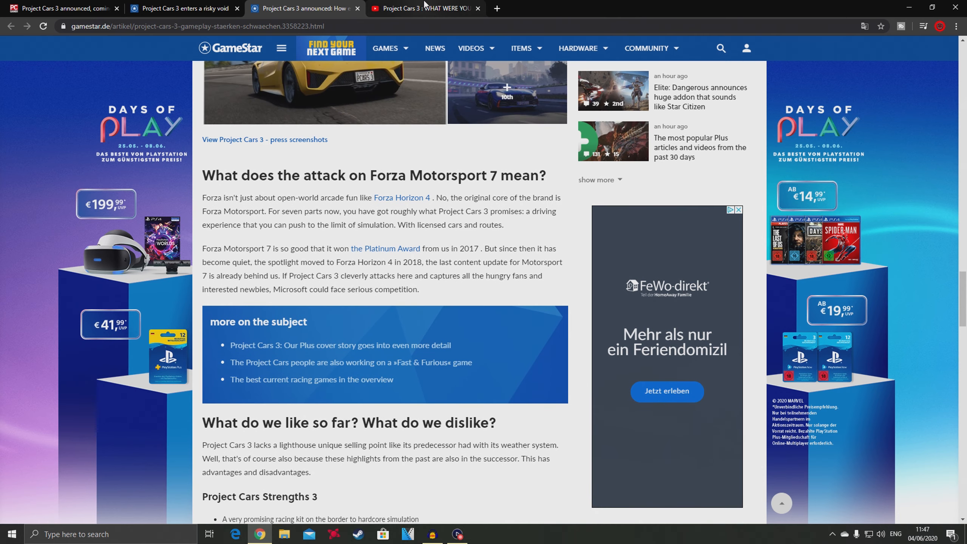
Step: Switch to the YouTube video tab and scroll through the viewer comments
left_click(425, 8)
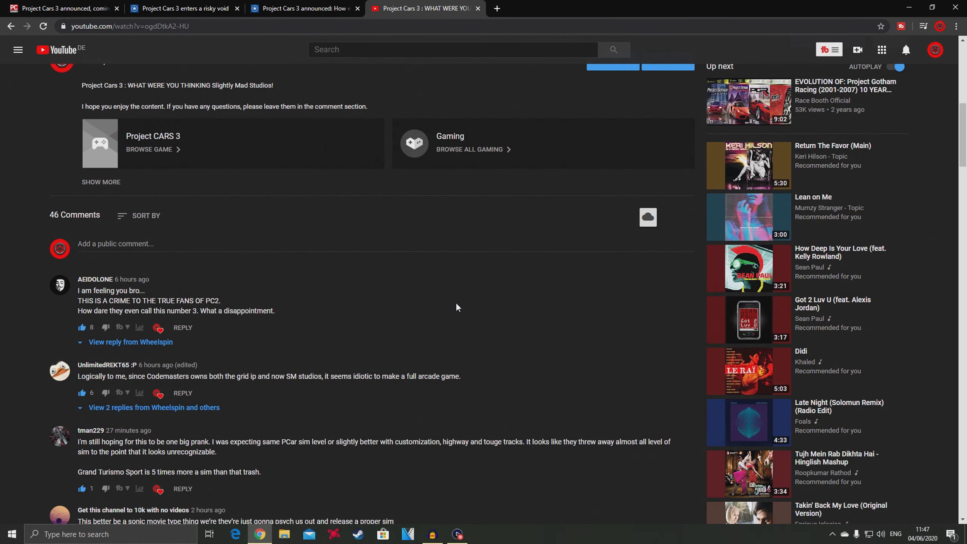
scroll("down", 3)
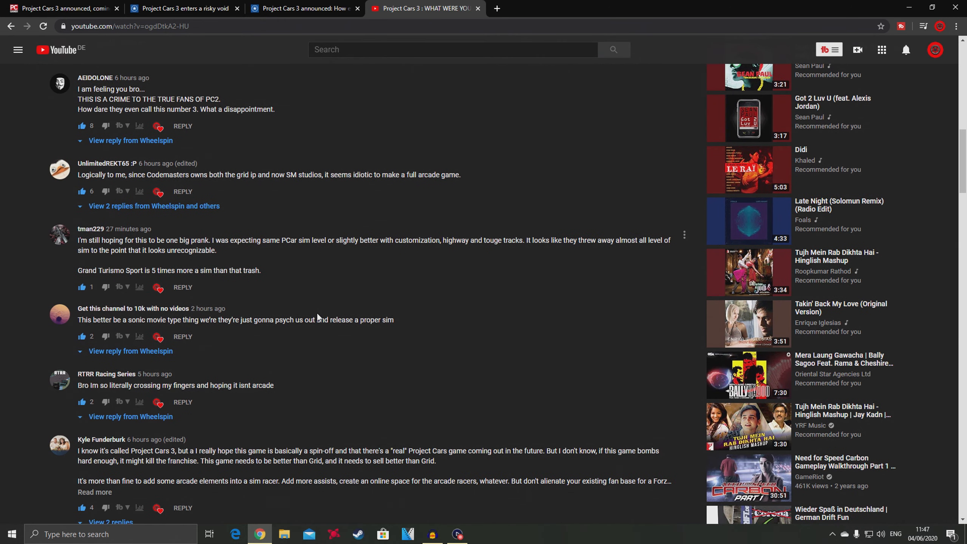
scroll("down", 3)
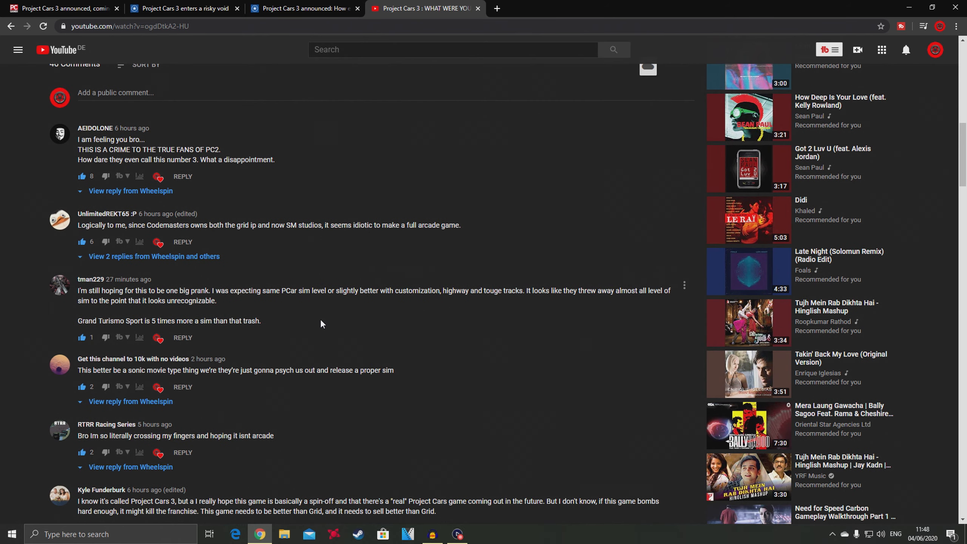
mouse_move(321, 327)
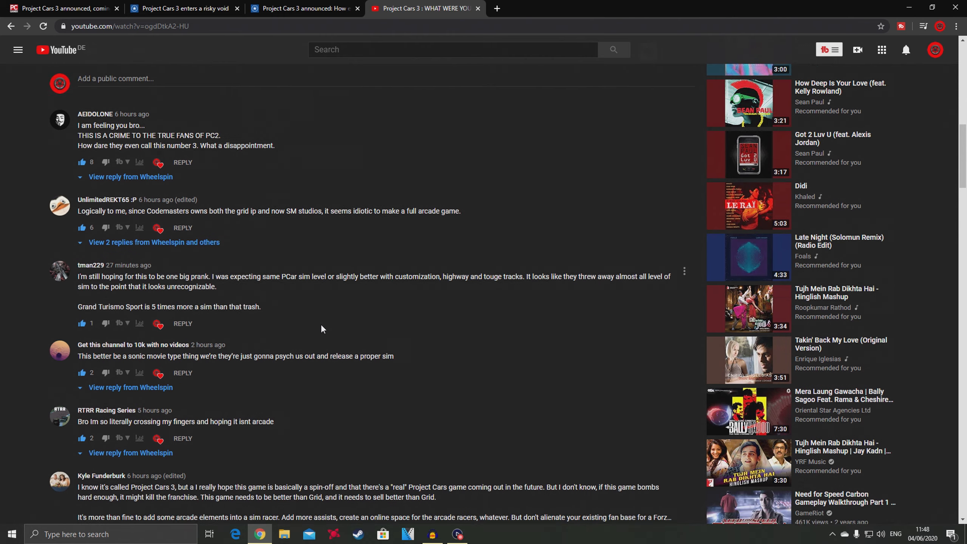
scroll("down", 3)
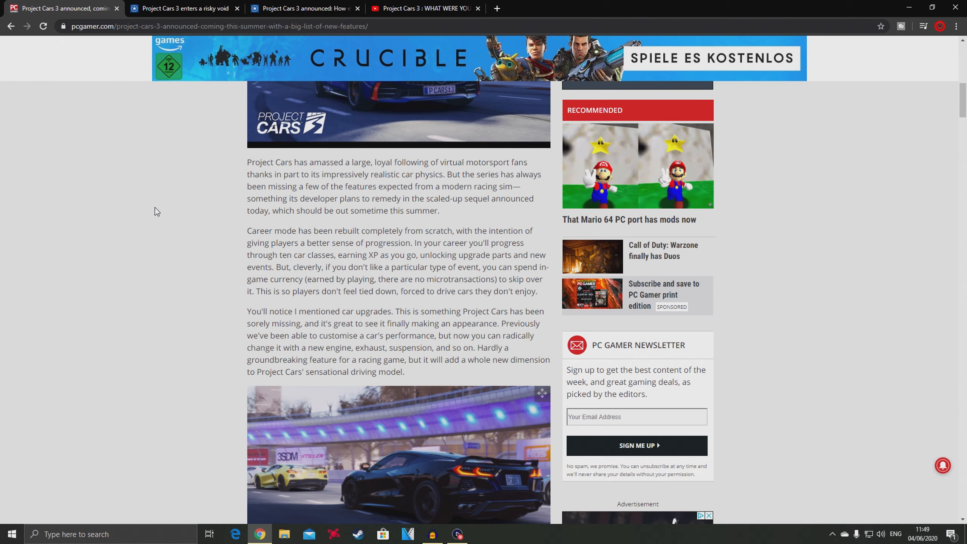
Step: Scroll the PC Gamer article back to its headline, byline and announce trailer
scroll("down", 3)
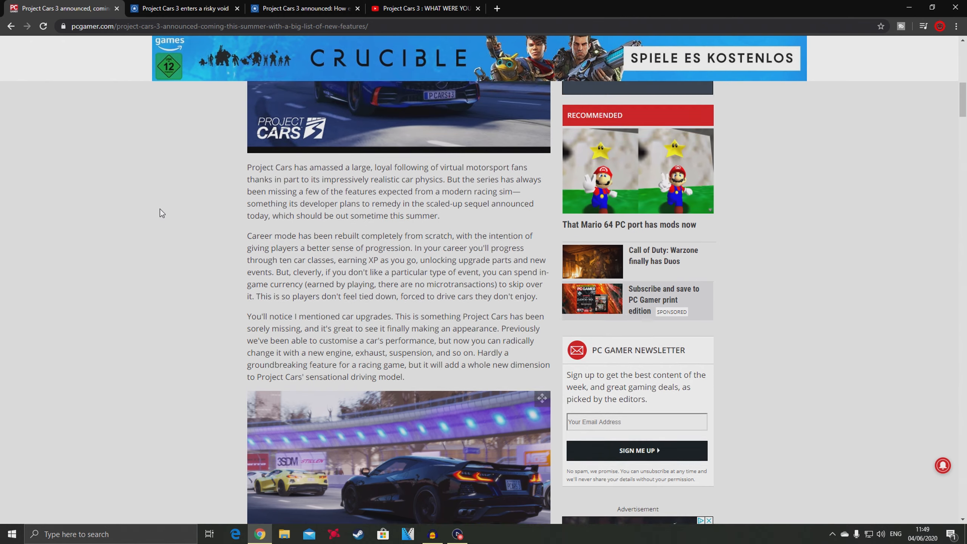
scroll("up", 3)
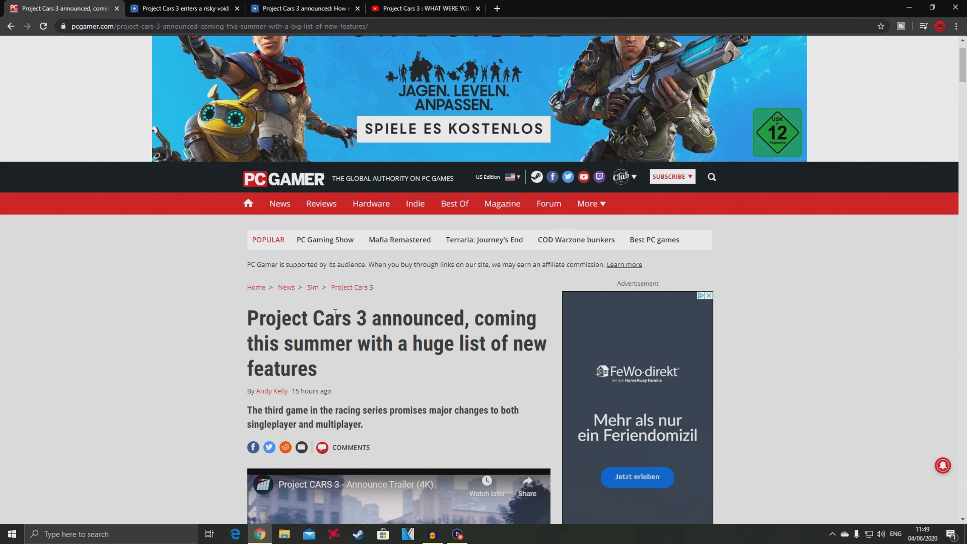
mouse_move(242, 313)
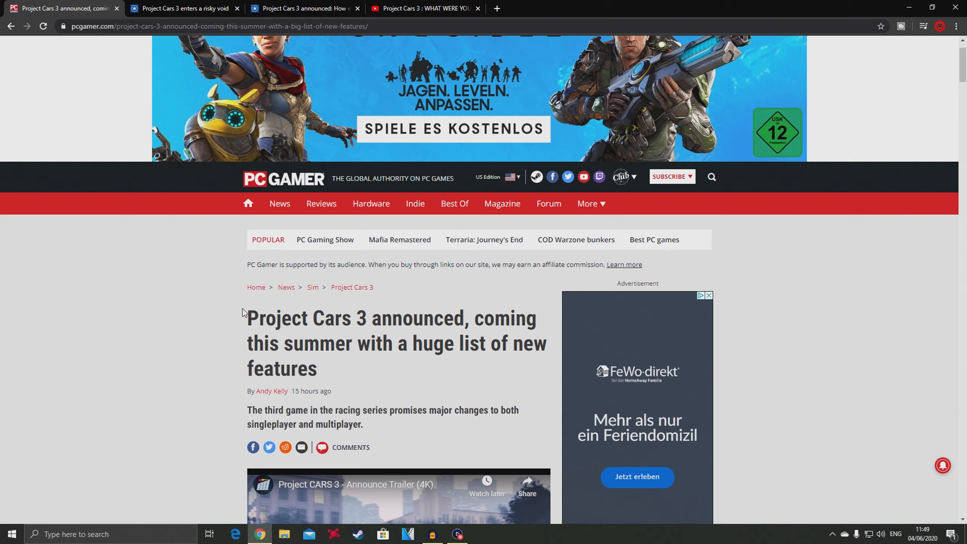
scroll("down", 3)
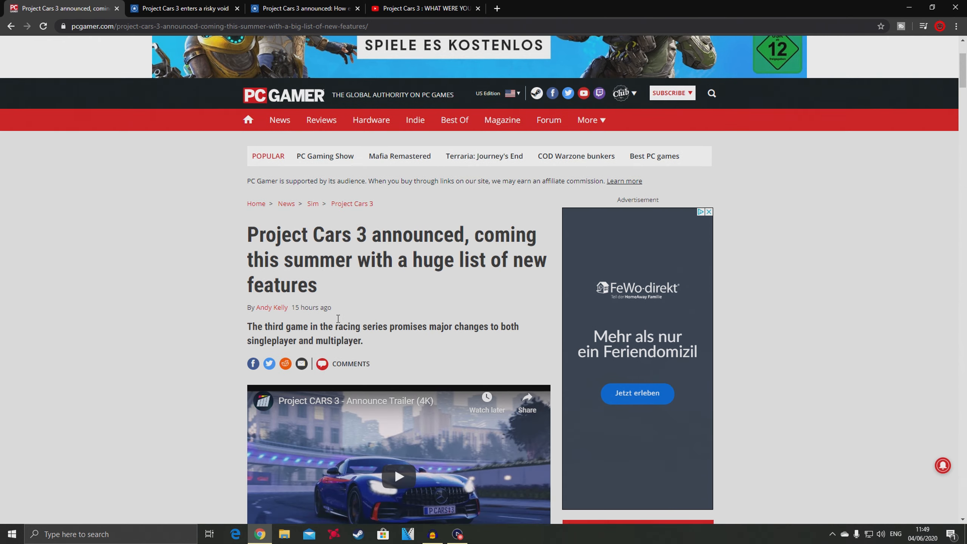
scroll("down", 3)
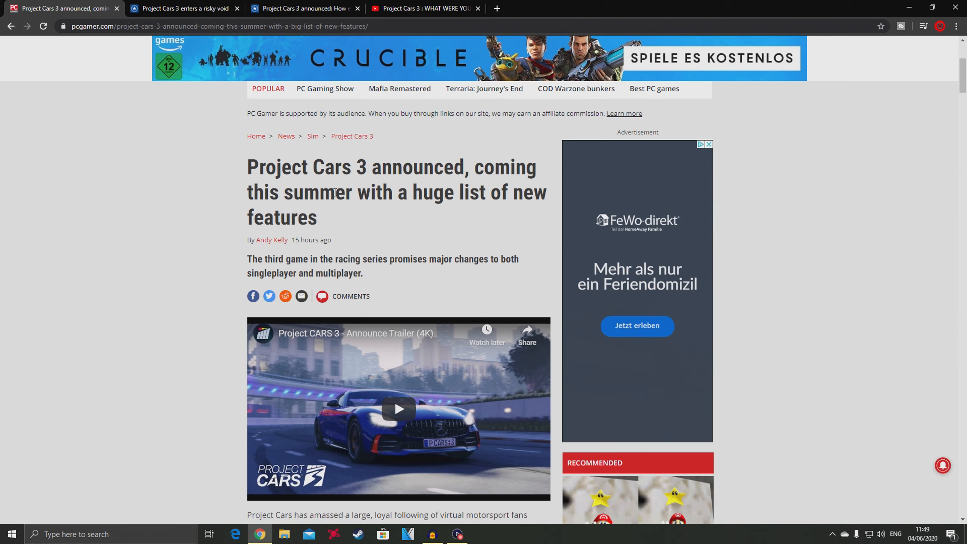
mouse_move(380, 414)
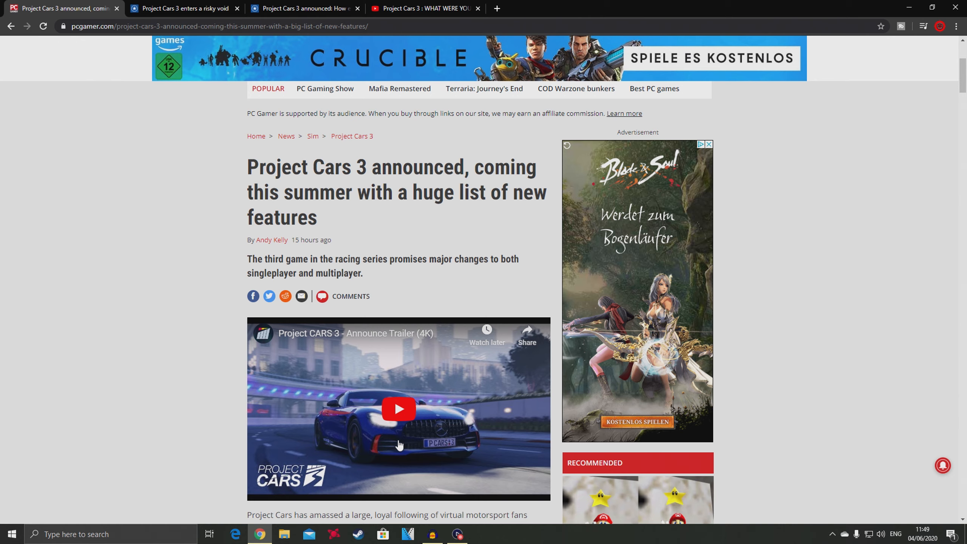
mouse_move(311, 454)
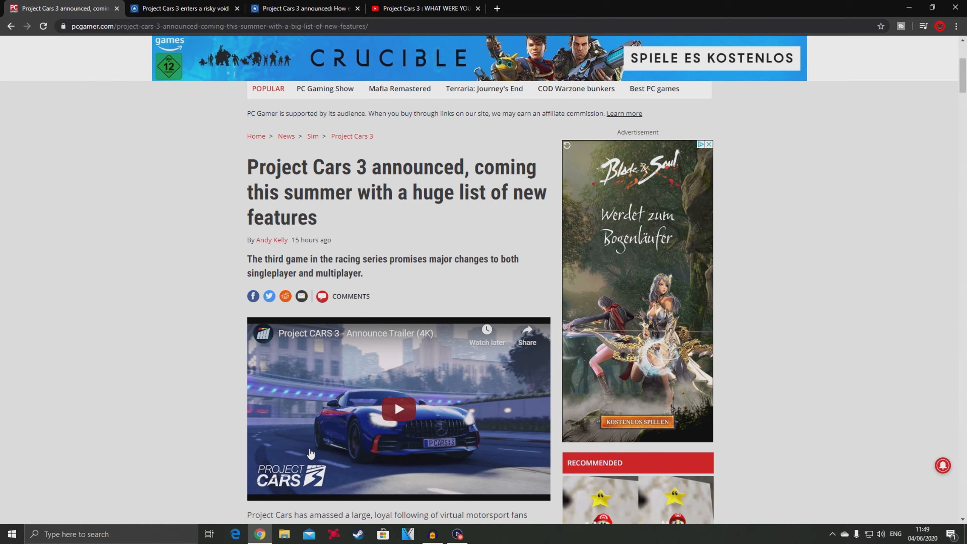